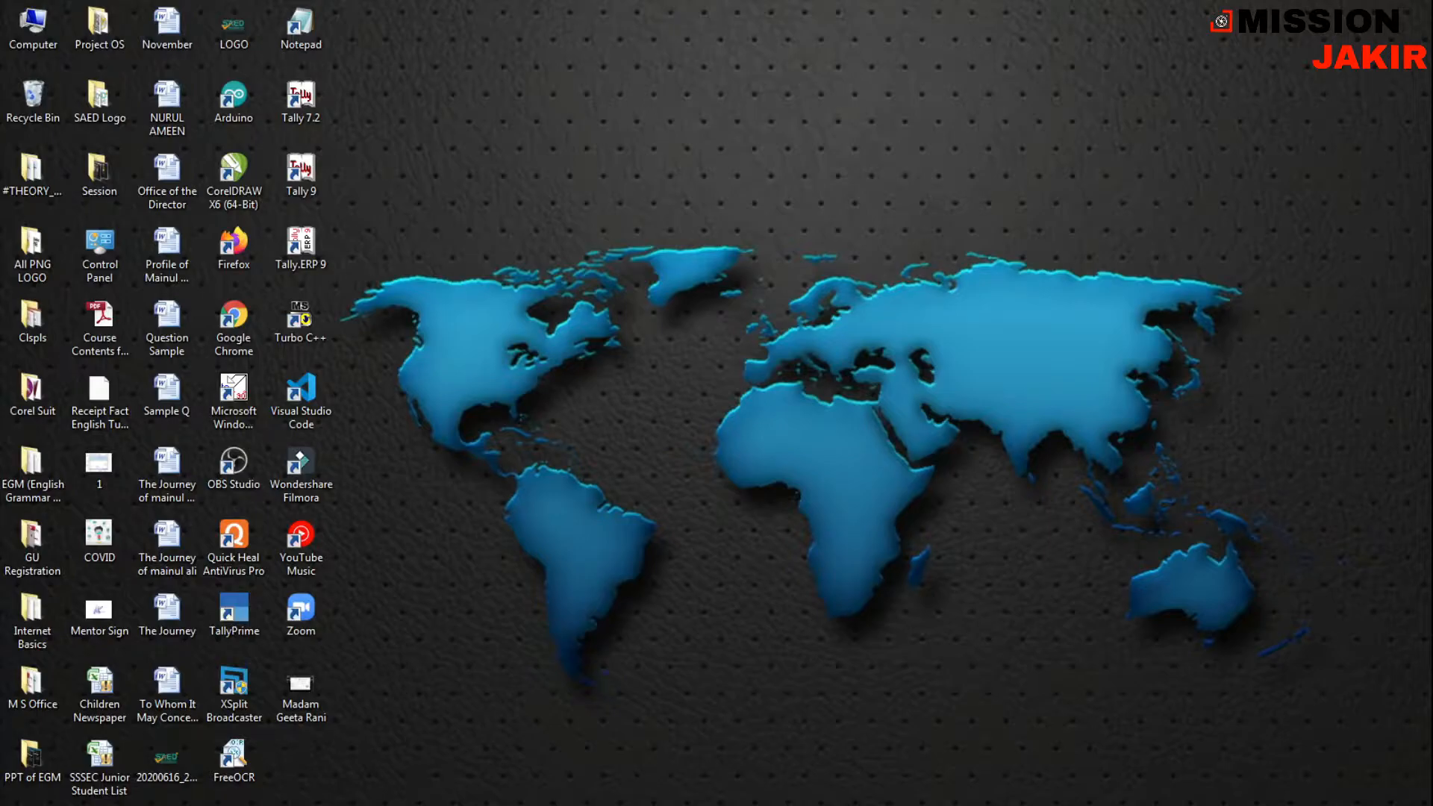
{"action": "mouse_move", "coordinate": [592, 540]}
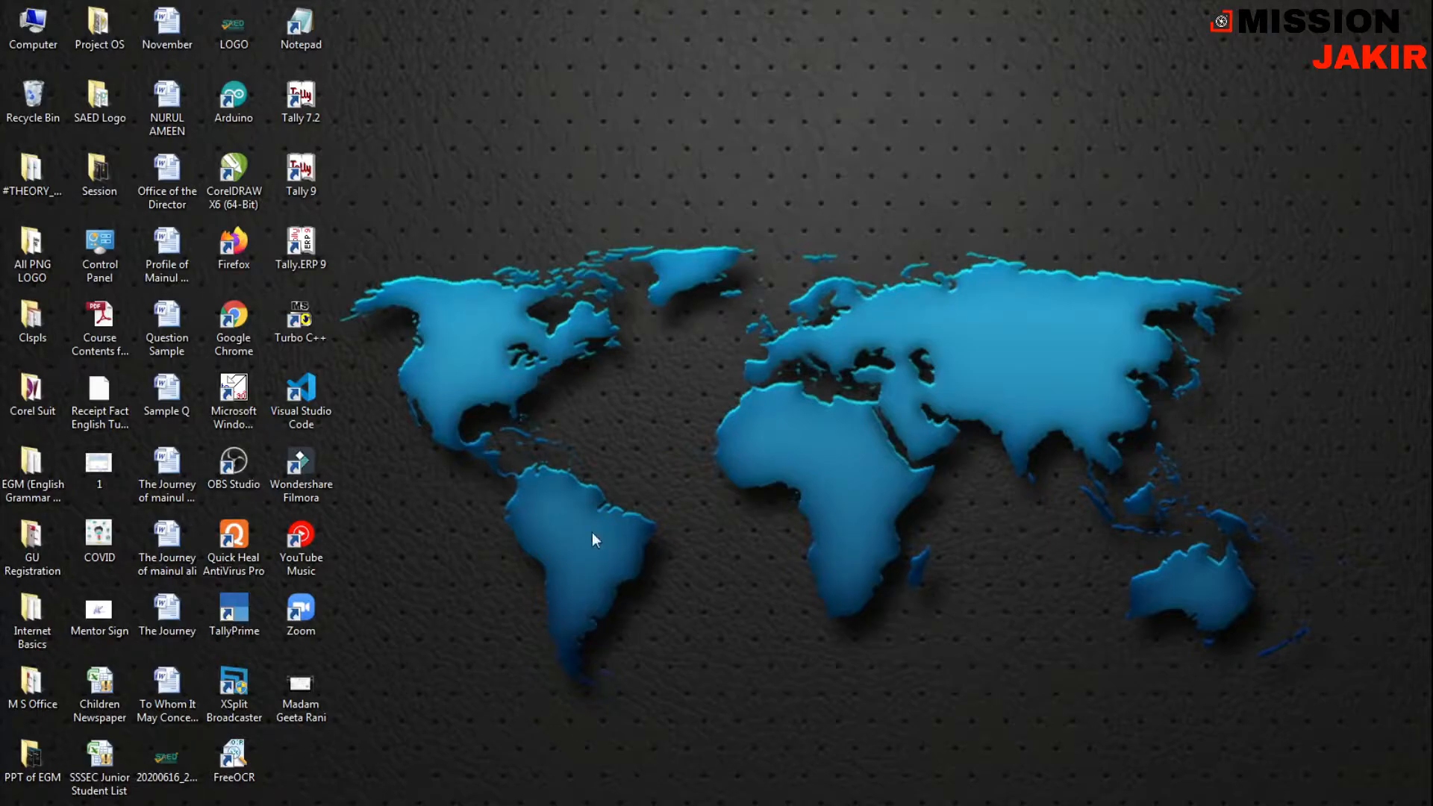
{"action": "mouse_move", "coordinate": [674, 570]}
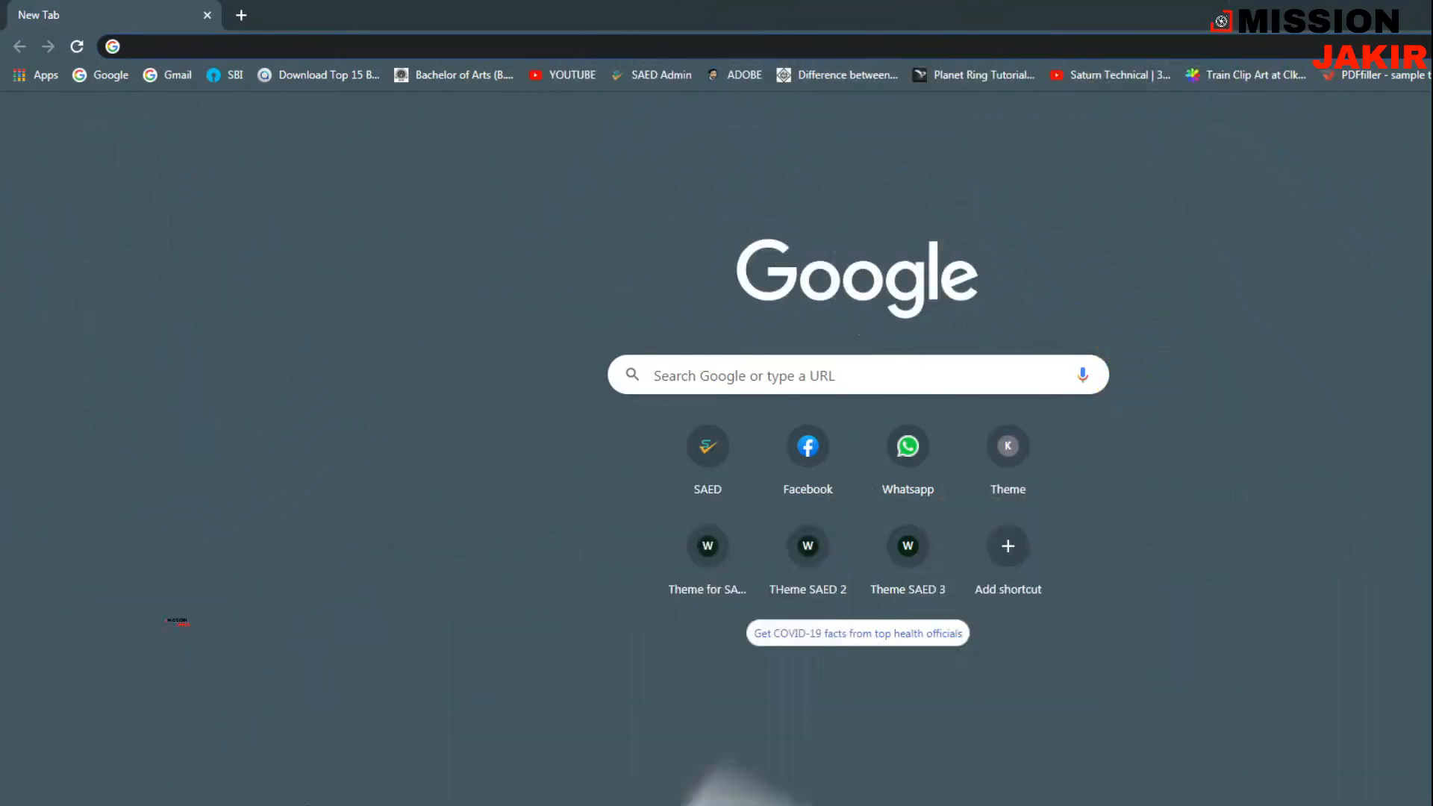
{"action": "mouse_move", "coordinate": [493, 694]}
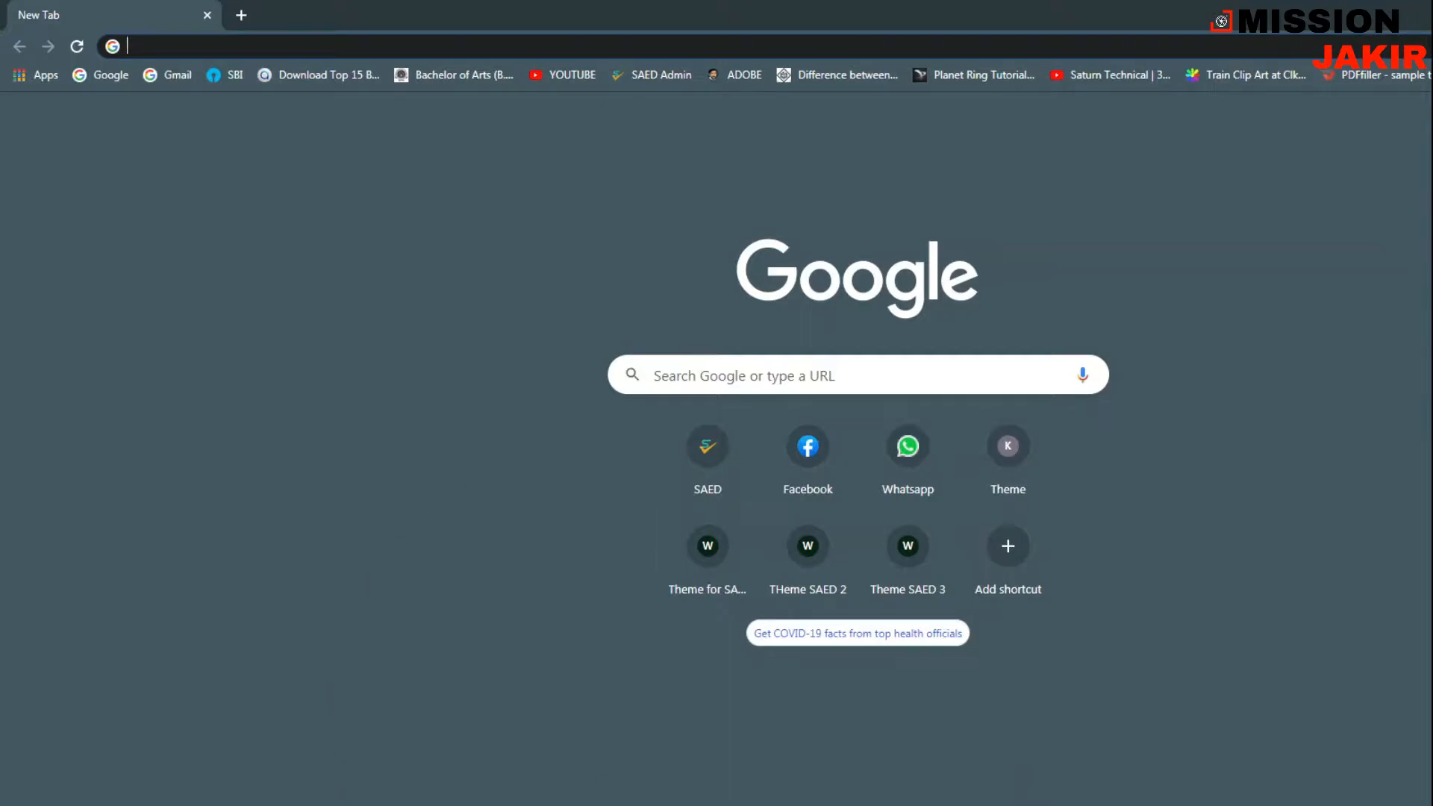
- Search Google for 'wall my poster' and open the postermywall.com result
{"action": "left_click", "coordinate": [776, 375]}
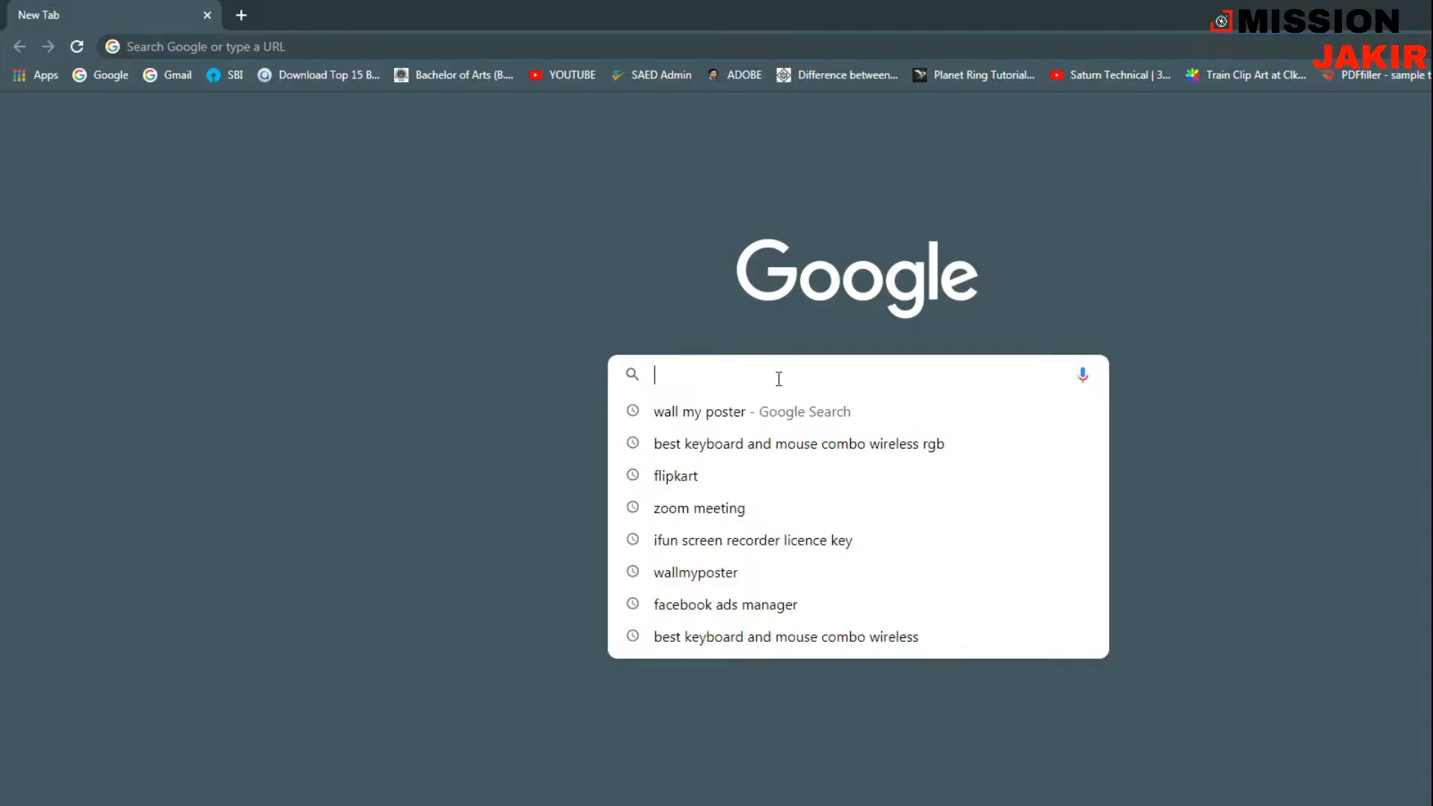
{"action": "type", "text": "wall my post"}
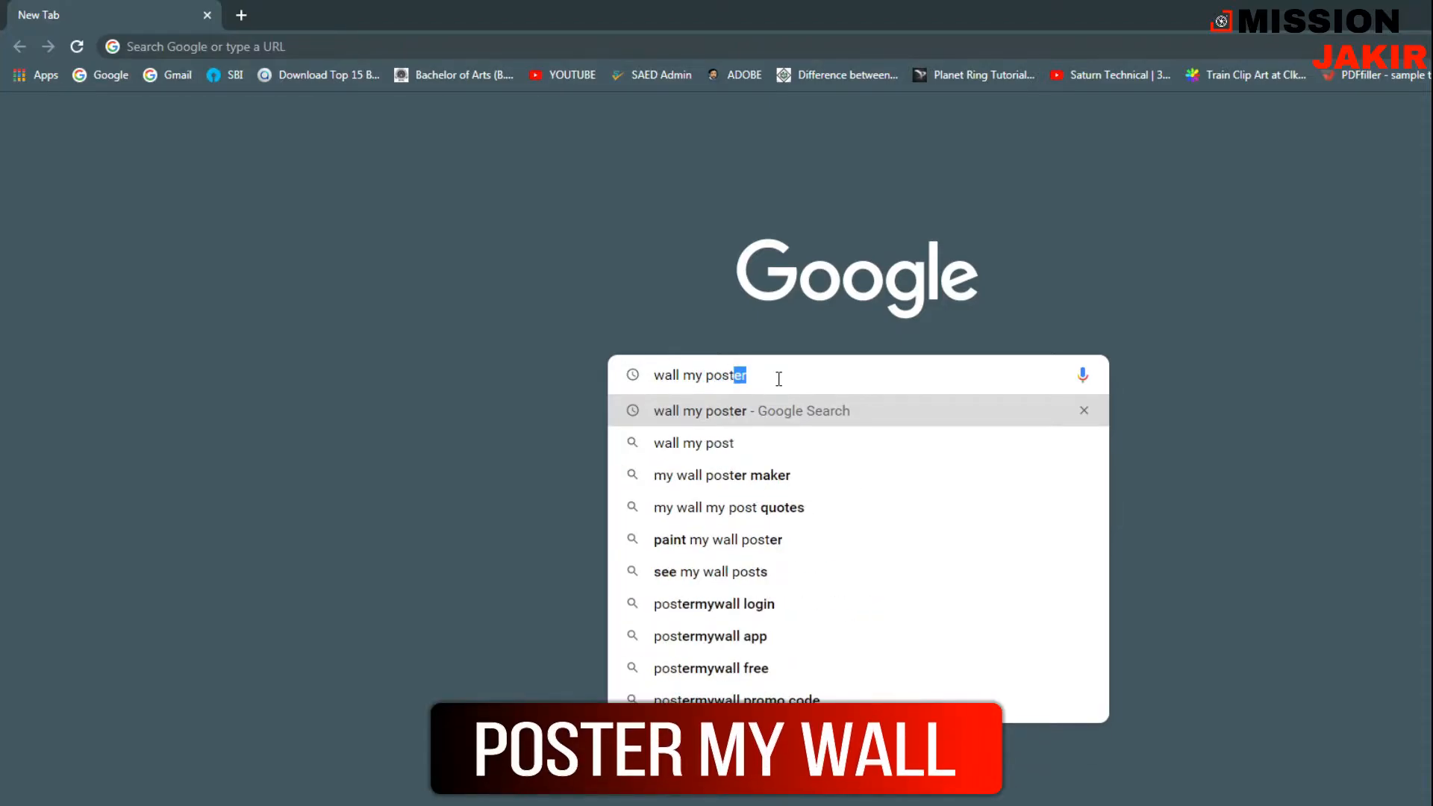
{"action": "key", "text": "Enter"}
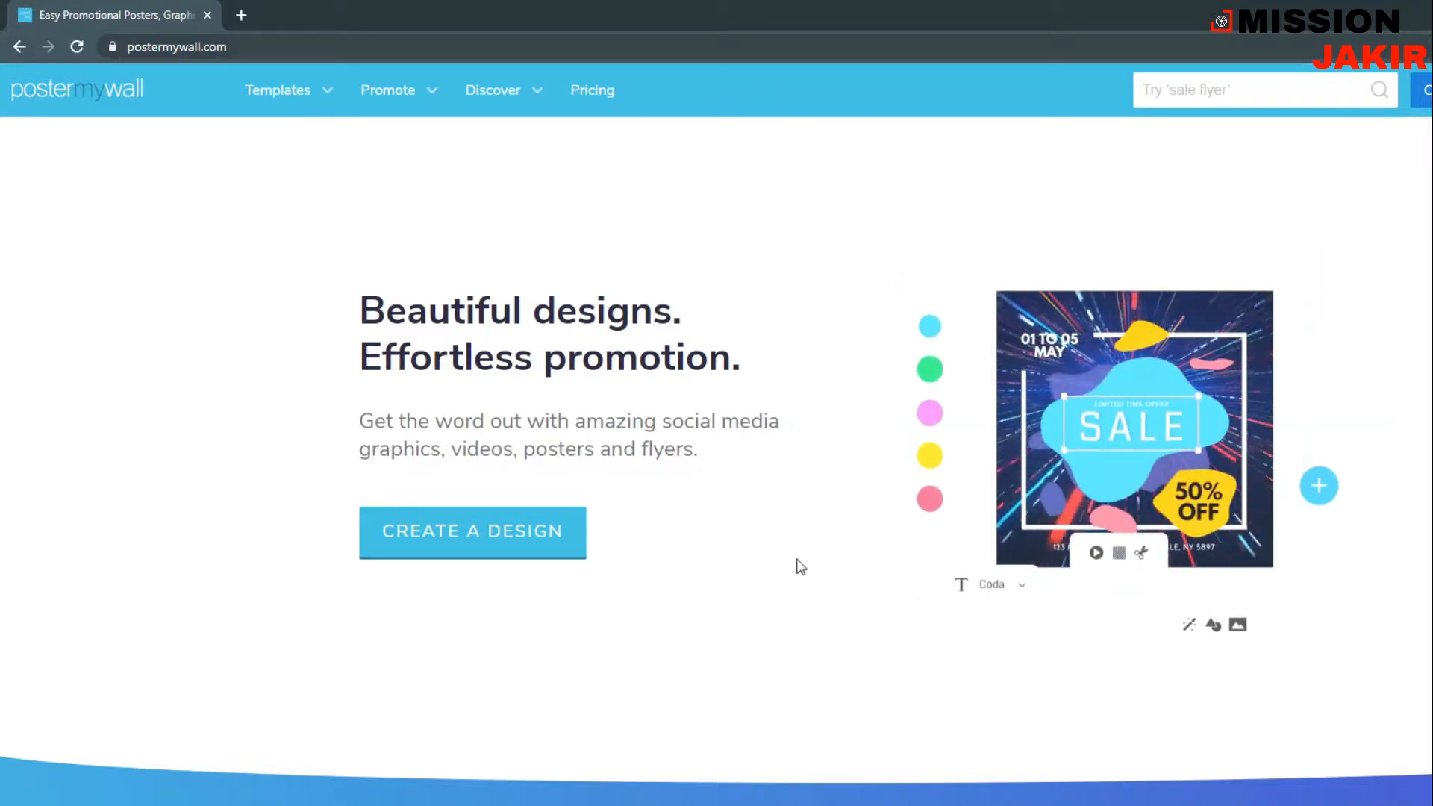
{"action": "left_click", "coordinate": [999, 585]}
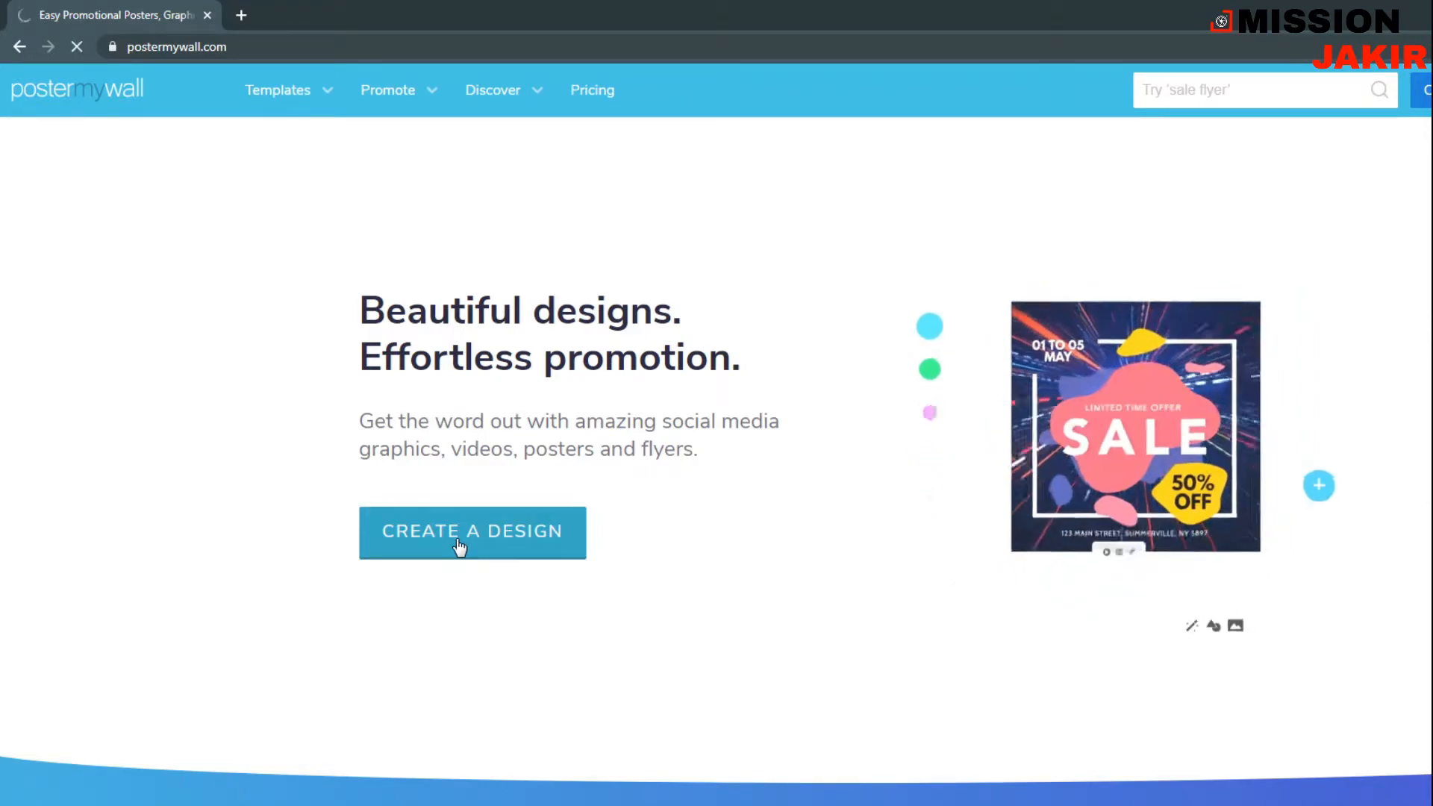
- Start a new design and browse the Discover templates gallery and Browse by size list
{"action": "left_click", "coordinate": [472, 532]}
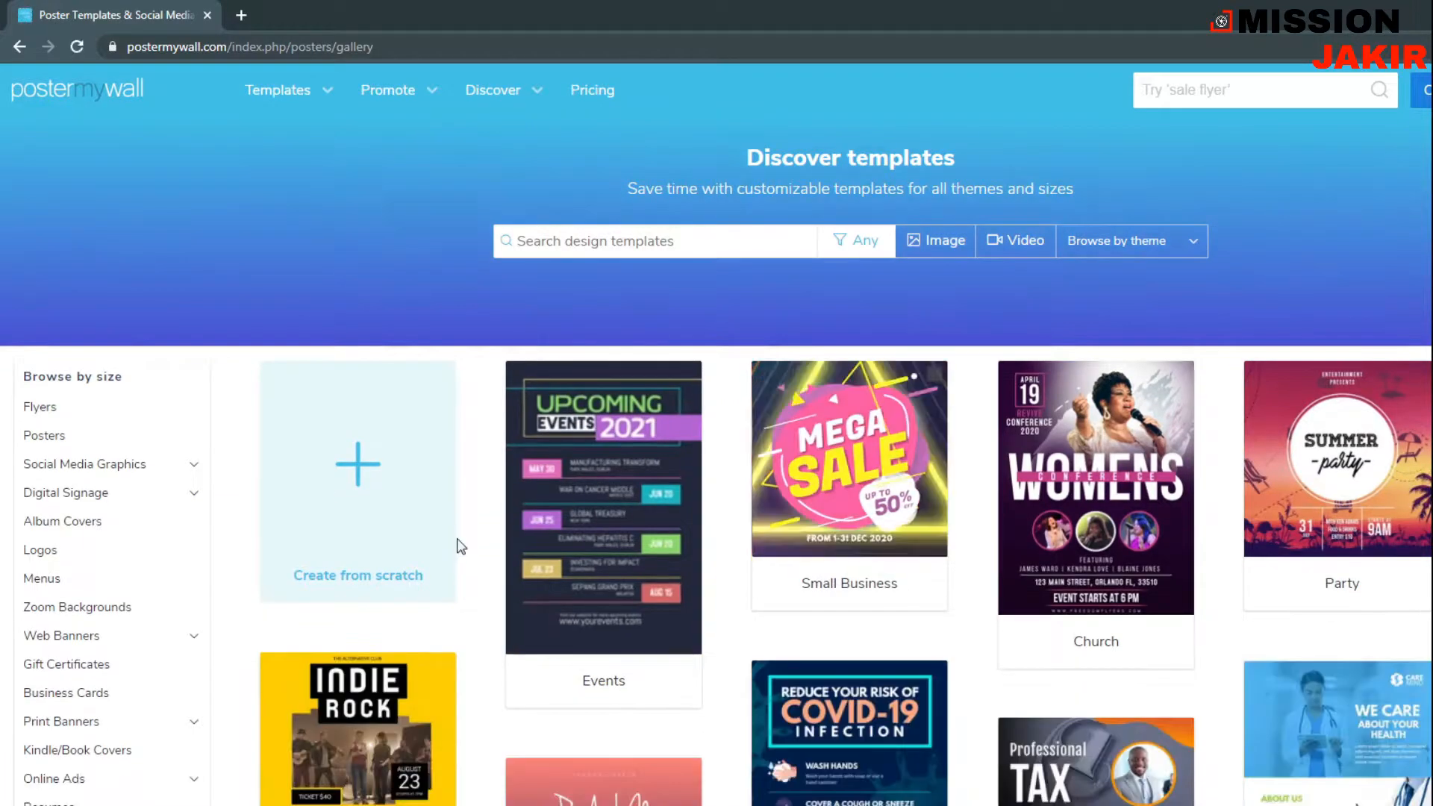
{"action": "mouse_move", "coordinate": [561, 457]}
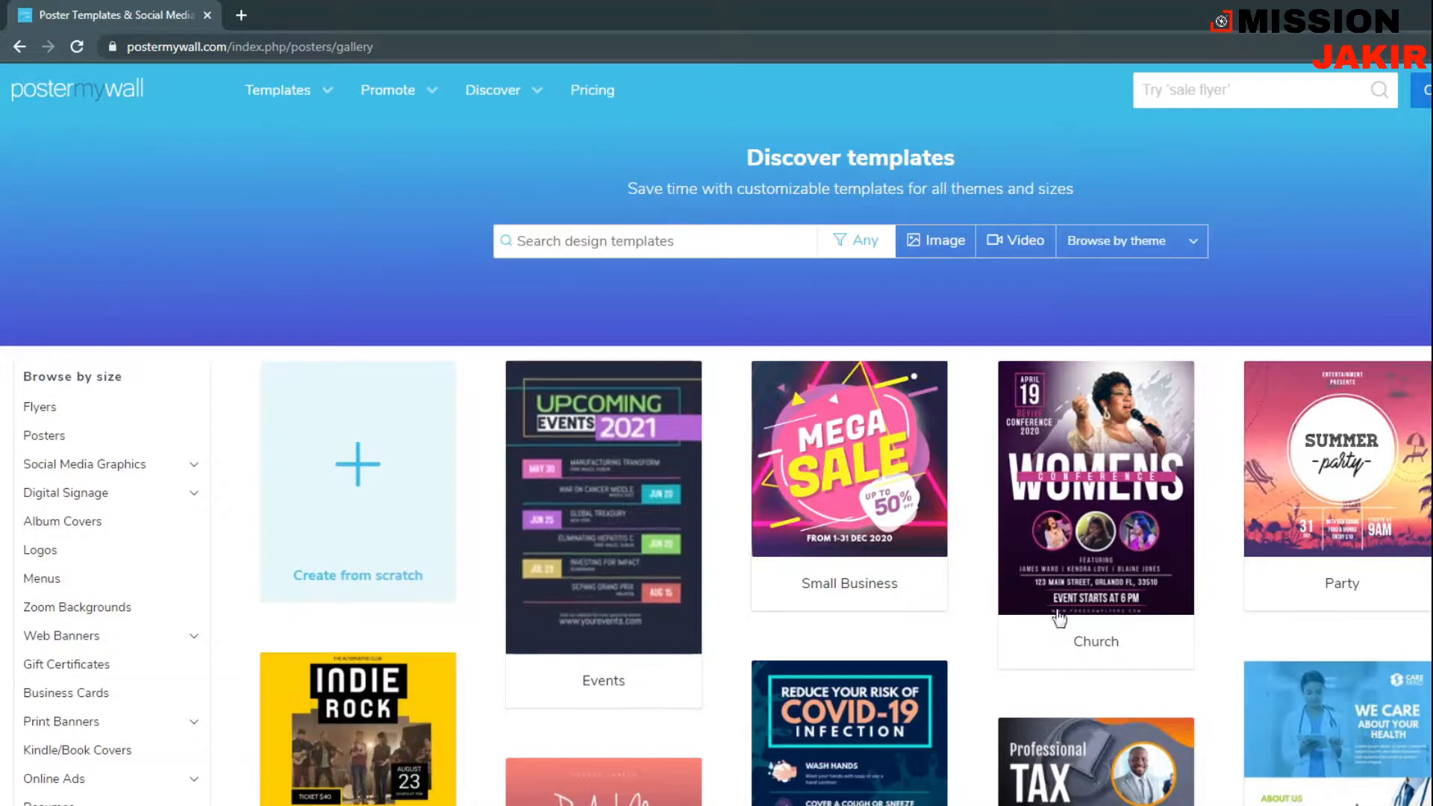
{"action": "scroll", "scroll_direction": "down", "scroll_amount": 3}
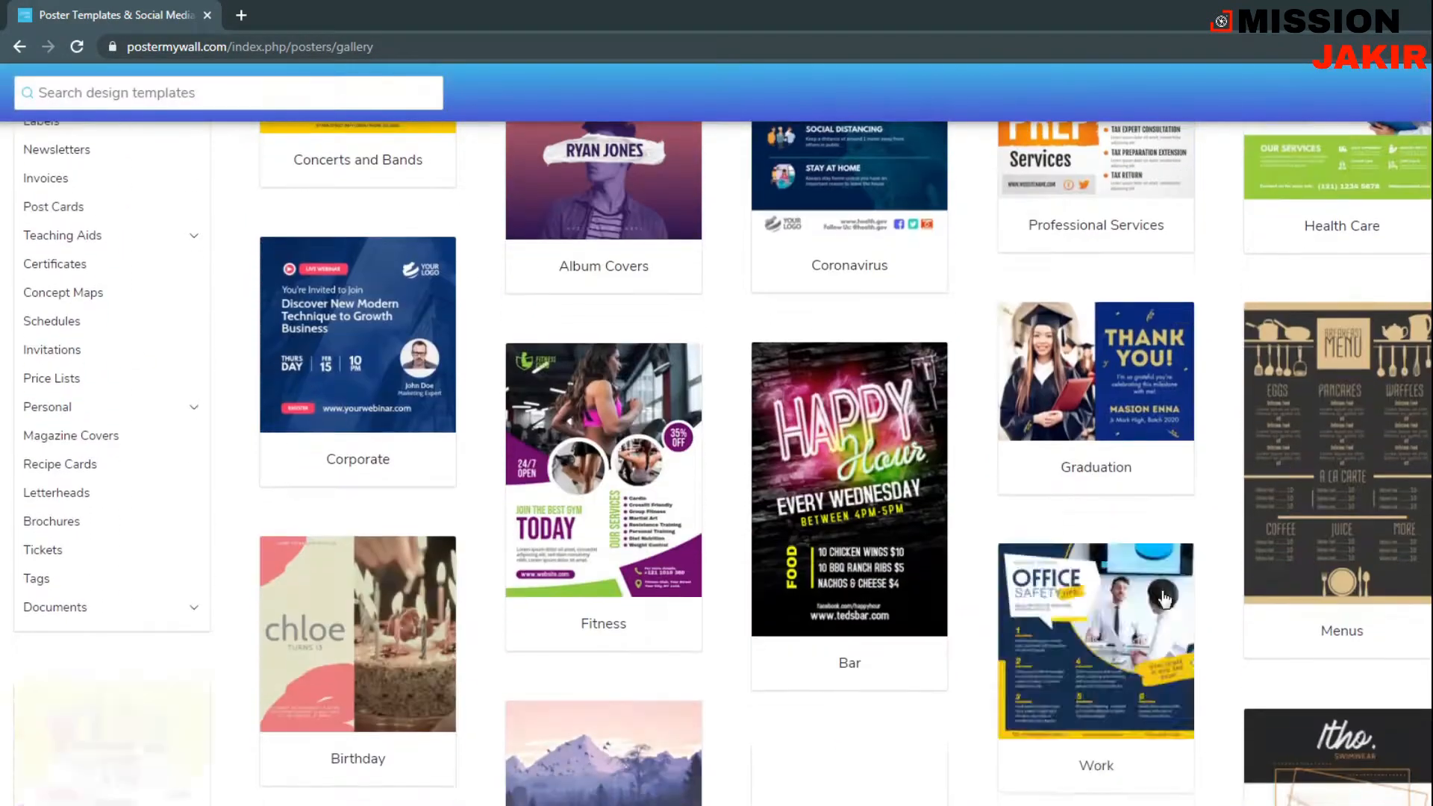
{"action": "scroll", "scroll_direction": "down", "scroll_amount": 3}
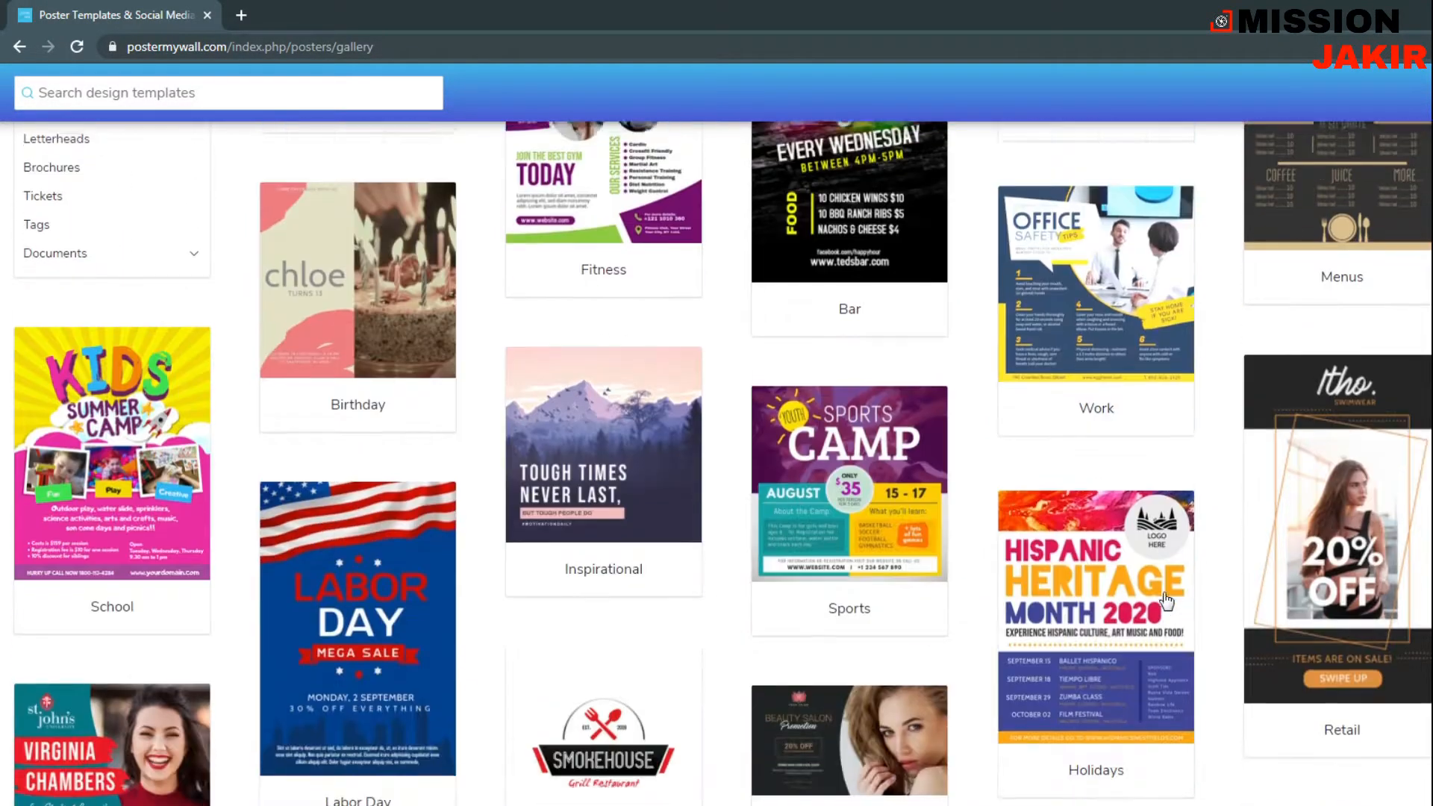
{"action": "scroll", "scroll_direction": "down", "scroll_amount": 3}
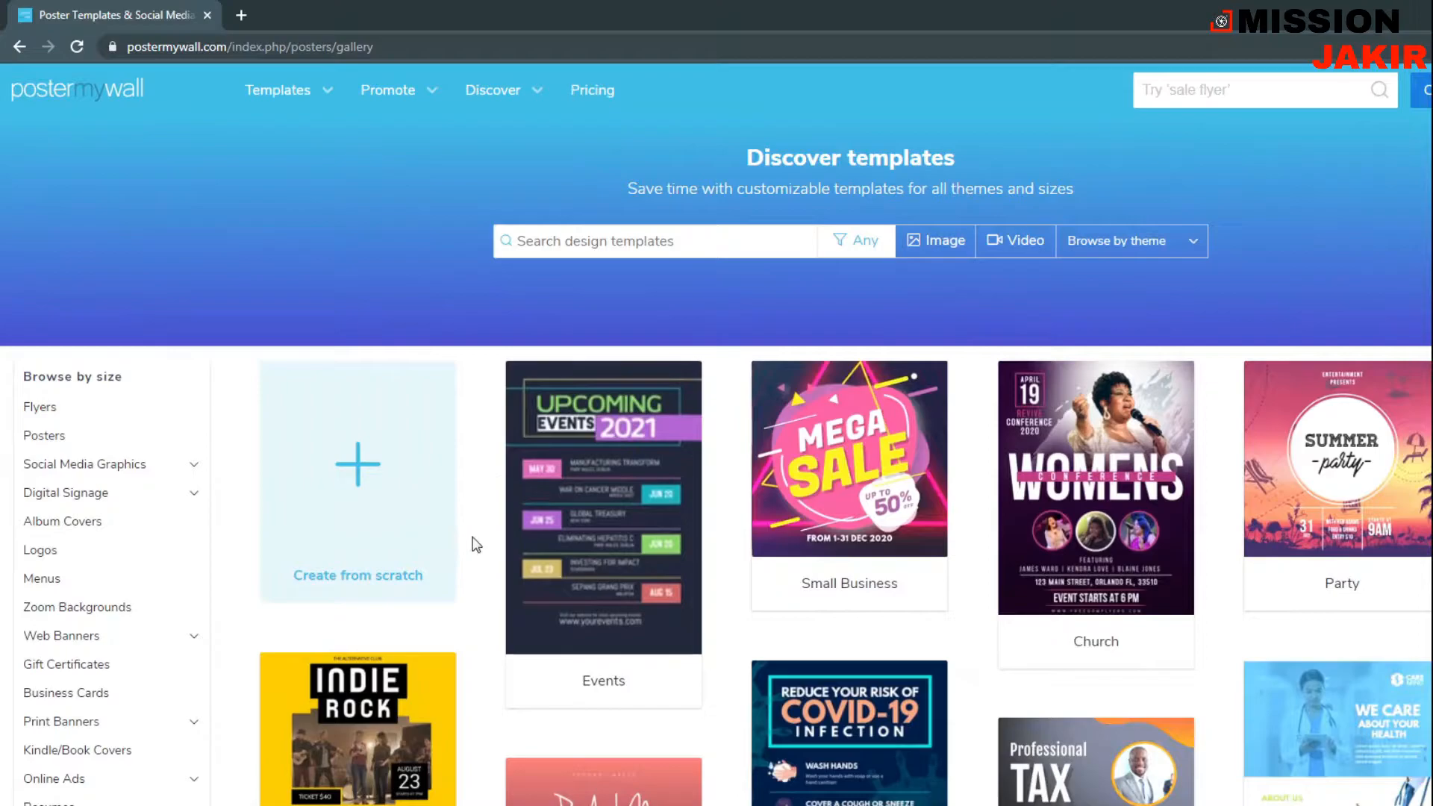
{"action": "mouse_move", "coordinate": [191, 532]}
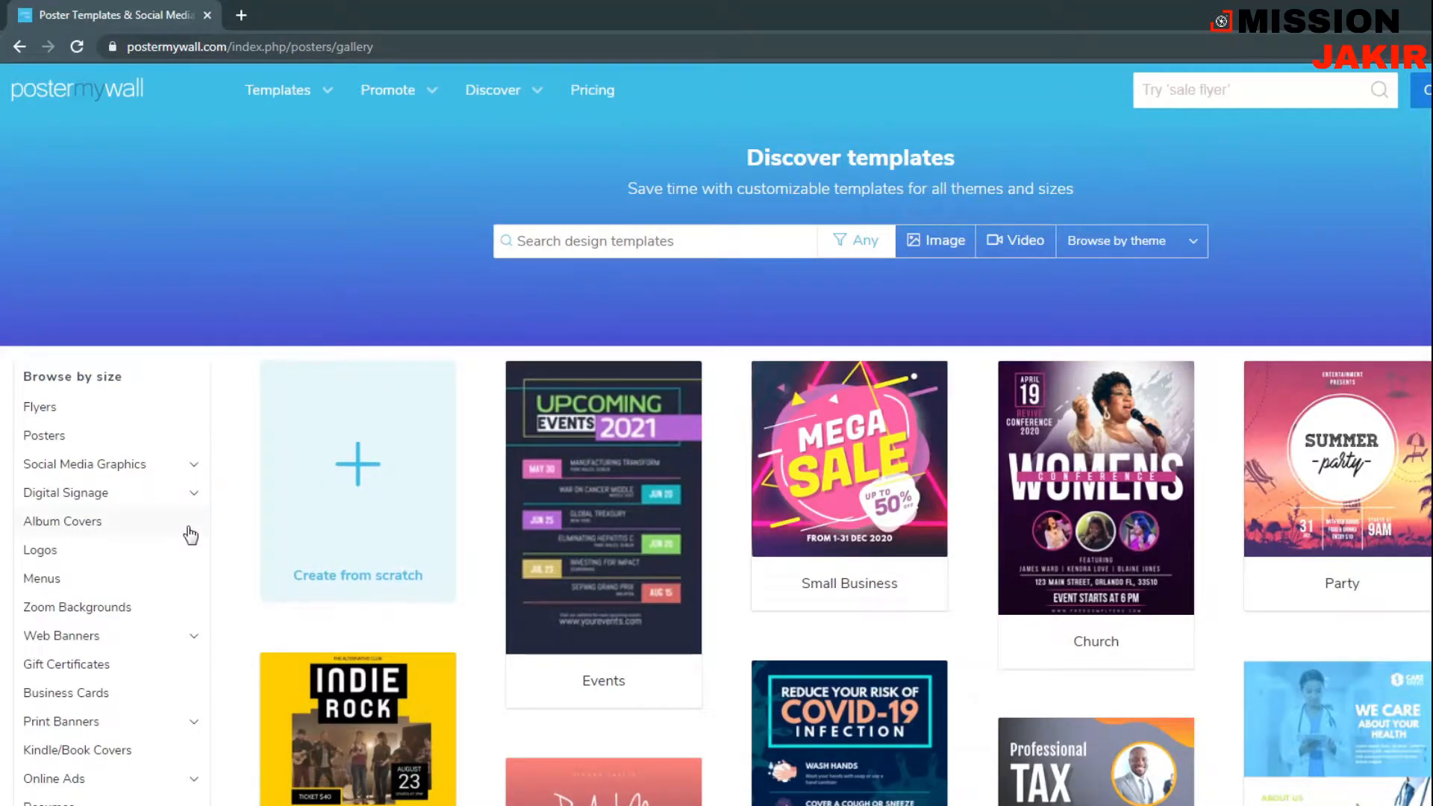
{"action": "mouse_move", "coordinate": [362, 472]}
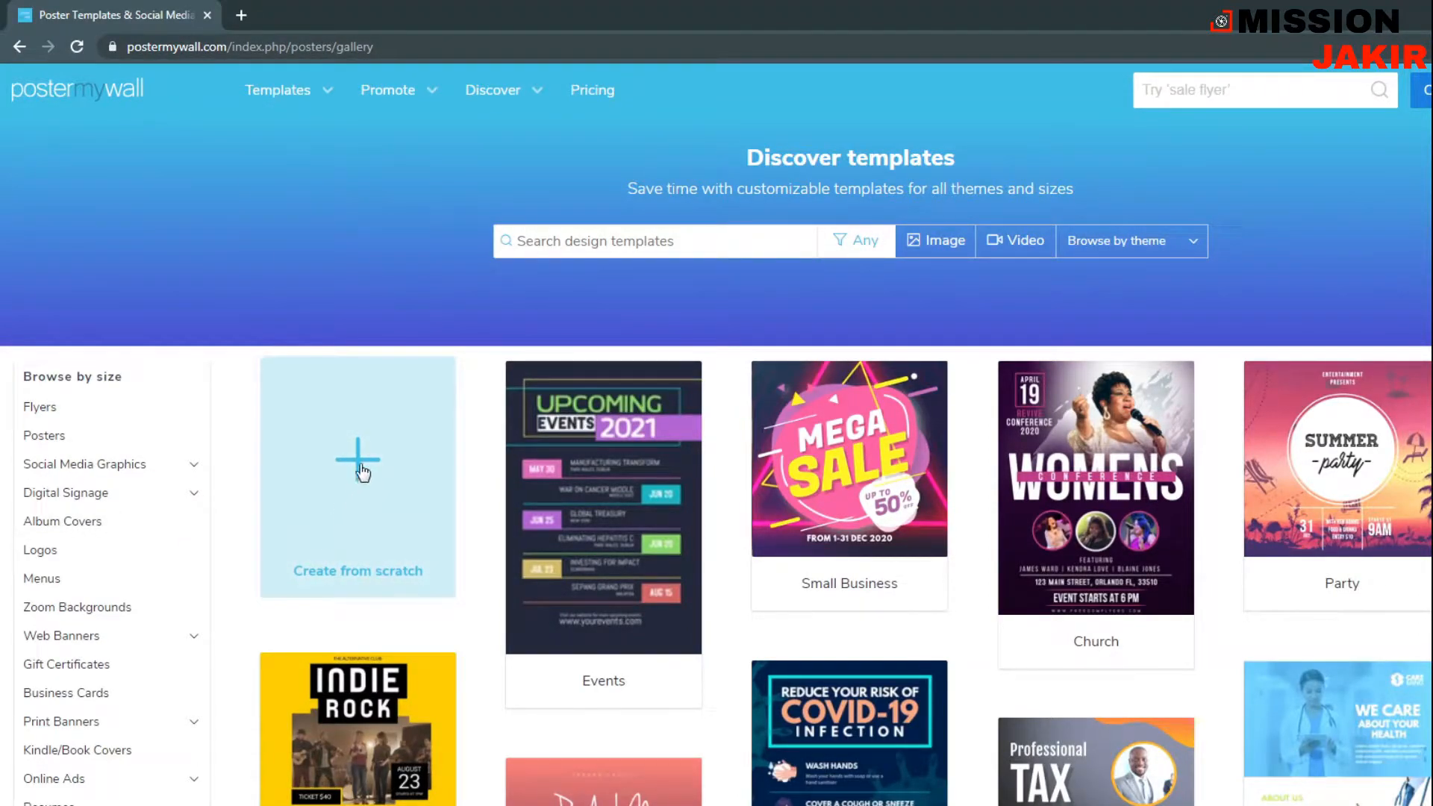
{"action": "mouse_move", "coordinate": [475, 547]}
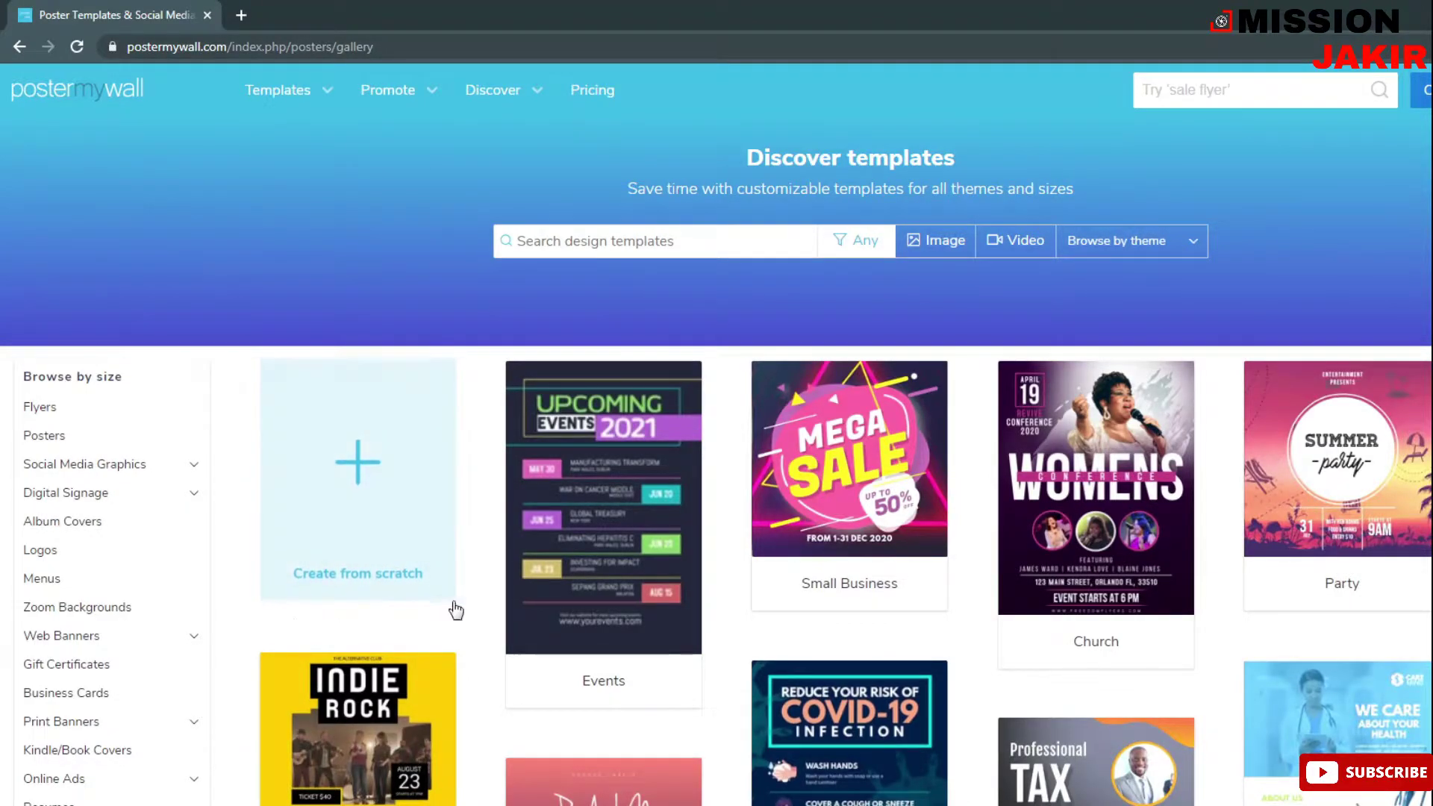
{"action": "mouse_move", "coordinate": [84, 608]}
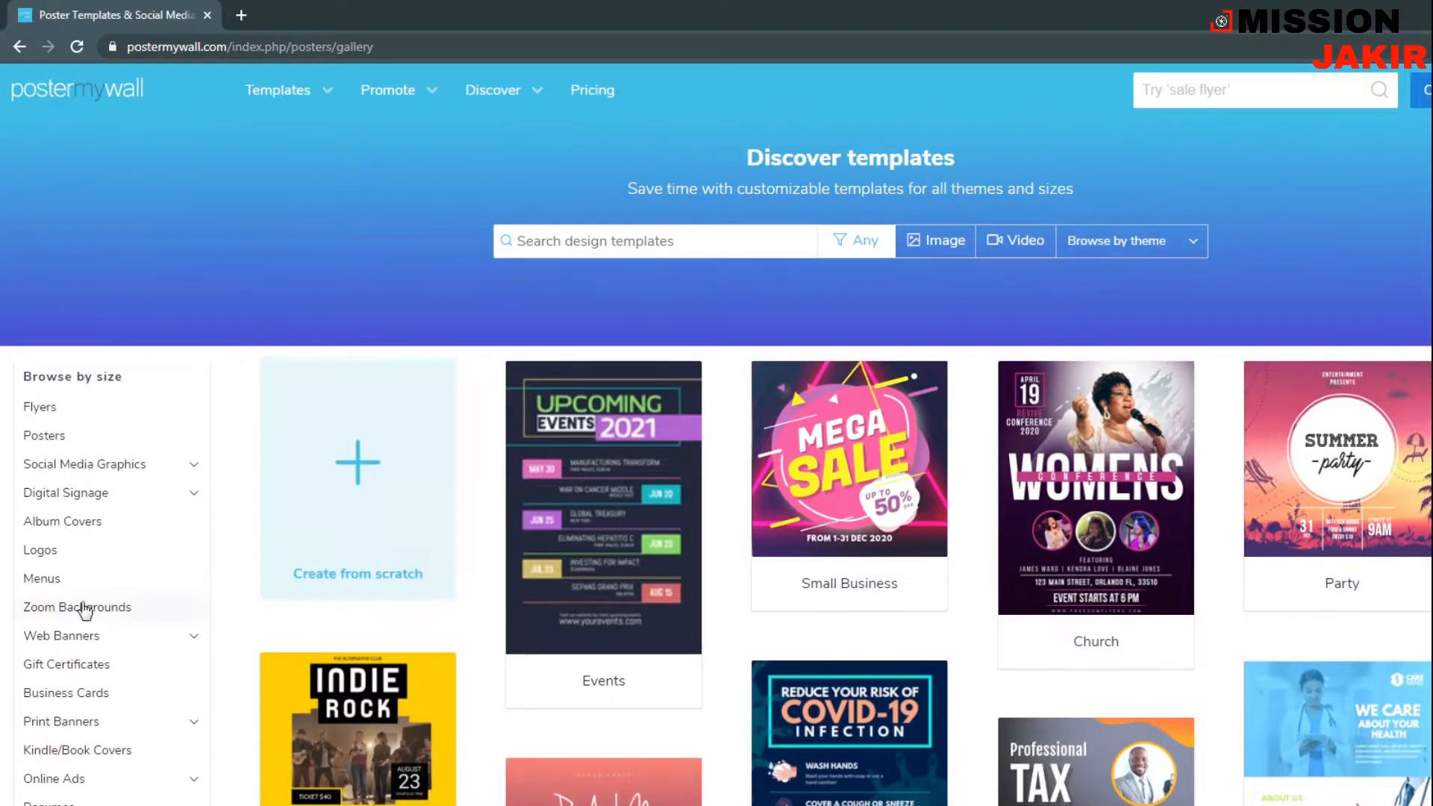
{"action": "mouse_move", "coordinate": [340, 516]}
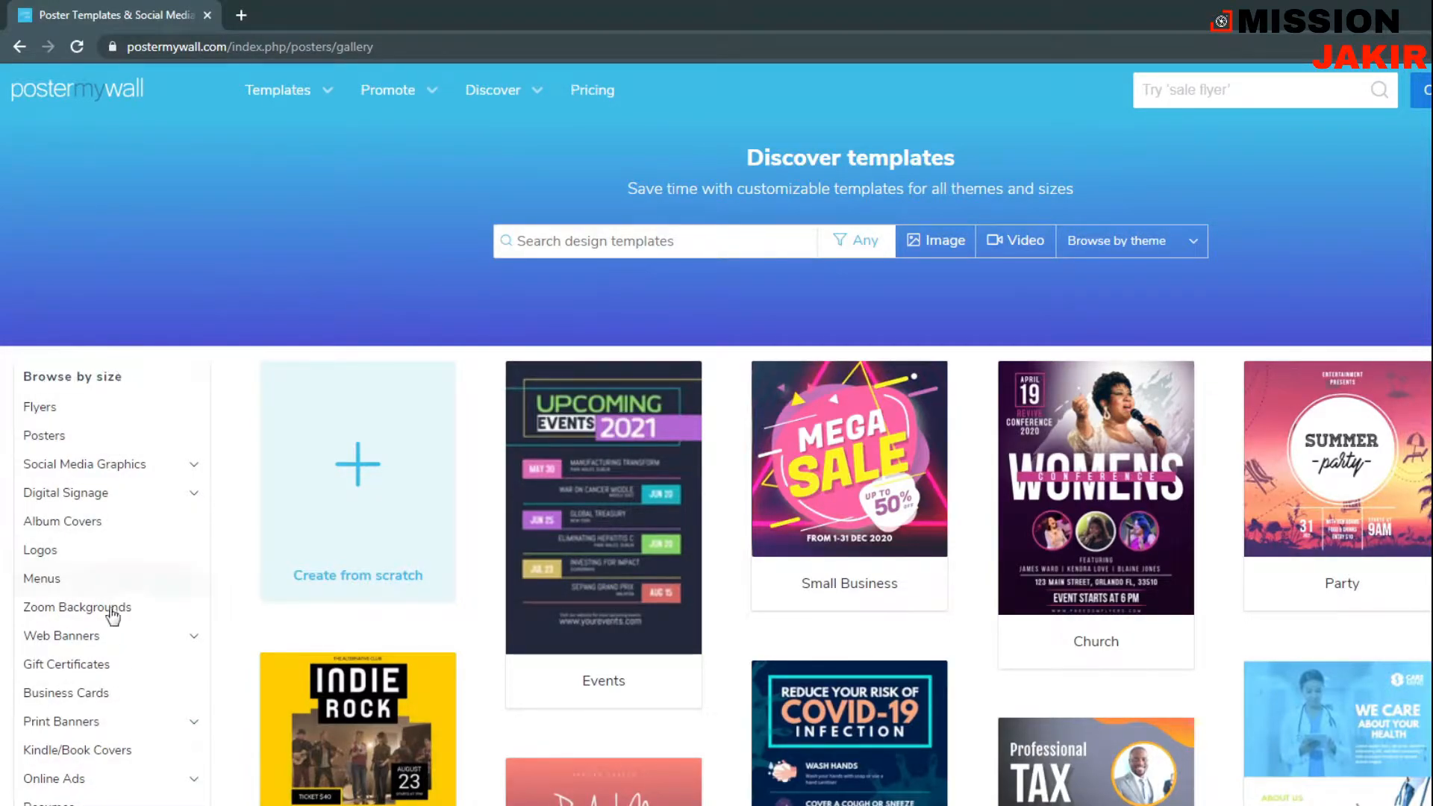
{"action": "left_click", "coordinate": [278, 91]}
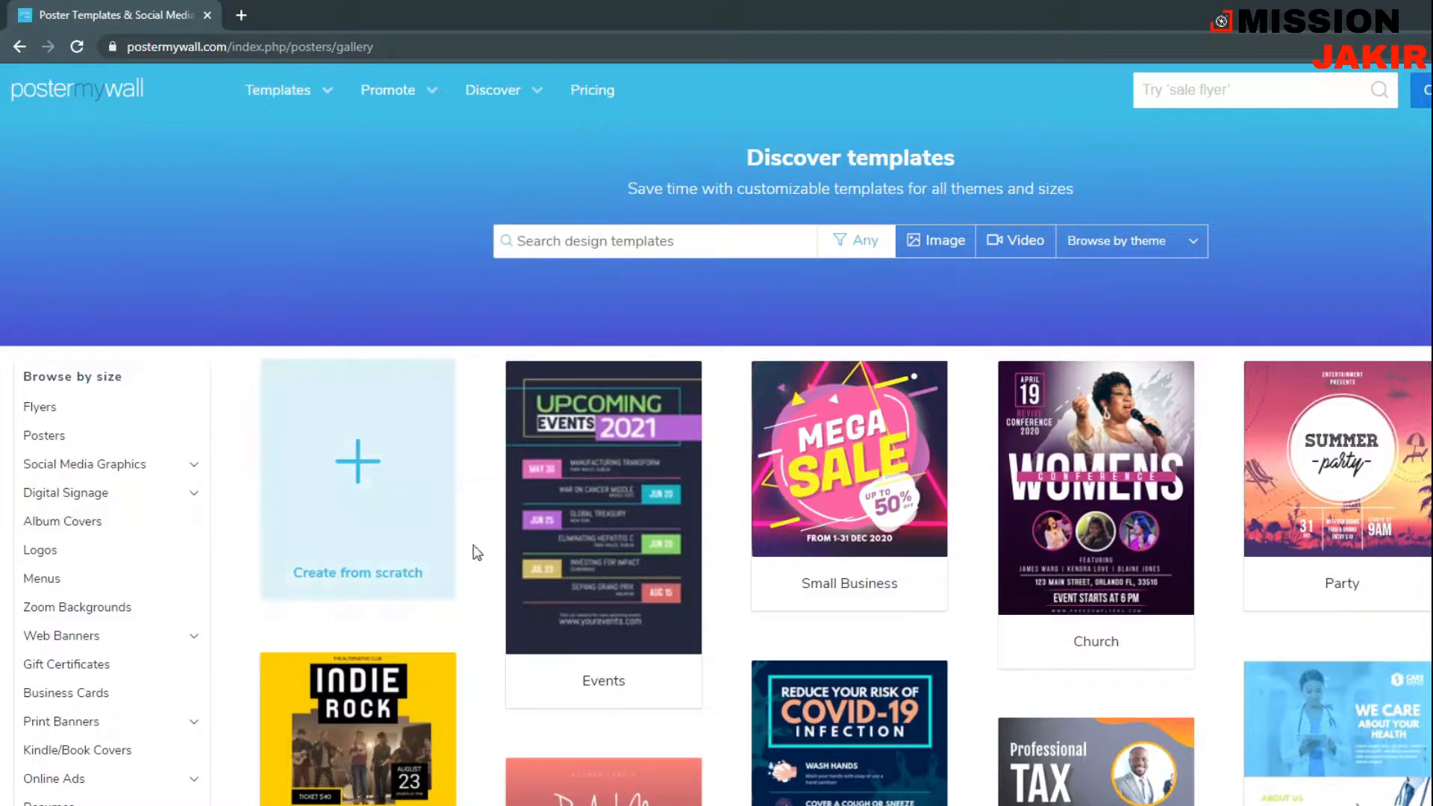
{"action": "mouse_move", "coordinate": [38, 554]}
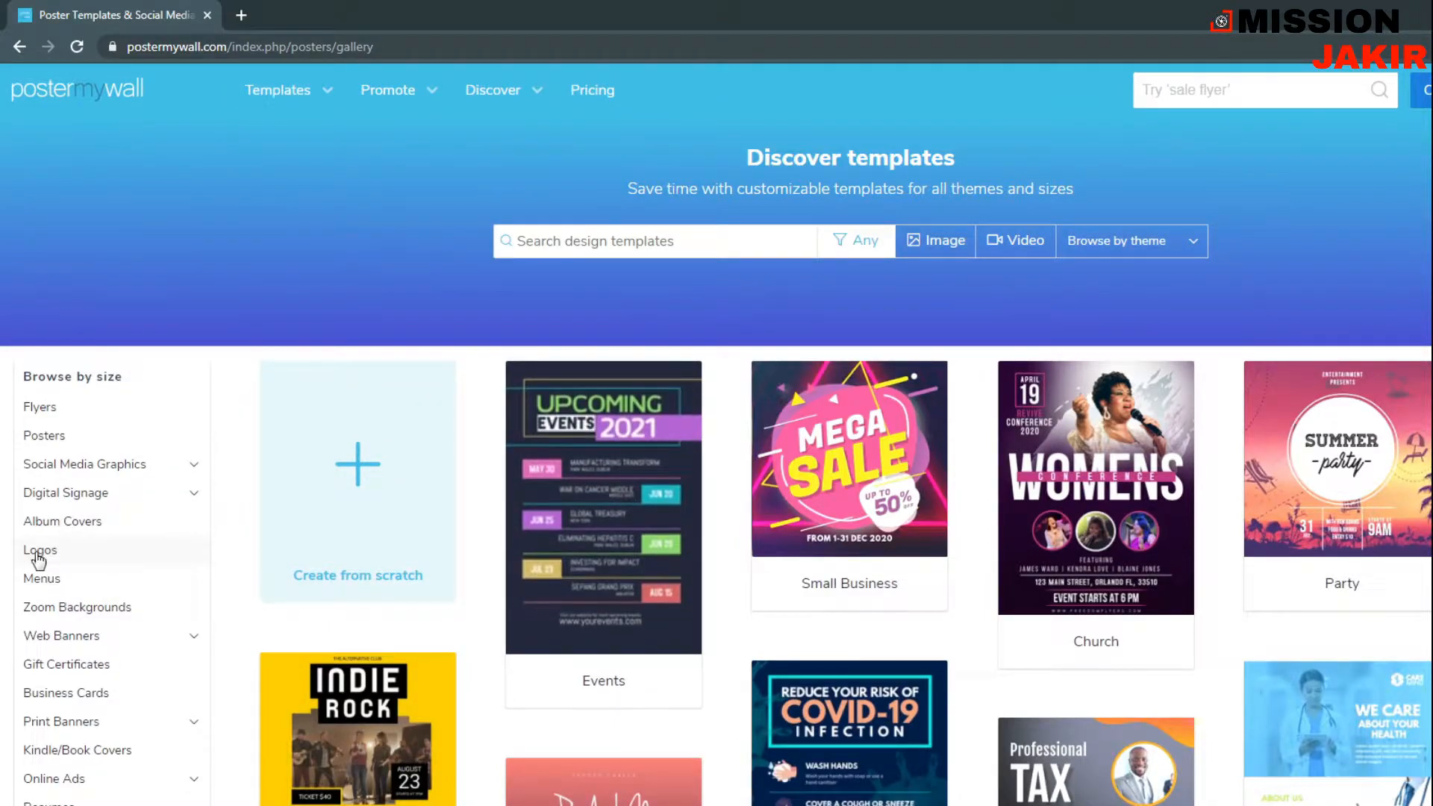
{"action": "left_click", "coordinate": [277, 89]}
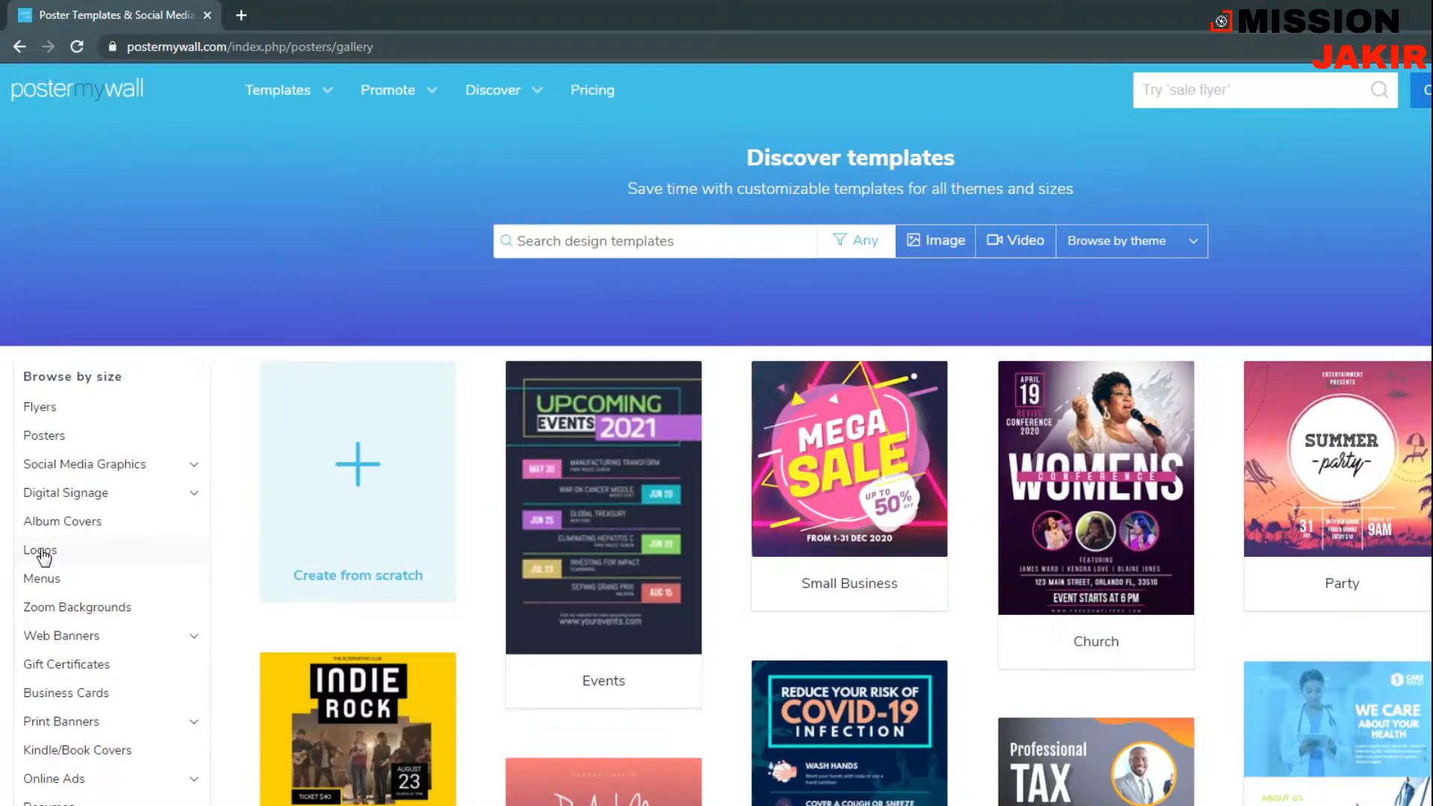
{"action": "left_click", "coordinate": [40, 549]}
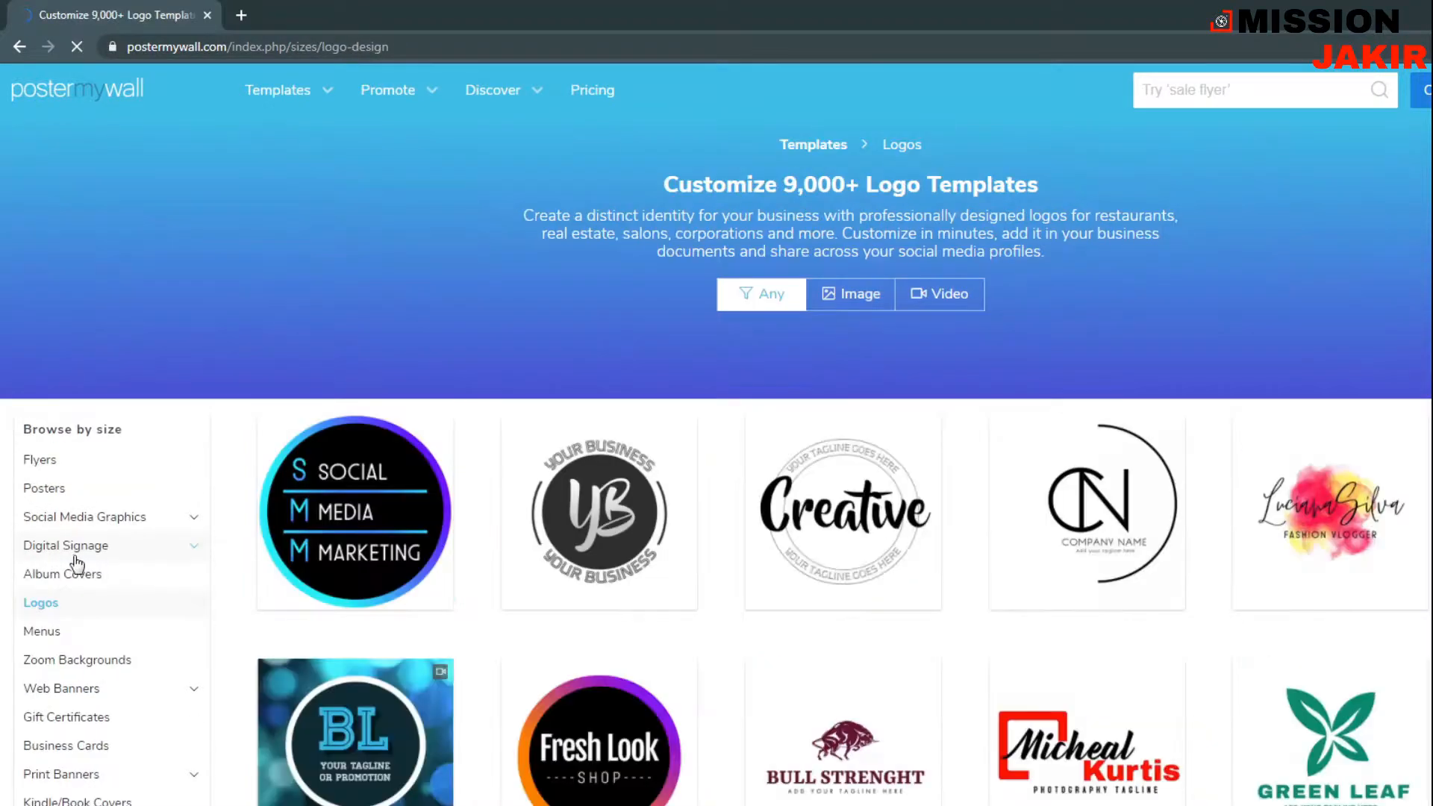
{"action": "mouse_move", "coordinate": [326, 525]}
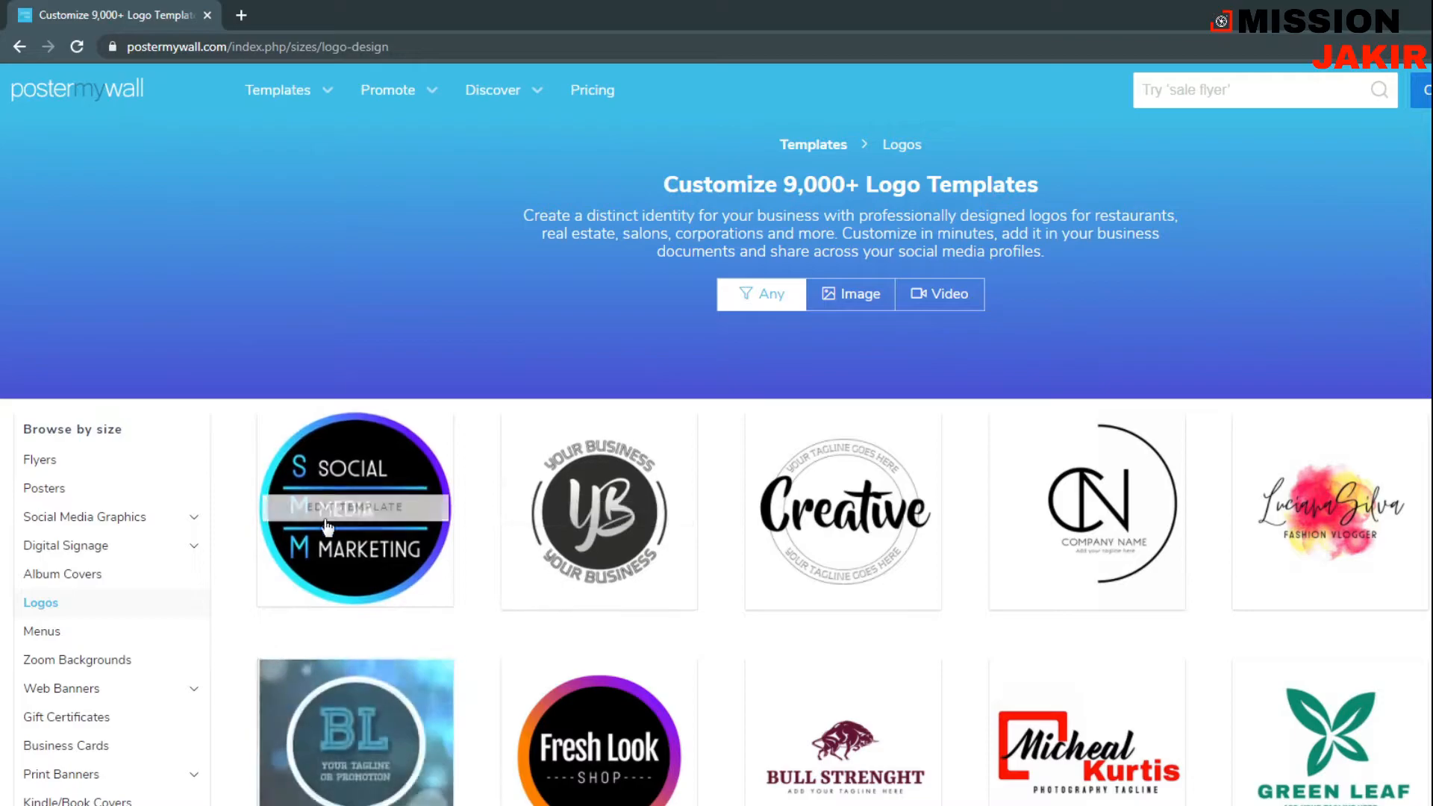
{"action": "scroll", "scroll_direction": "down", "scroll_amount": 3}
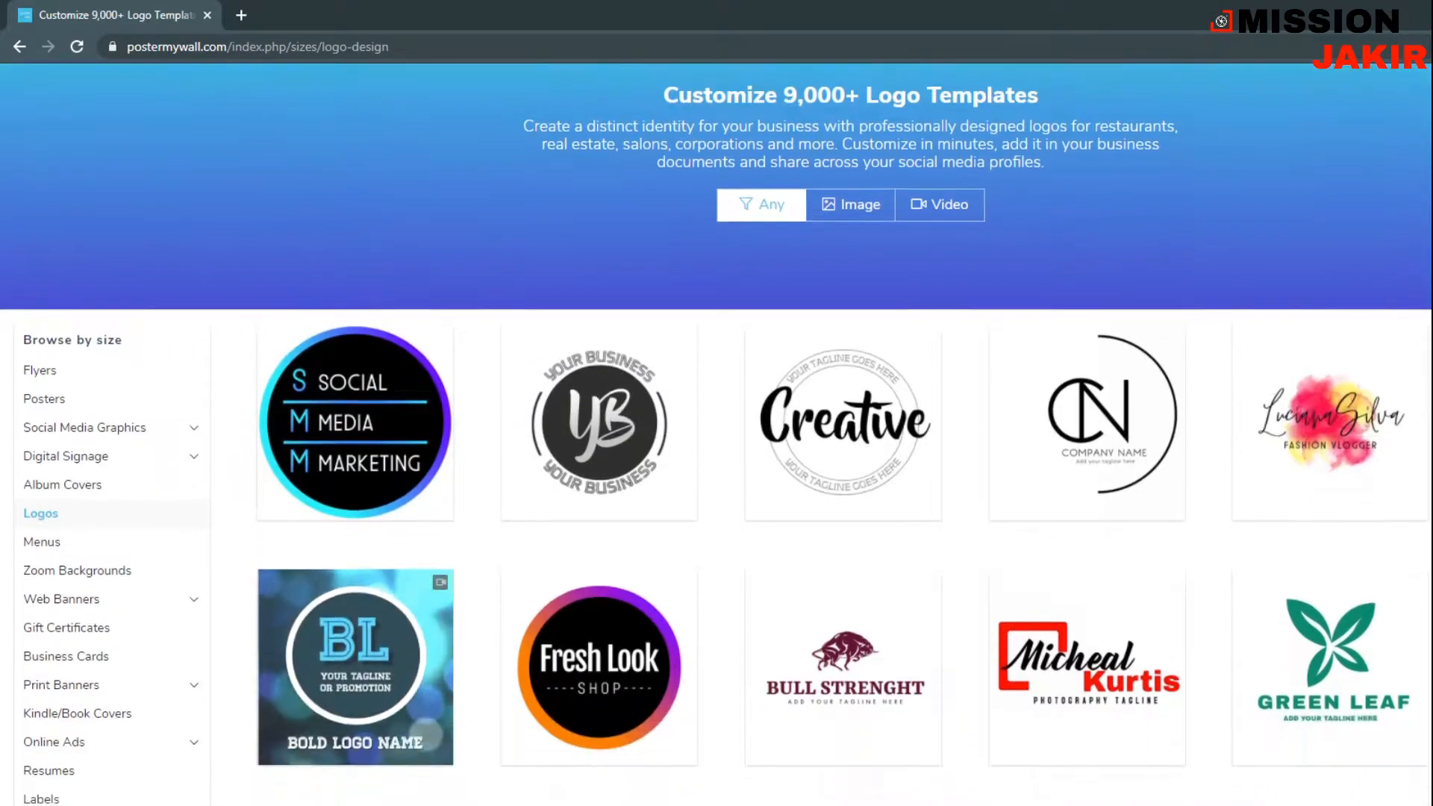
{"action": "scroll", "scroll_direction": "down", "scroll_amount": 3}
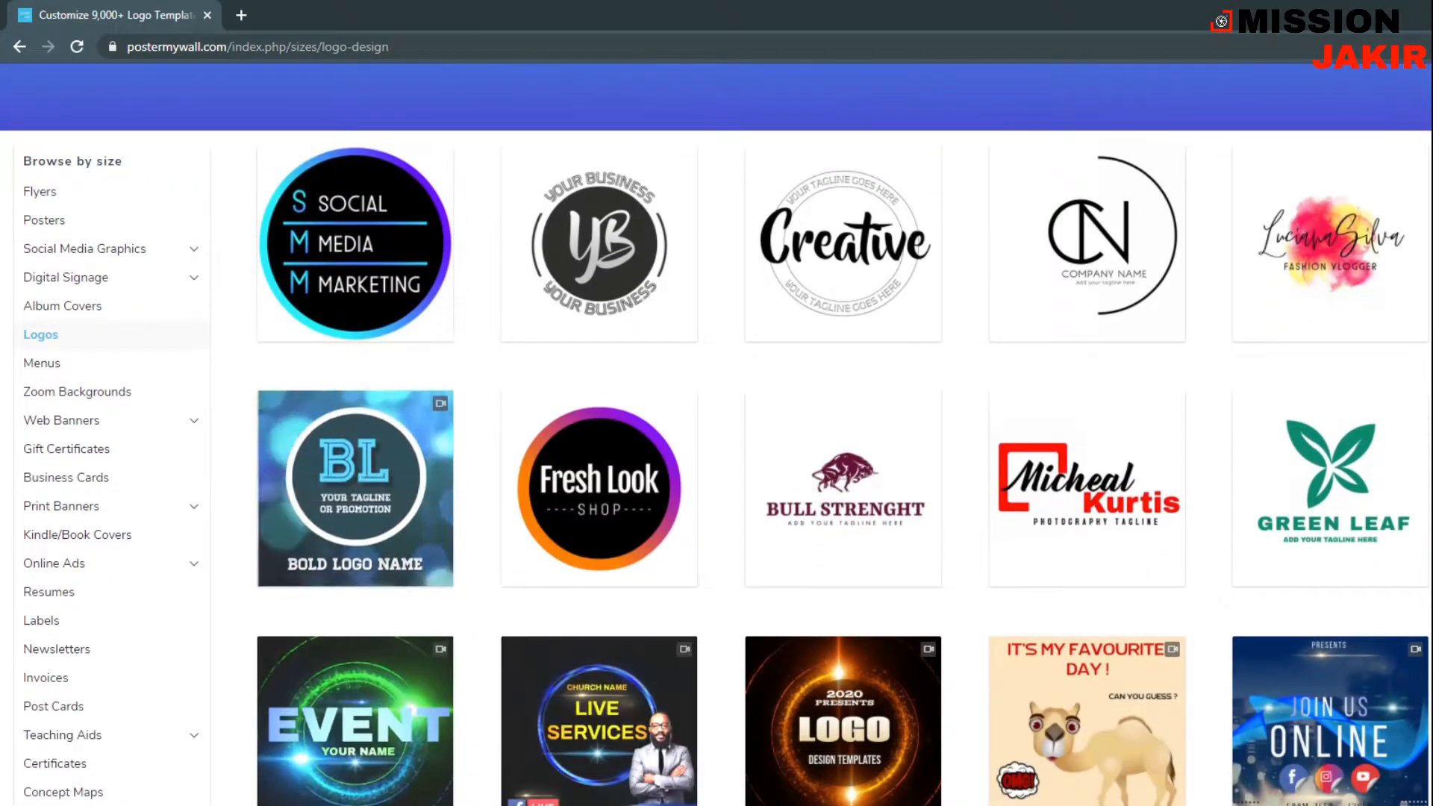
{"action": "scroll", "scroll_direction": "down", "scroll_amount": 3}
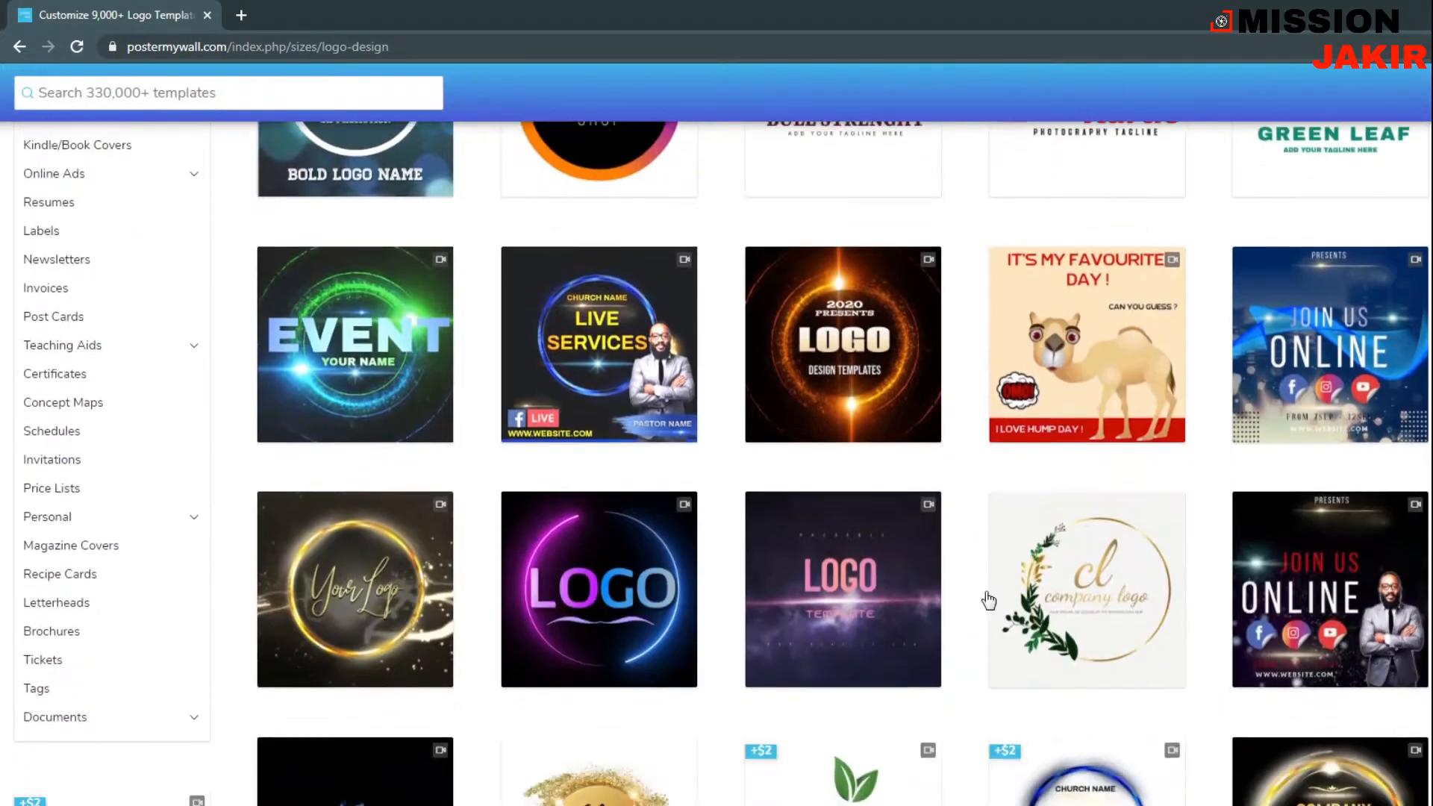
{"action": "scroll", "scroll_direction": "down", "scroll_amount": 3}
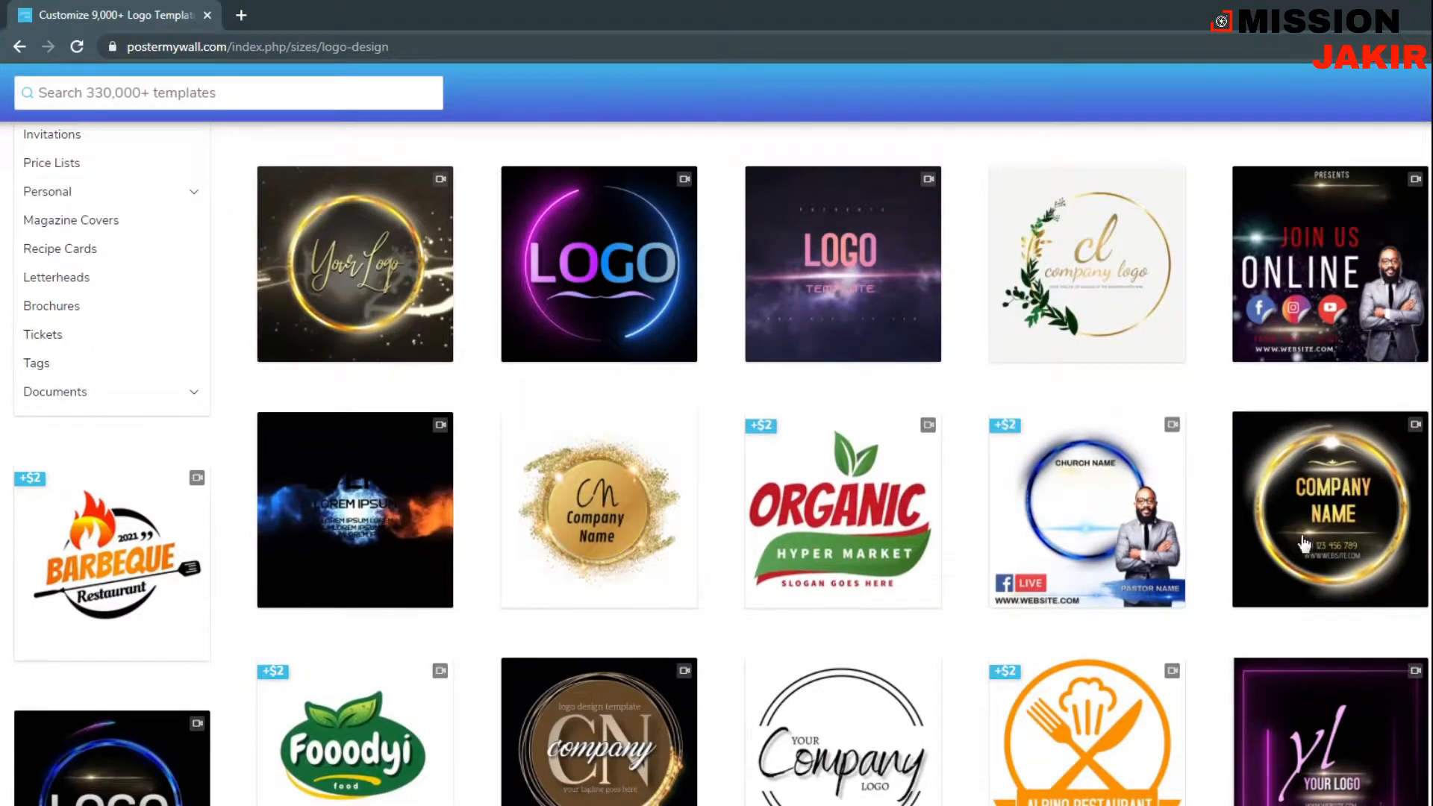
{"action": "scroll", "scroll_direction": "down", "scroll_amount": 3}
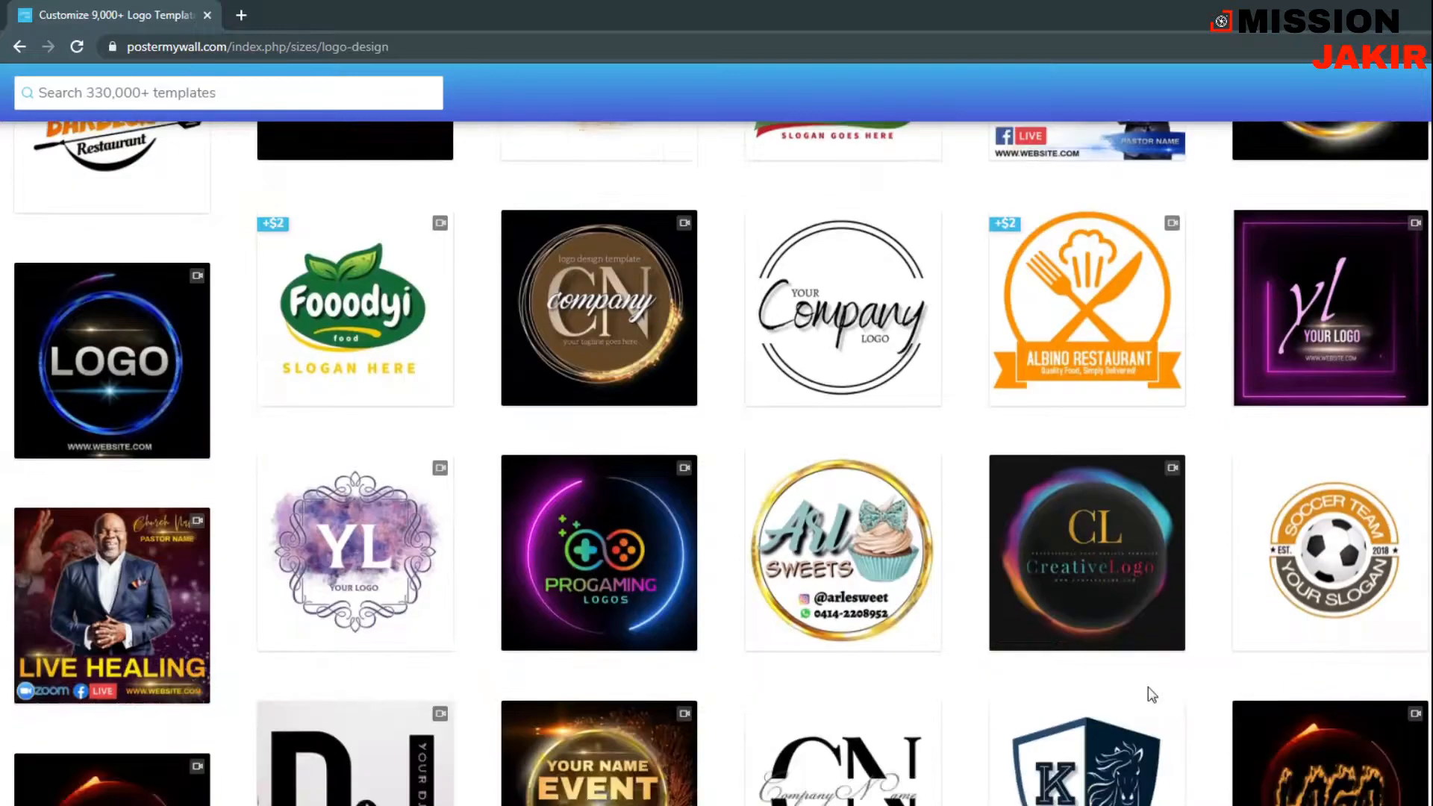
{"action": "scroll", "scroll_direction": "down", "scroll_amount": 3}
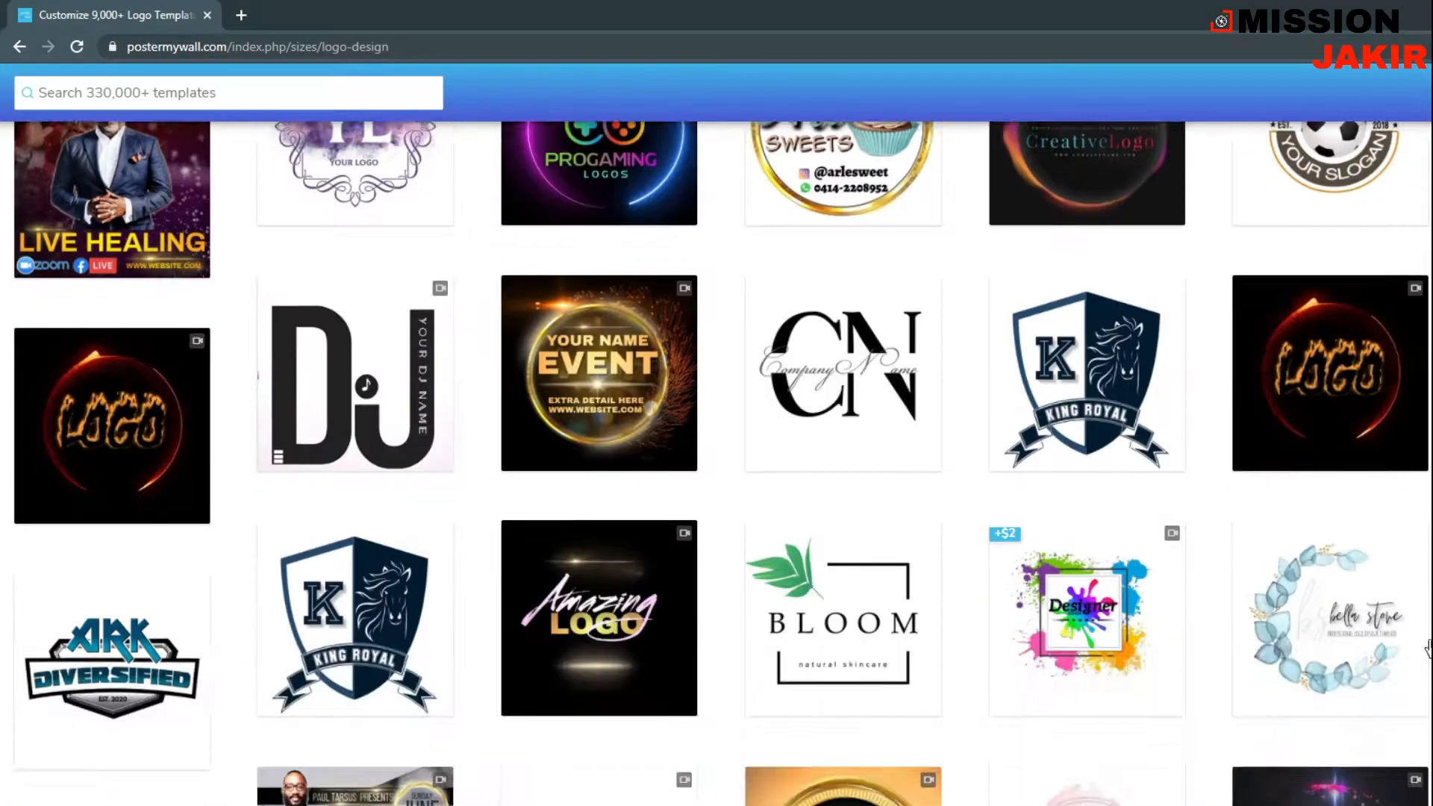
{"action": "scroll", "scroll_direction": "down", "scroll_amount": 3}
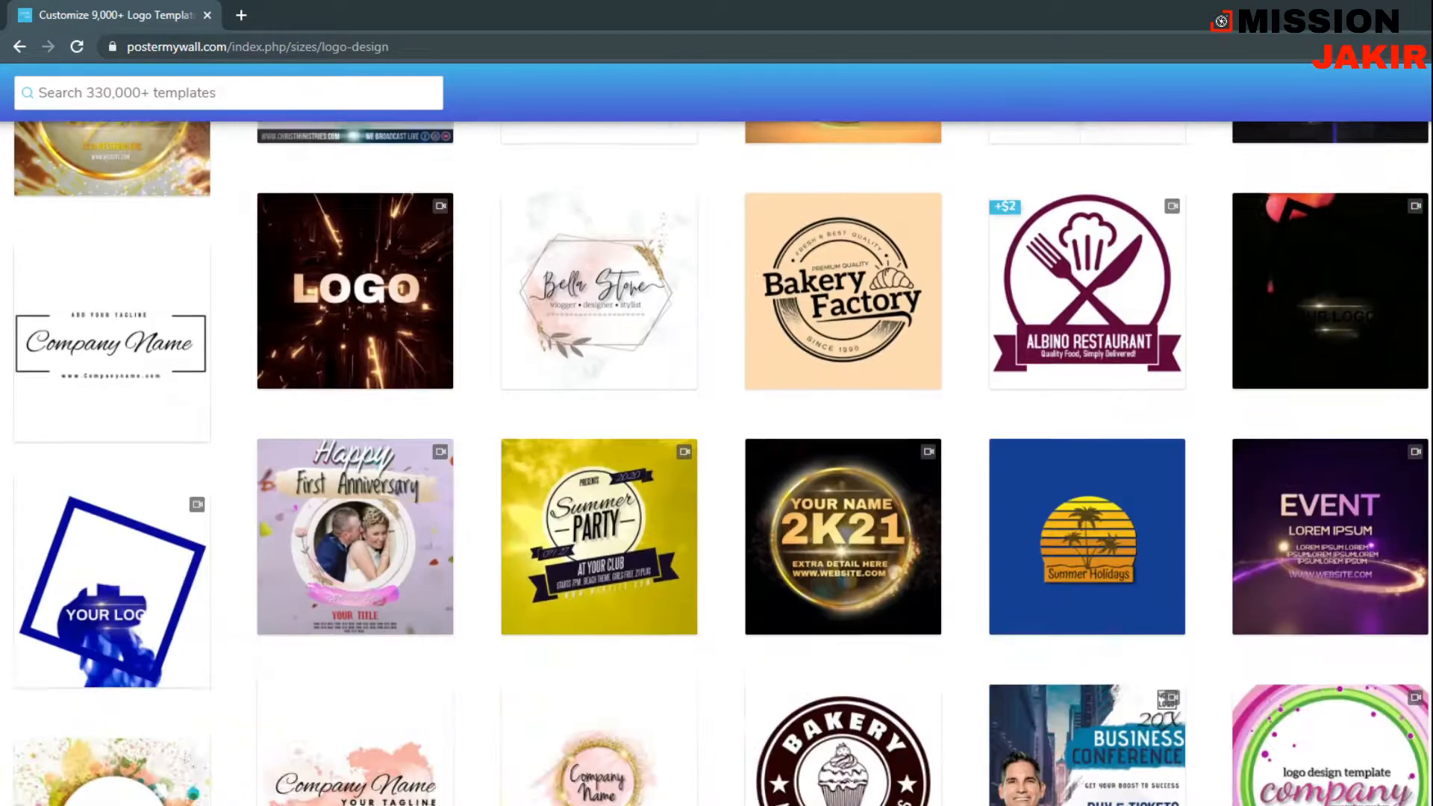
{"action": "scroll", "scroll_direction": "down", "scroll_amount": 3}
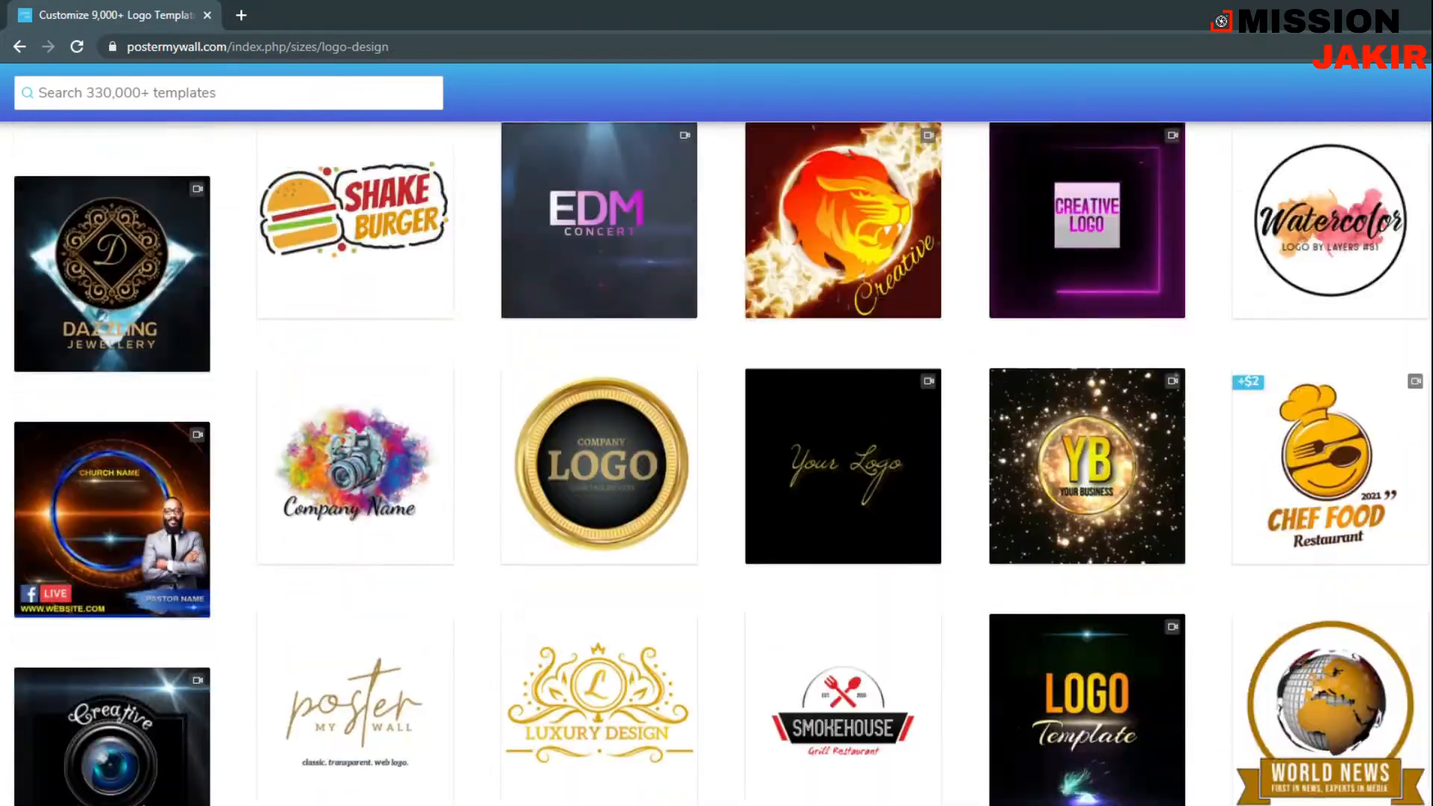
{"action": "scroll", "scroll_direction": "up", "scroll_amount": 3}
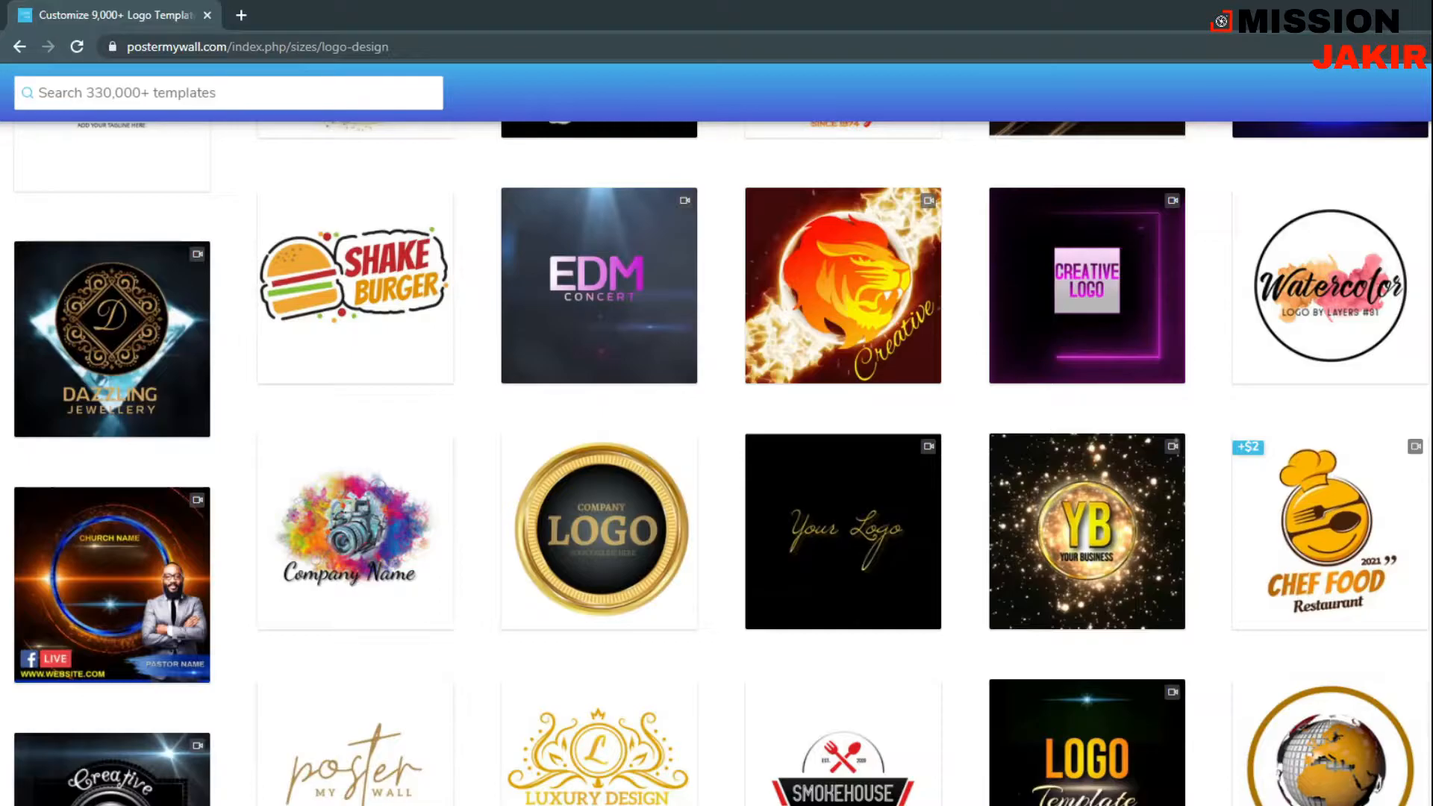
{"action": "scroll", "scroll_direction": "down", "scroll_amount": 3}
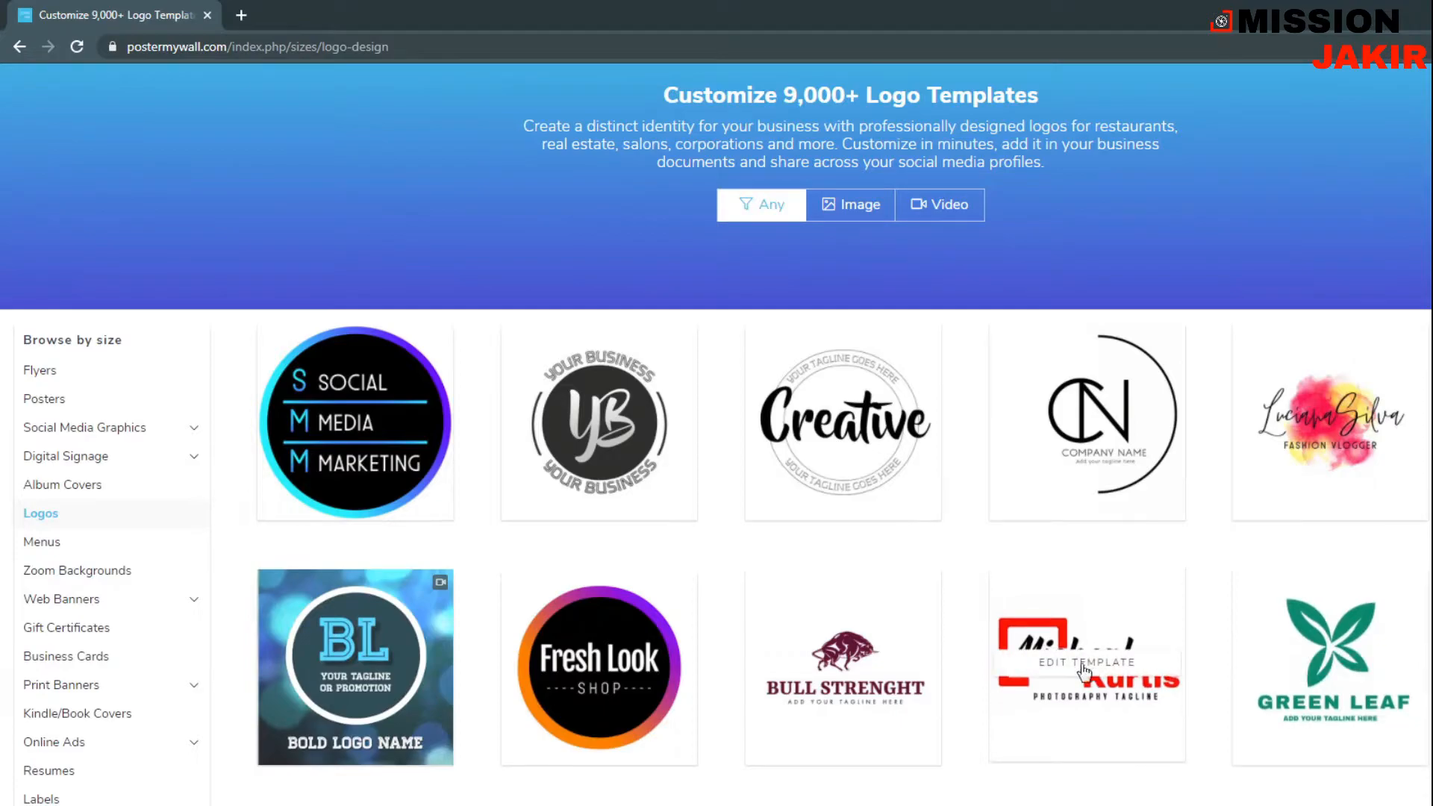
- Open the Micheal Kurtis photography logo template in the editor
{"action": "left_click", "coordinate": [1086, 662]}
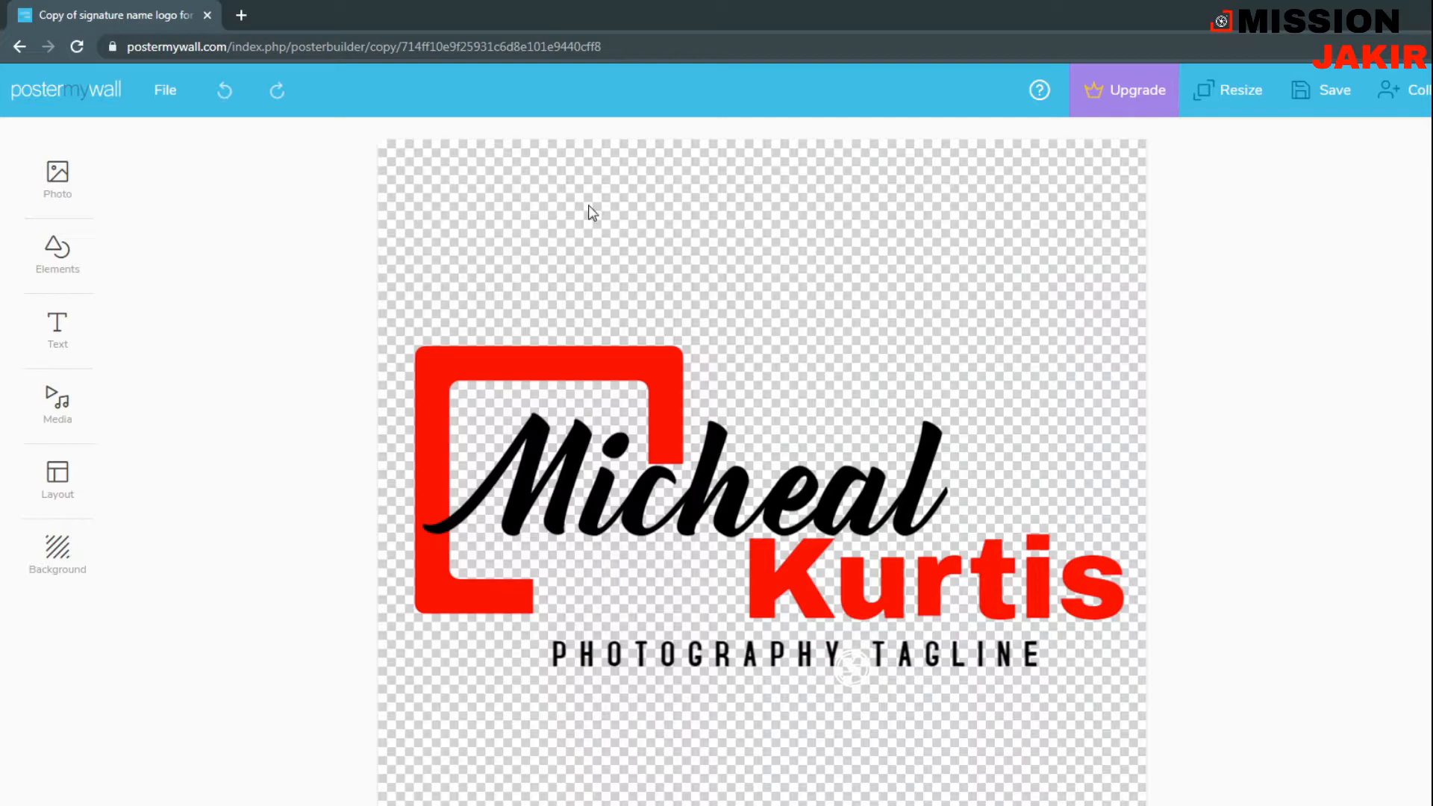
{"action": "mouse_move", "coordinate": [81, 197]}
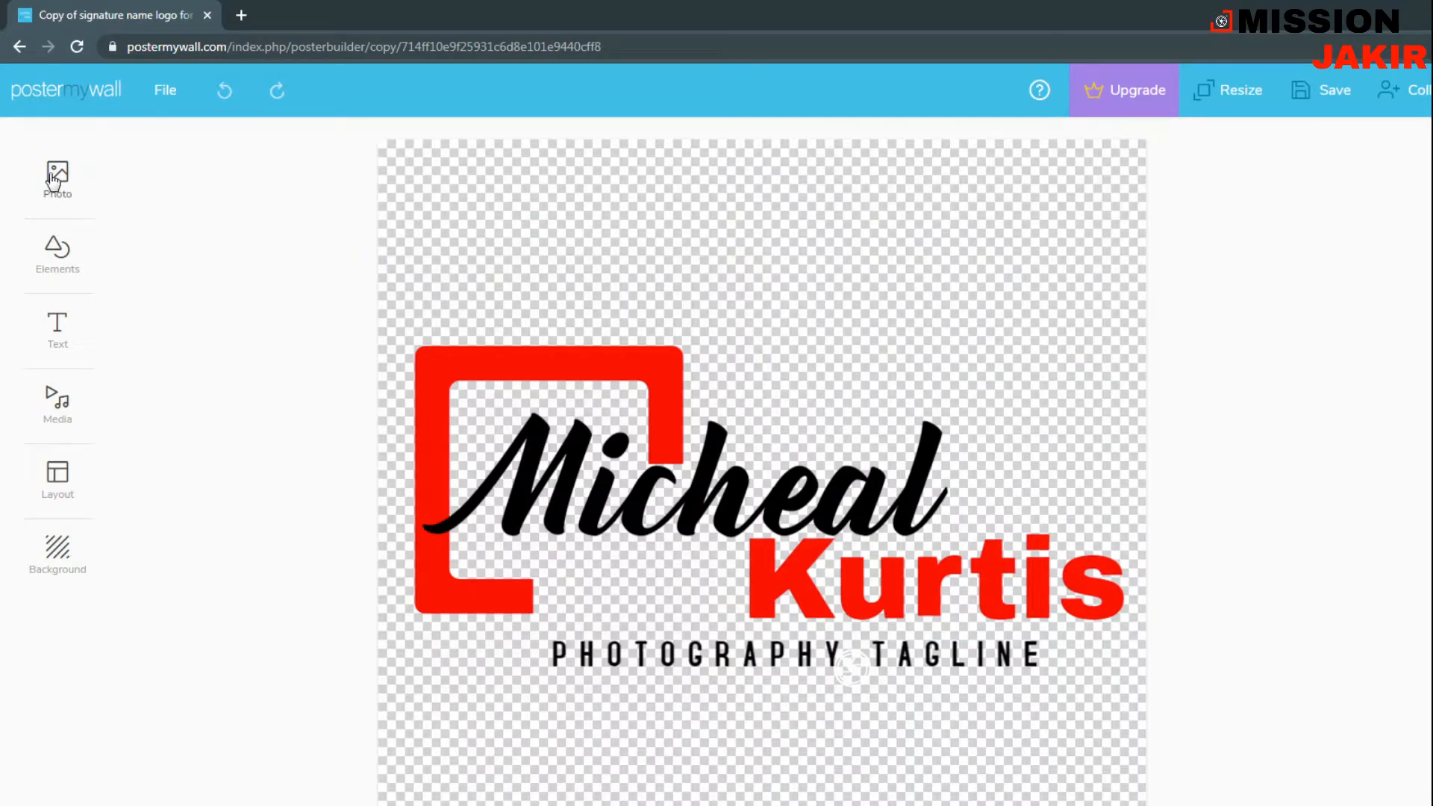
{"action": "left_click", "coordinate": [57, 176]}
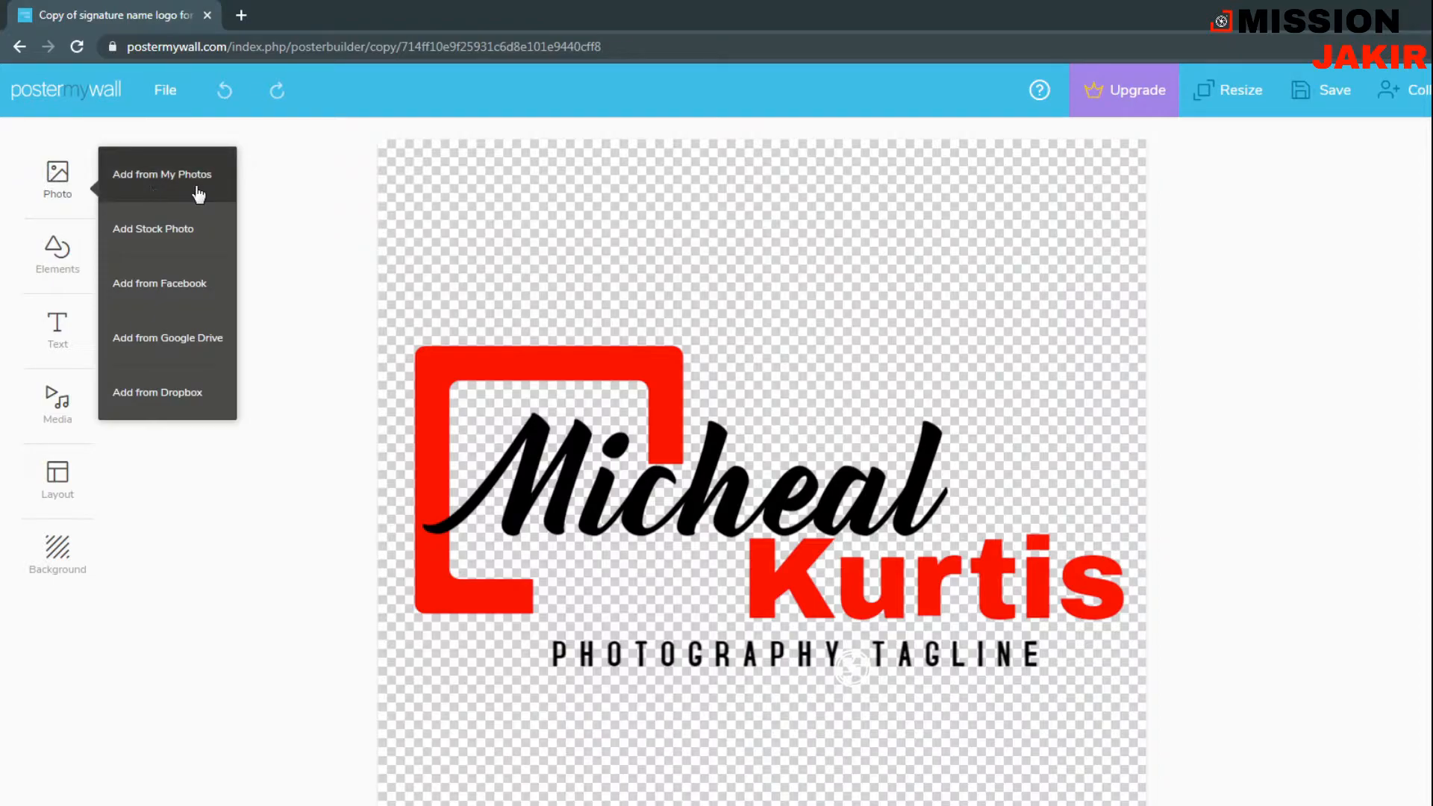
{"action": "mouse_move", "coordinate": [128, 294]}
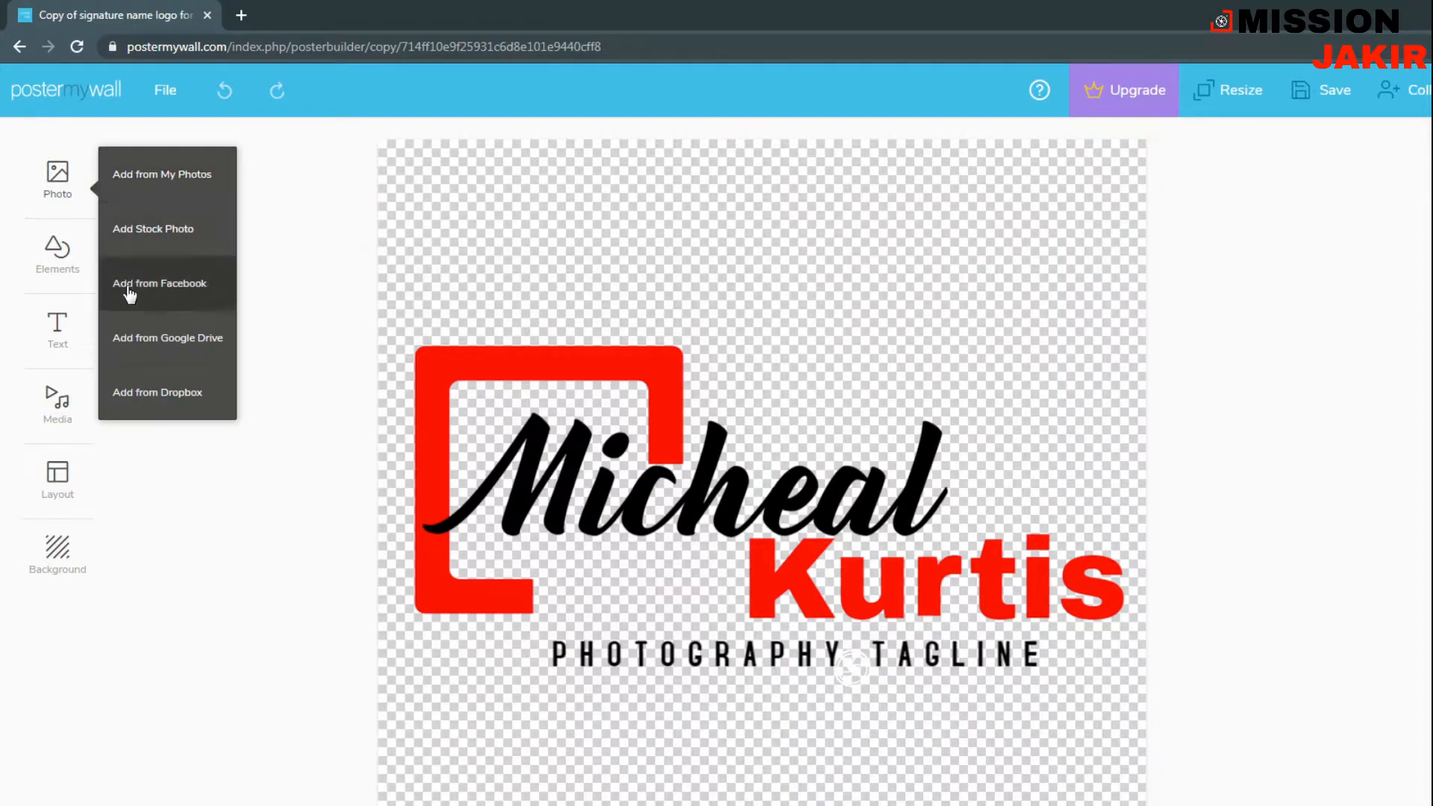
{"action": "mouse_move", "coordinate": [196, 359]}
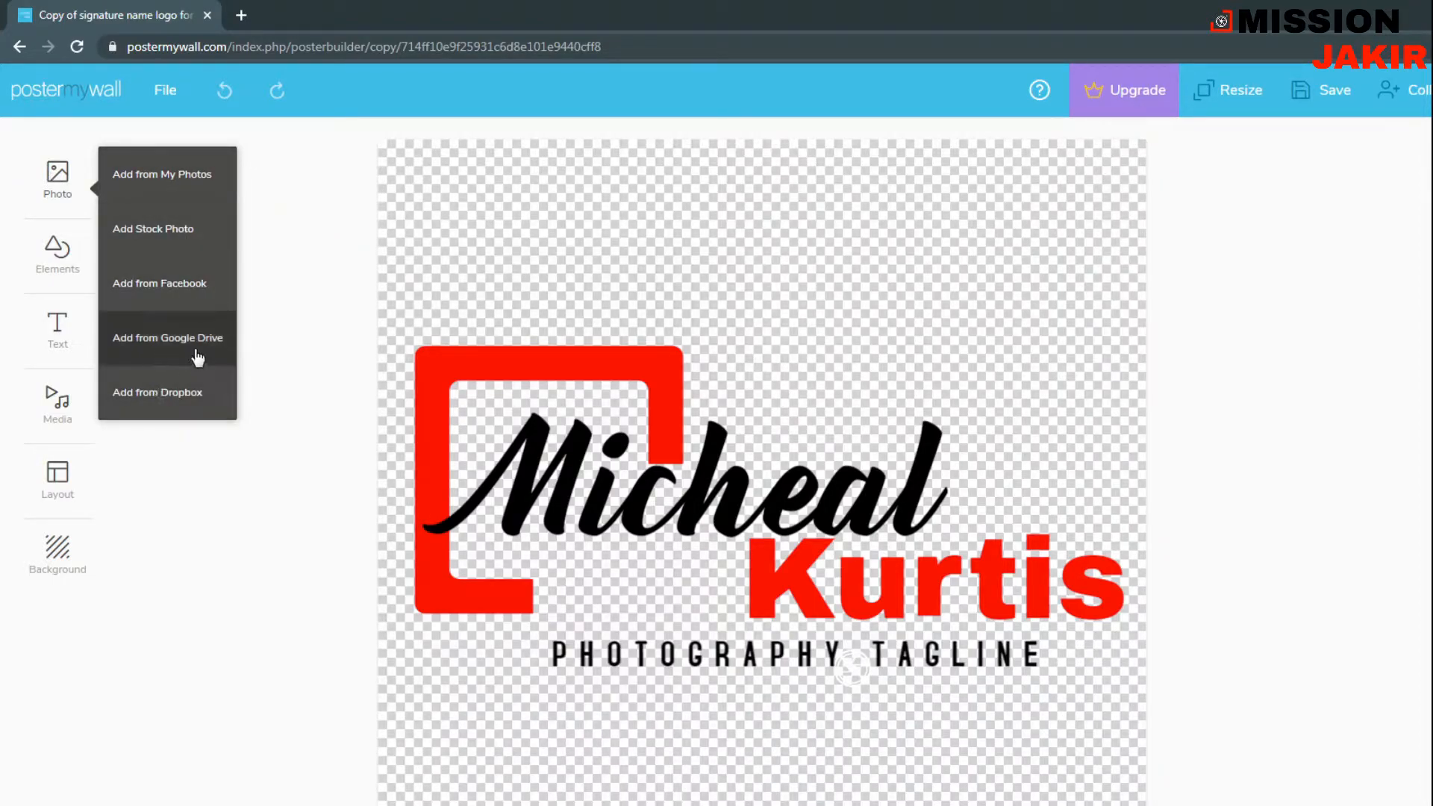
{"action": "mouse_move", "coordinate": [207, 401]}
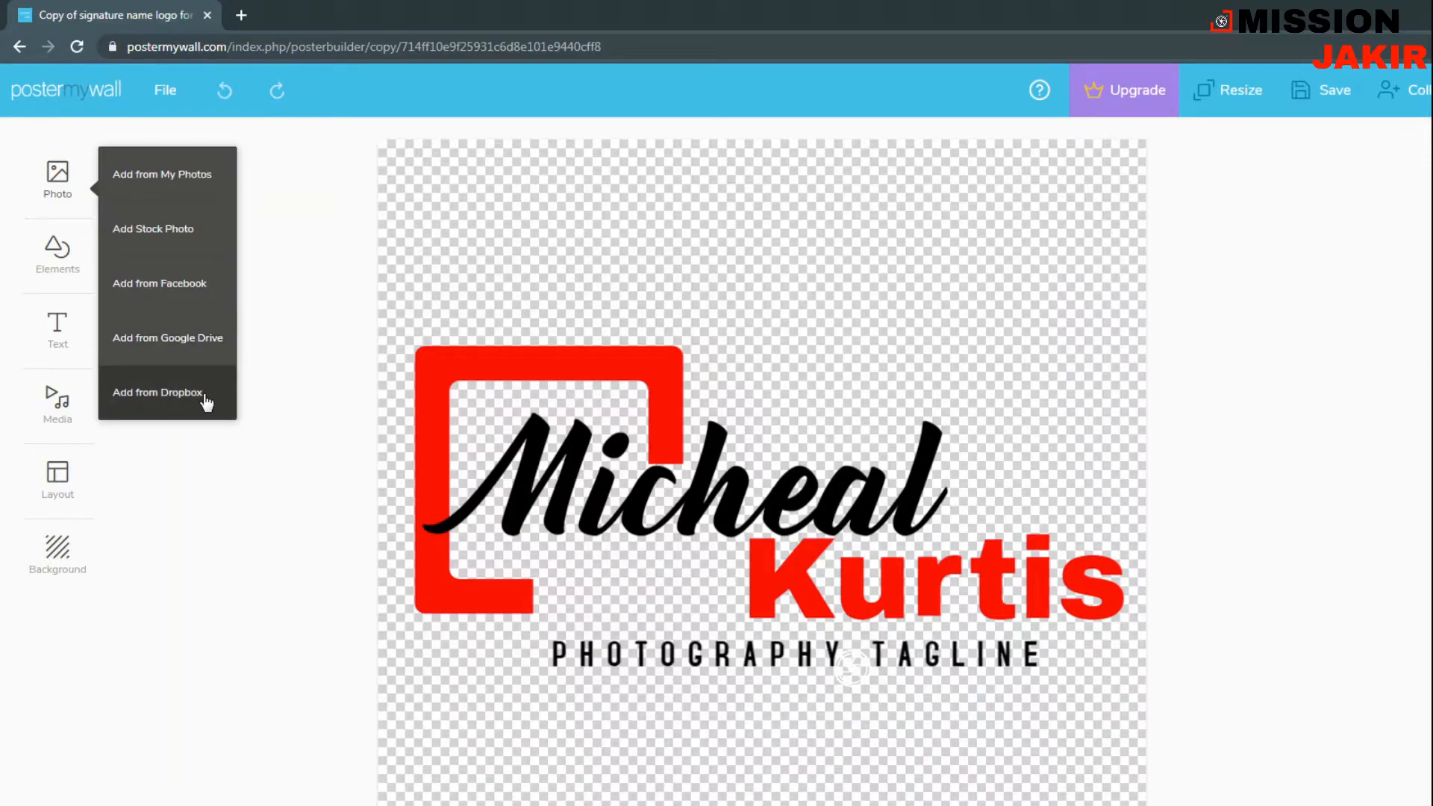
{"action": "left_click", "coordinate": [57, 254]}
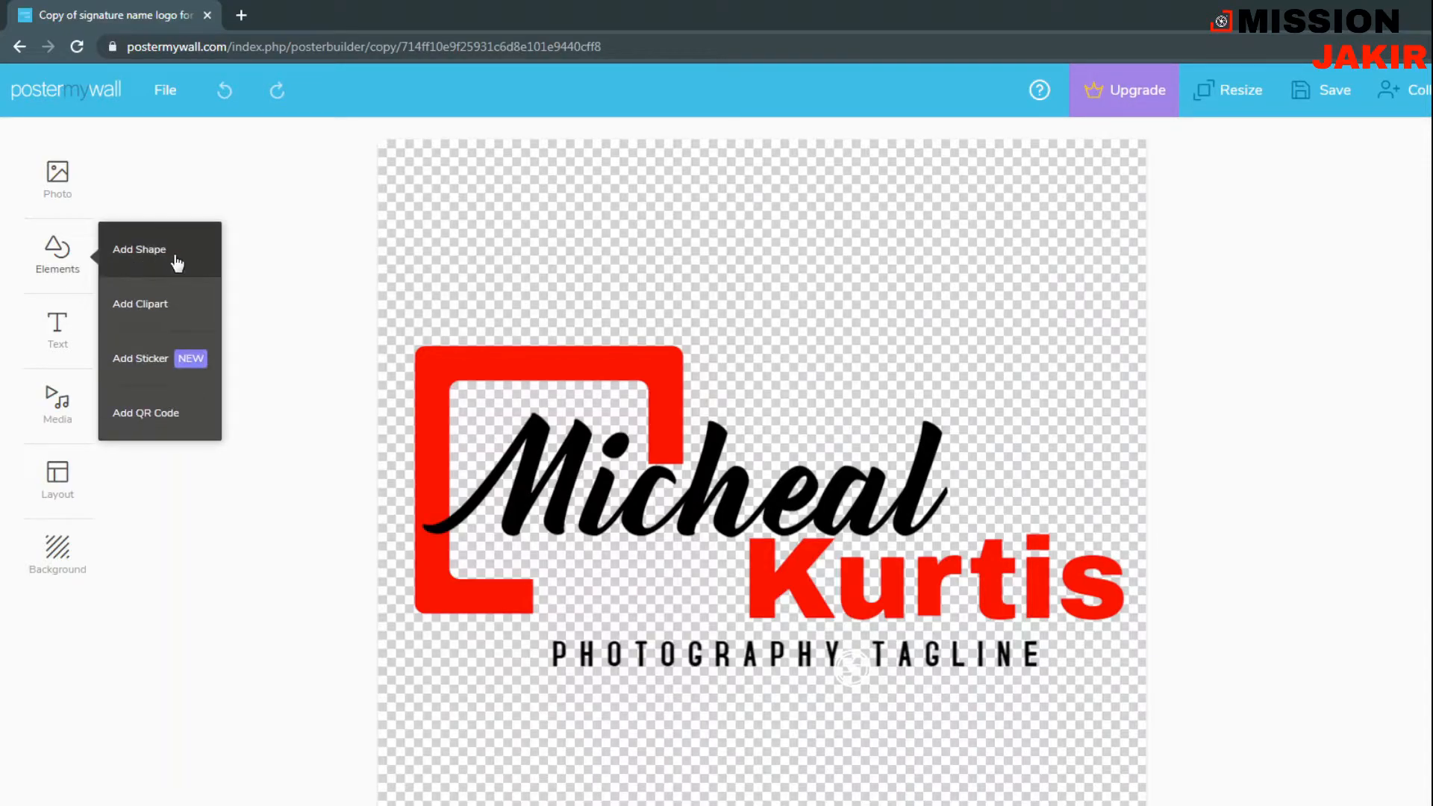
{"action": "mouse_move", "coordinate": [232, 417]}
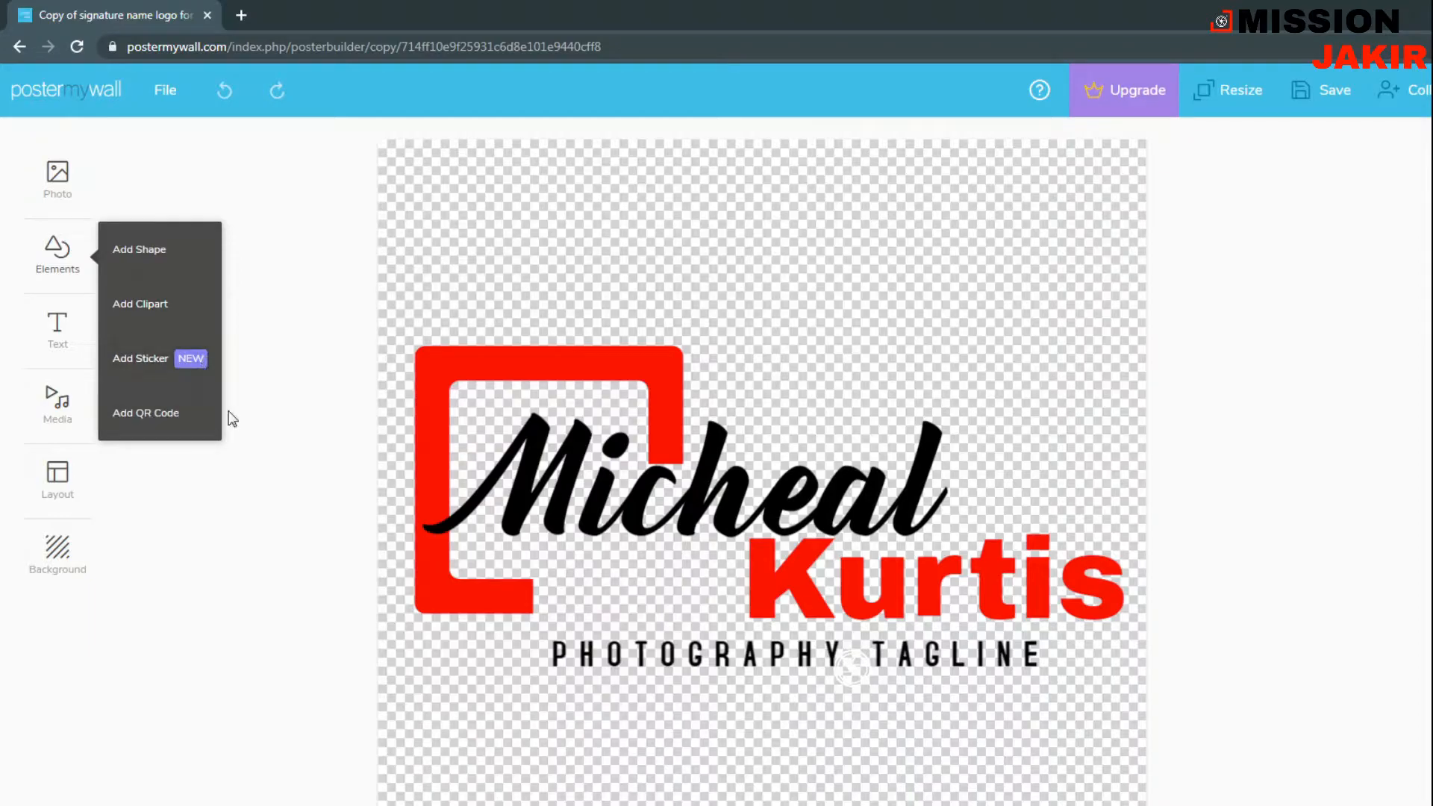
{"action": "left_click", "coordinate": [57, 330]}
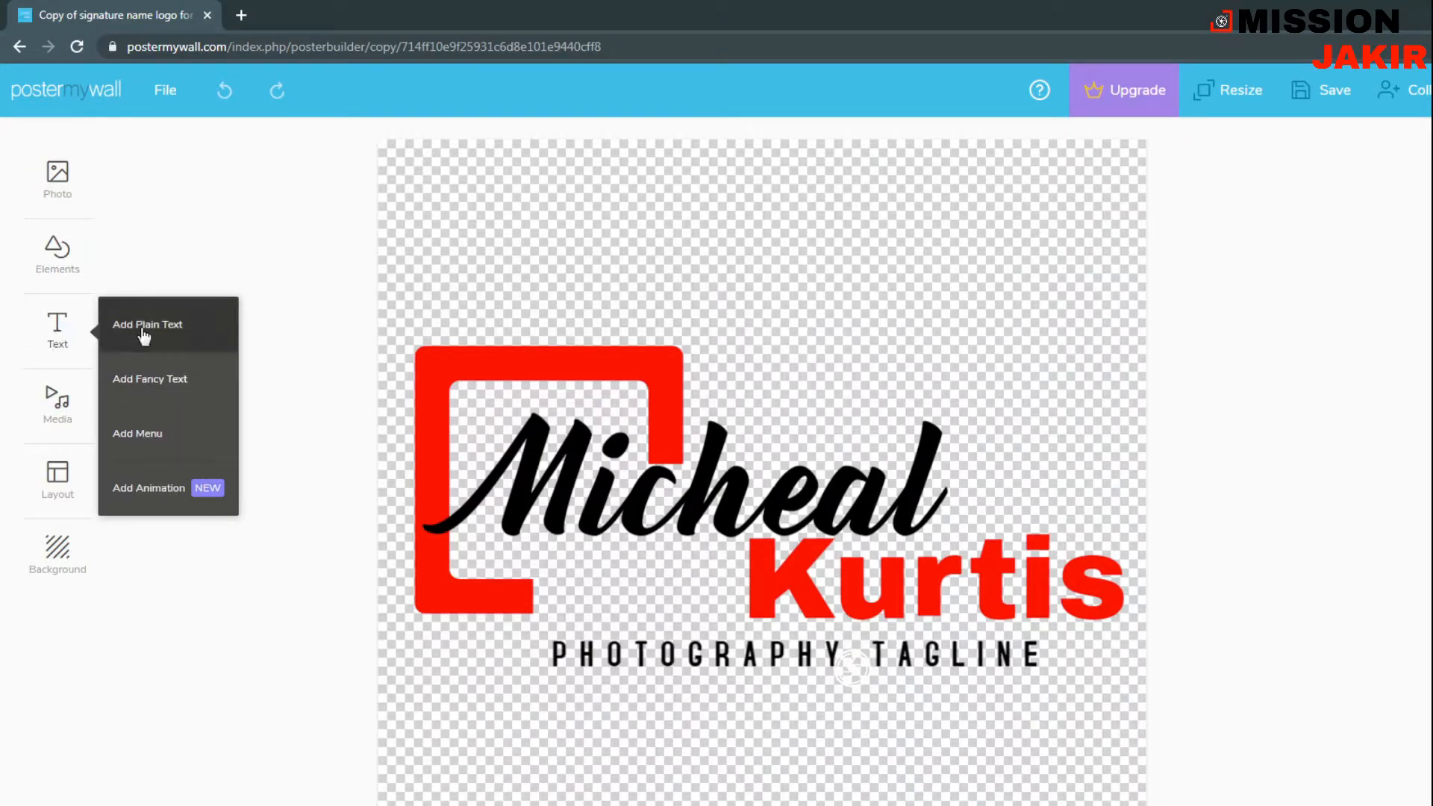
{"action": "mouse_move", "coordinate": [150, 385]}
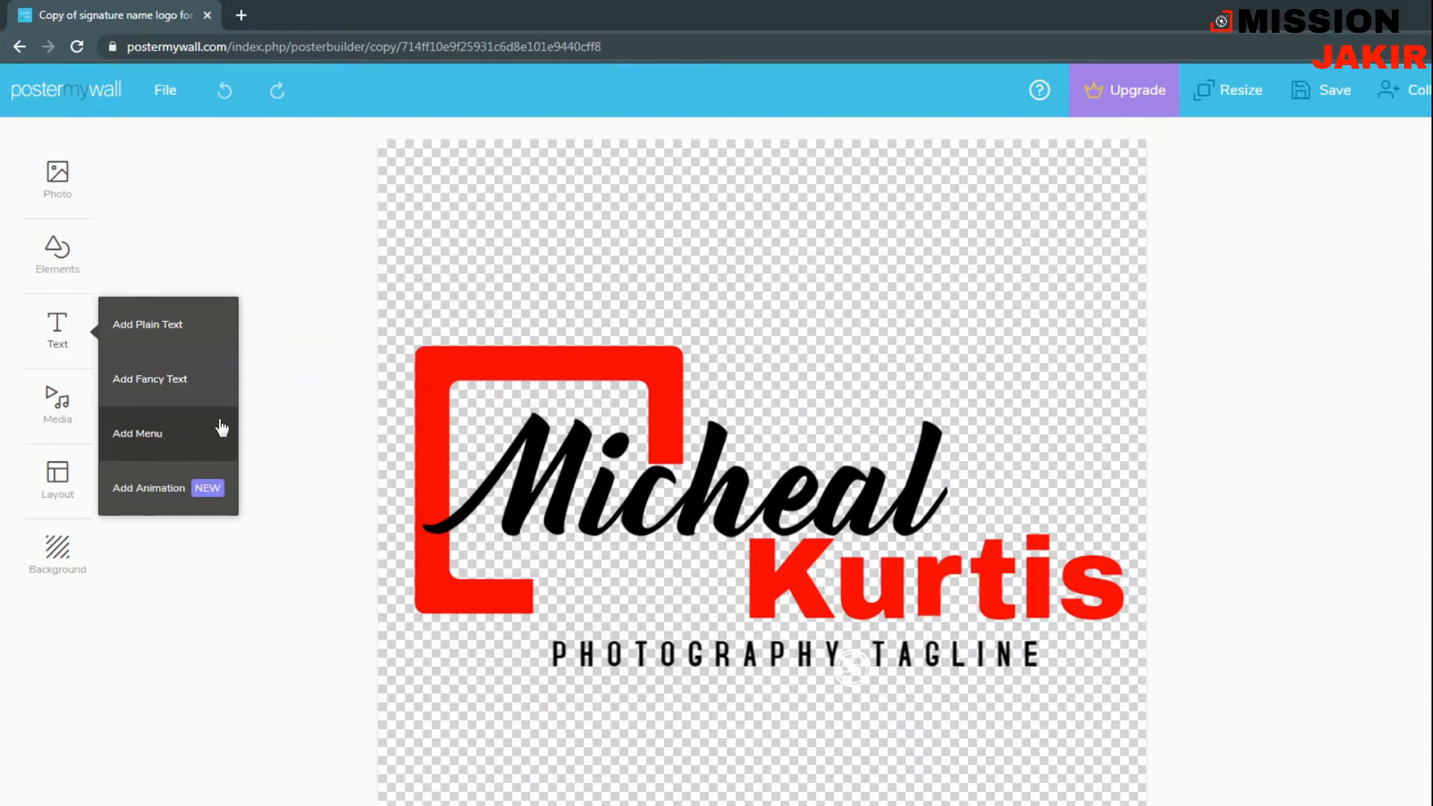
{"action": "left_click", "coordinate": [57, 406]}
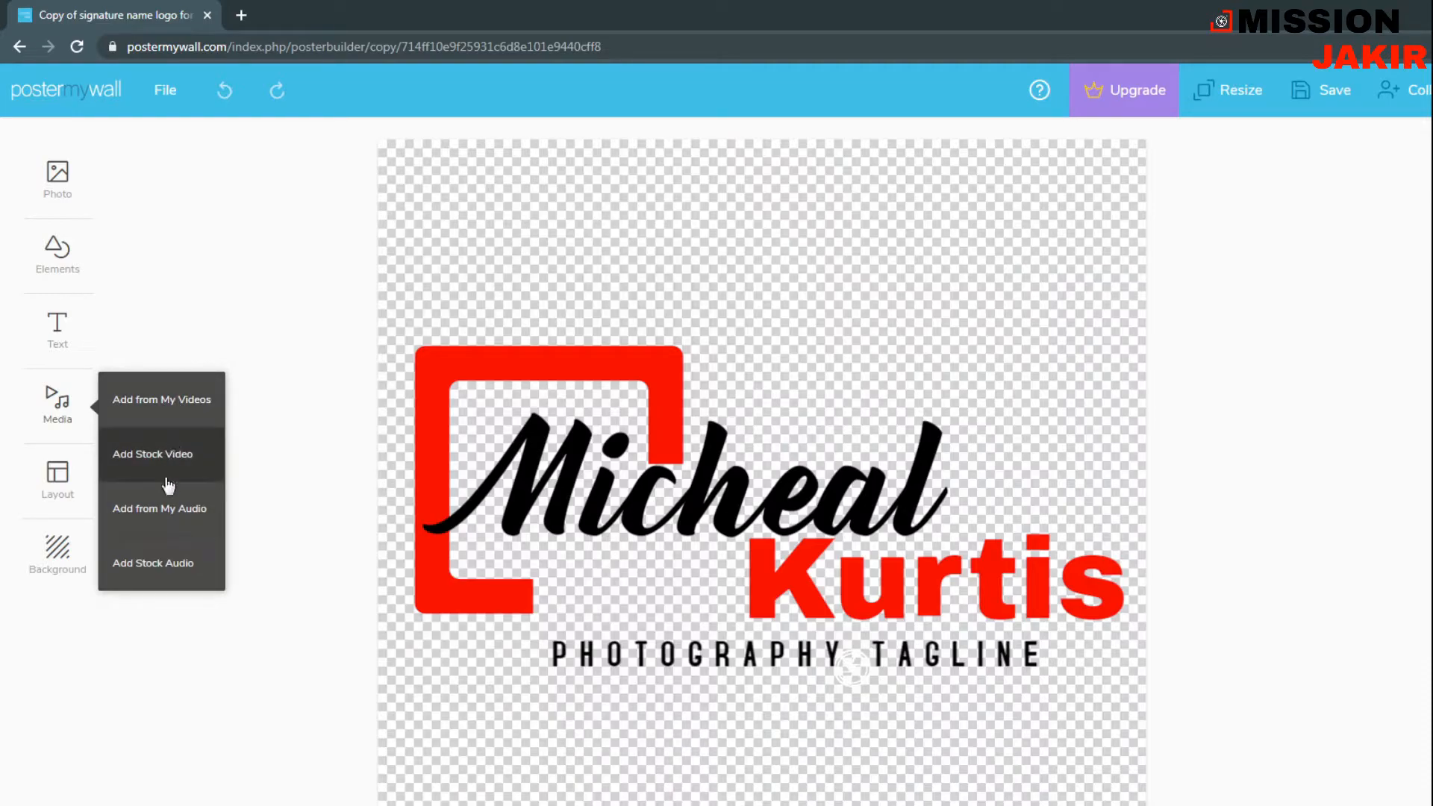
{"action": "mouse_move", "coordinate": [183, 578]}
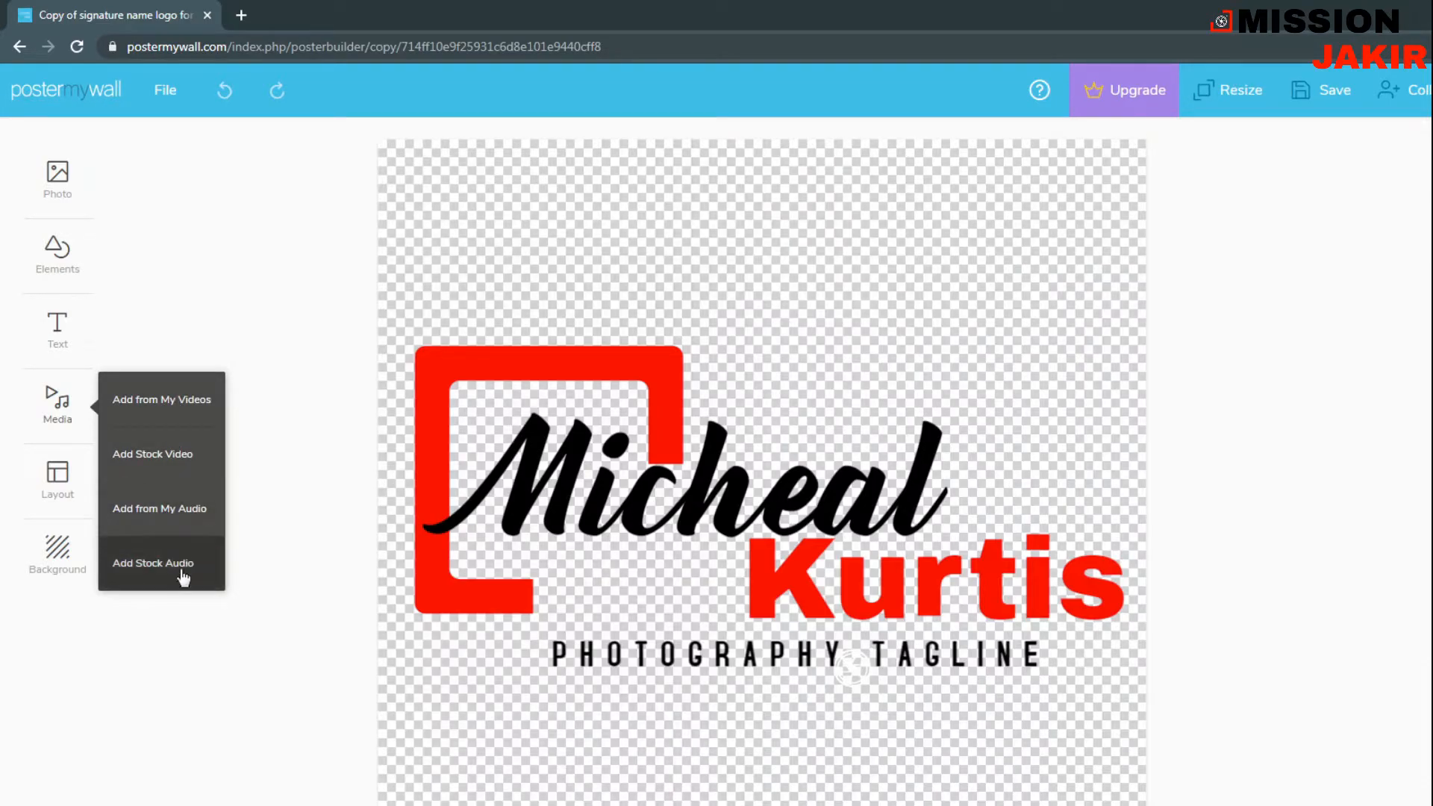
{"action": "left_click", "coordinate": [58, 474]}
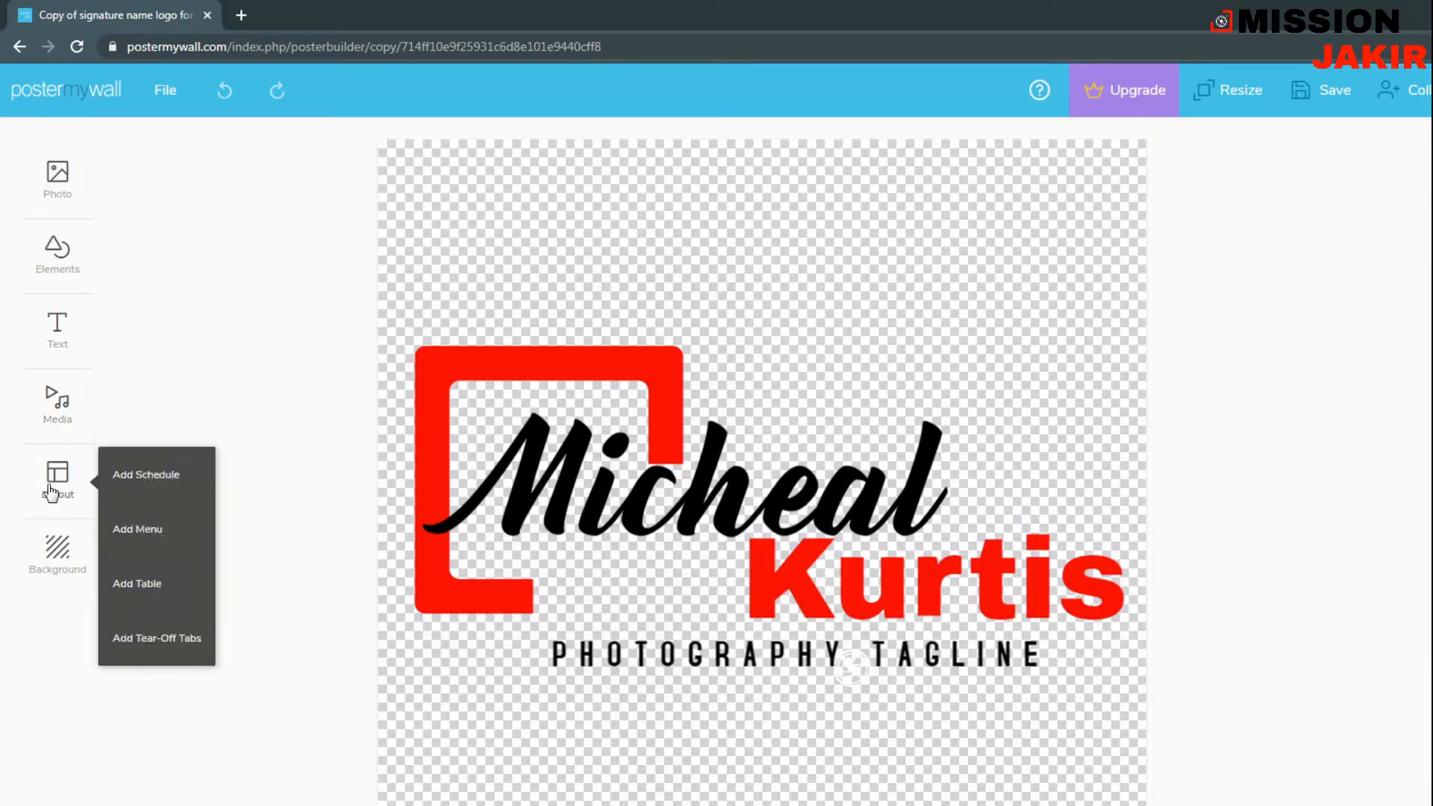
{"action": "mouse_move", "coordinate": [58, 553]}
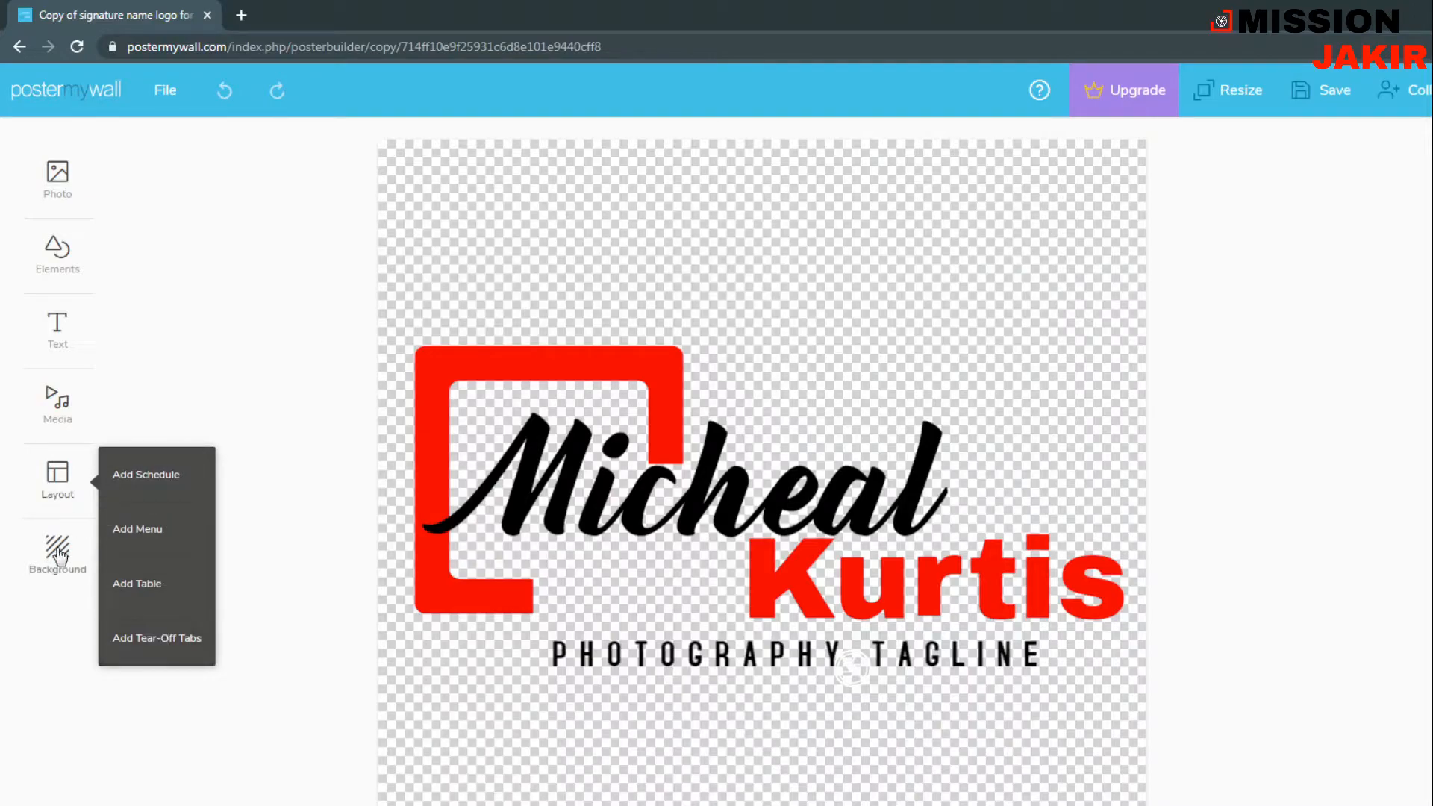
{"action": "left_click", "coordinate": [57, 554]}
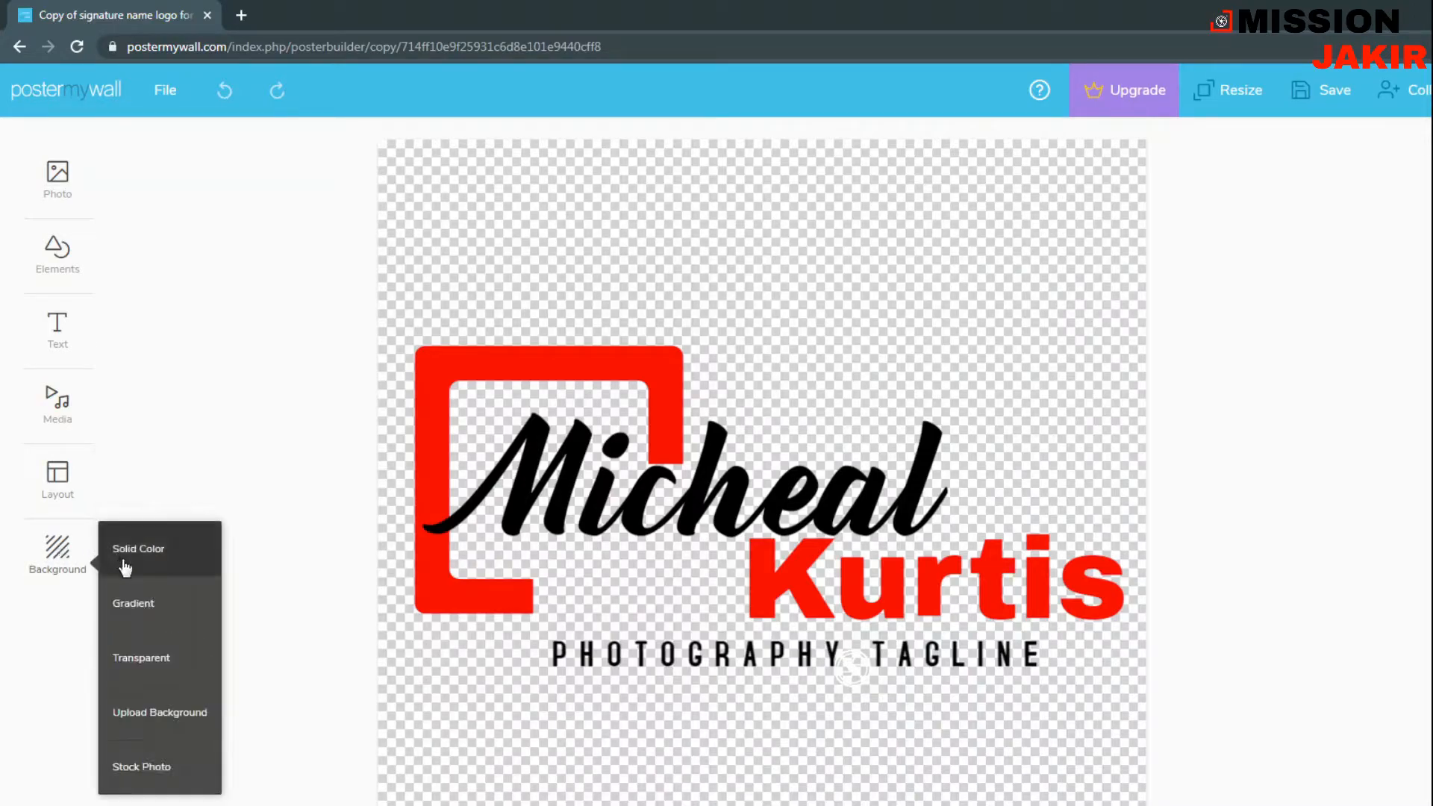
{"action": "mouse_move", "coordinate": [175, 560]}
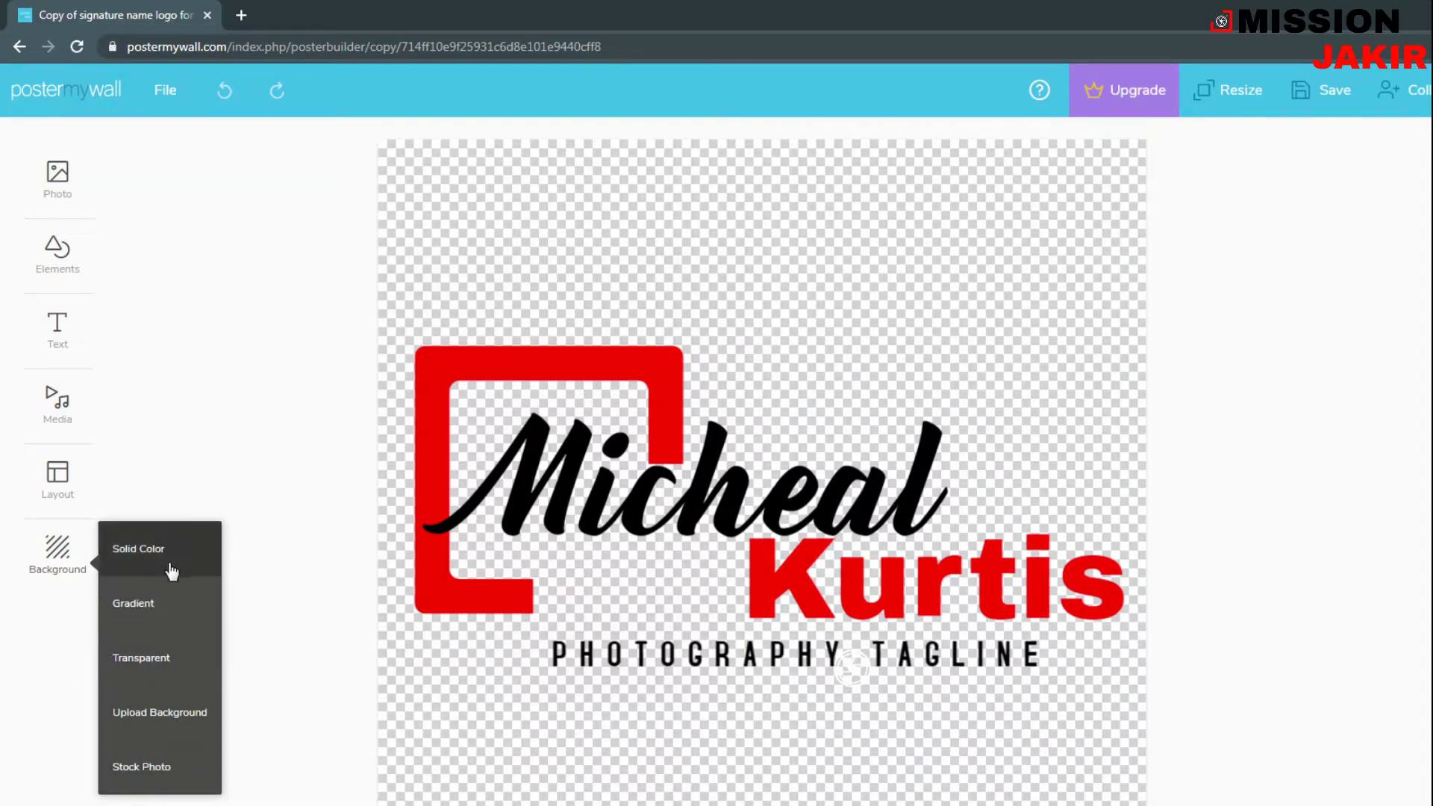
{"action": "left_click", "coordinate": [193, 444]}
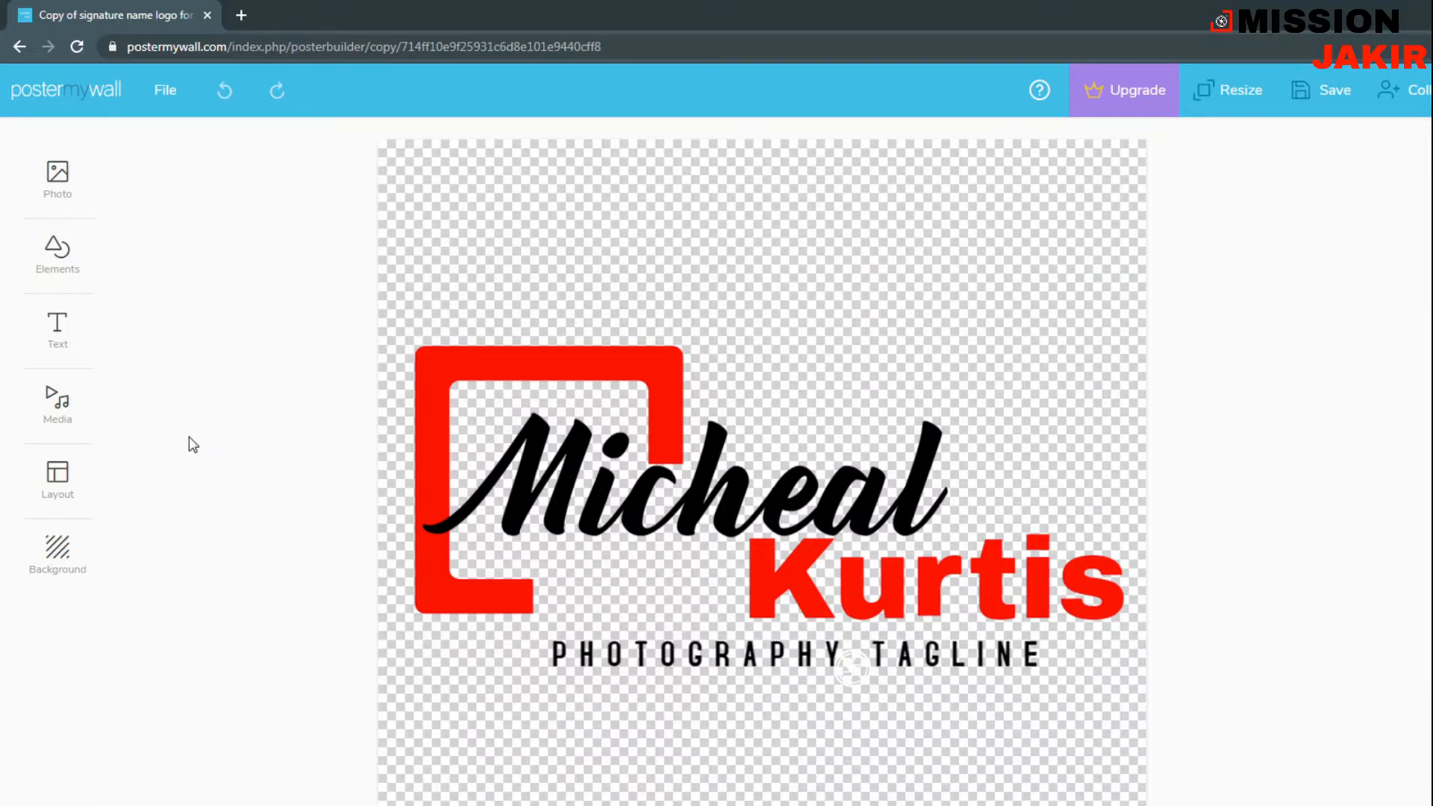
{"action": "mouse_move", "coordinate": [400, 529]}
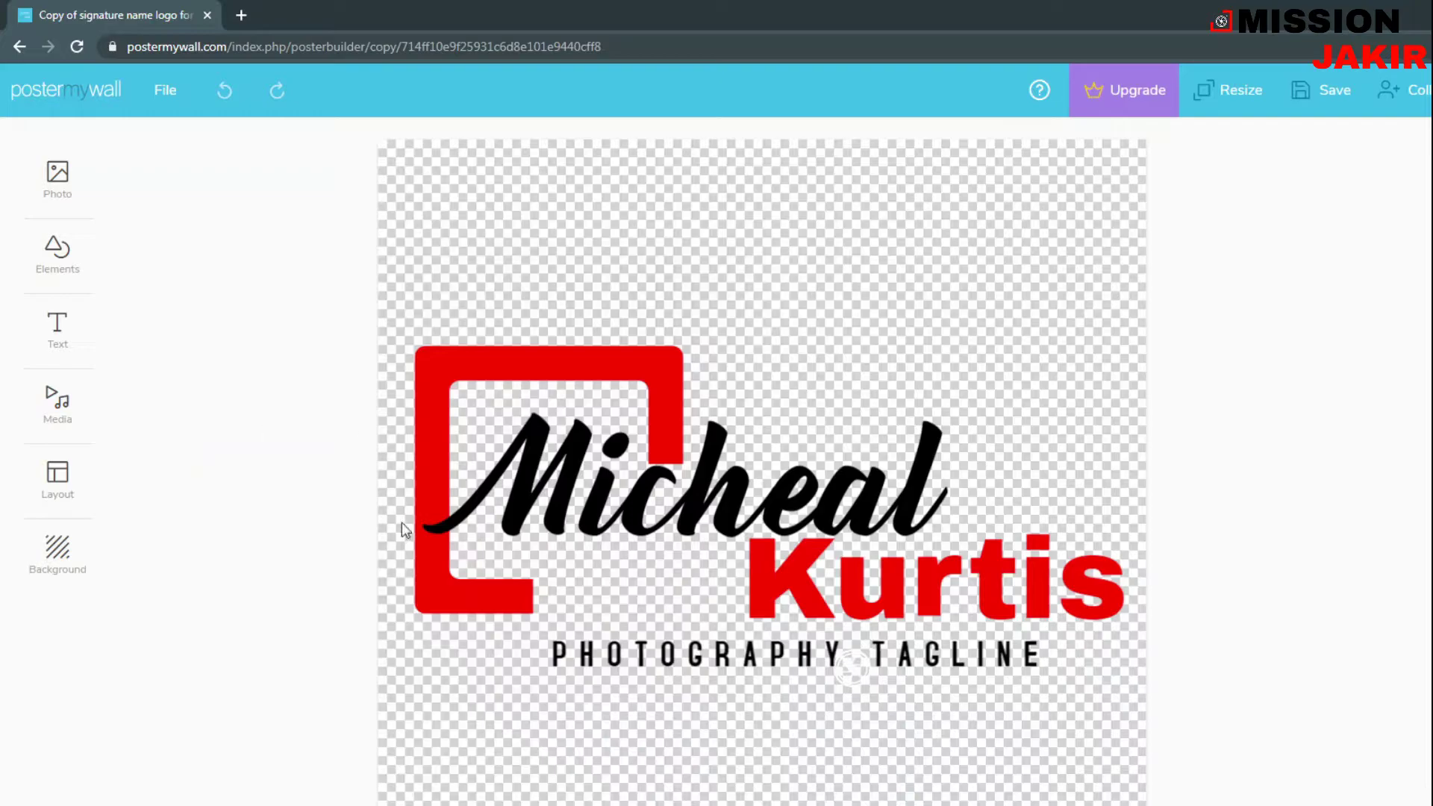
{"action": "mouse_move", "coordinate": [1222, 103]}
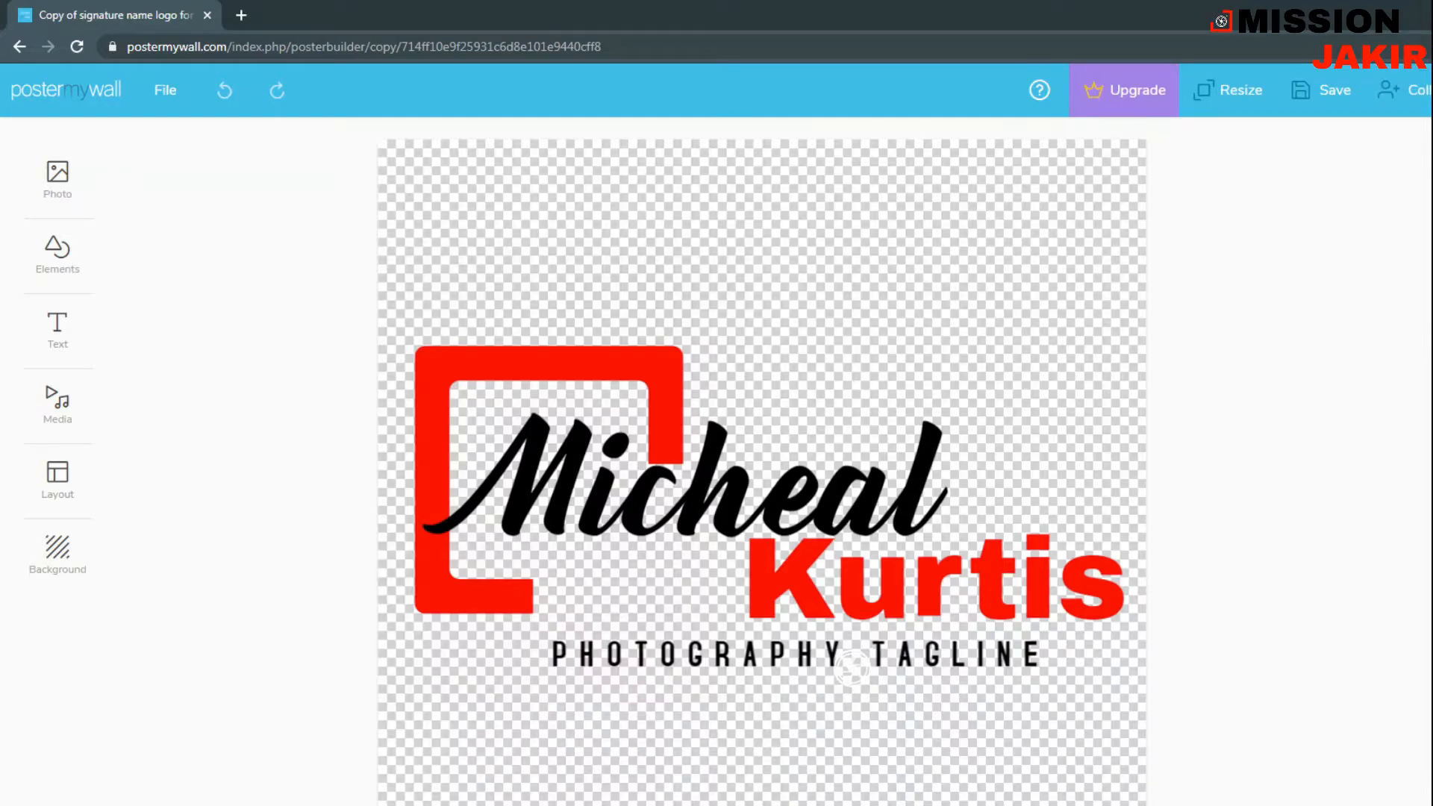
{"action": "mouse_move", "coordinate": [804, 279]}
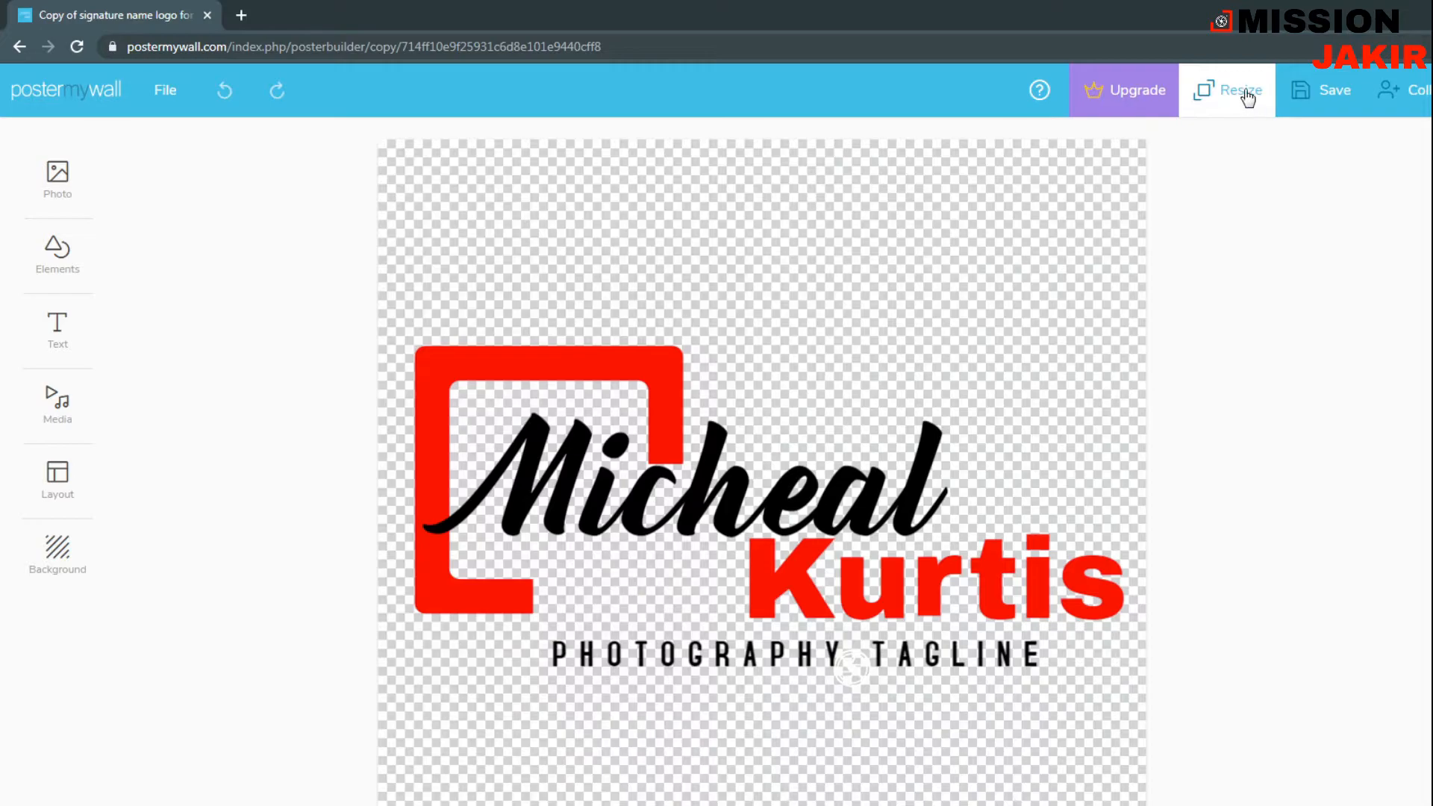
- Resize the design to custom dimensions of 1600 × 1600 px
{"action": "left_click", "coordinate": [1240, 90]}
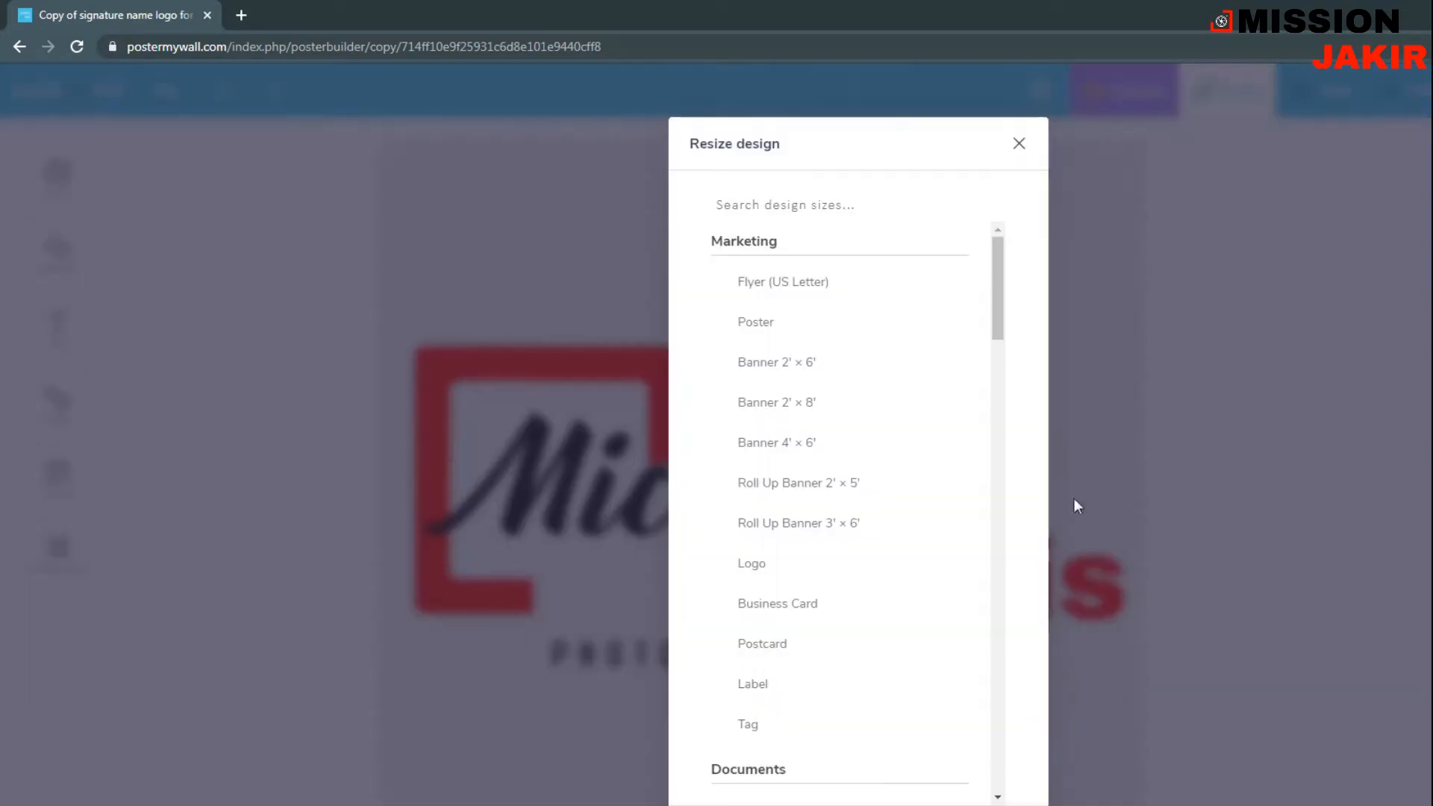
{"action": "scroll", "scroll_direction": "down", "scroll_amount": 3}
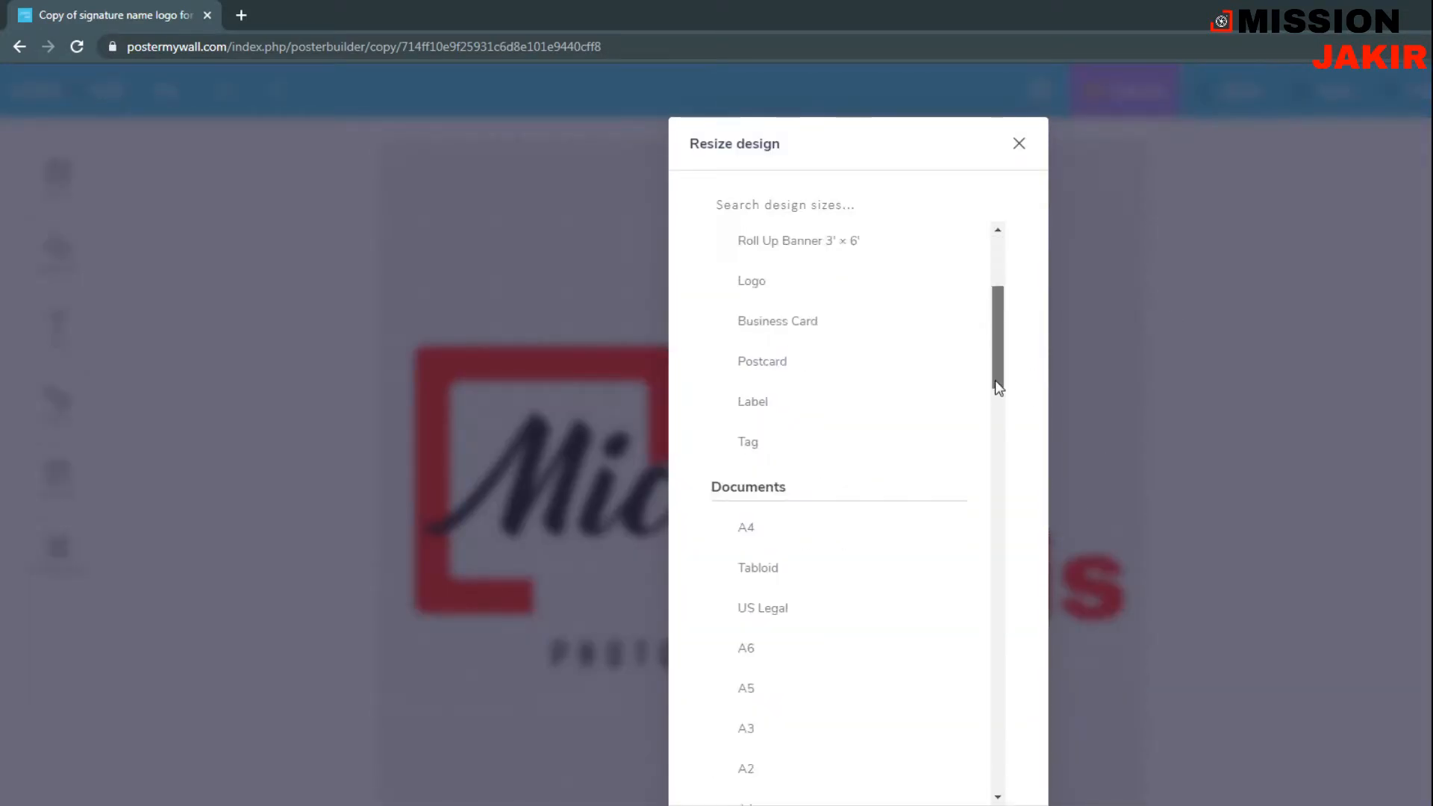
{"action": "scroll", "scroll_direction": "down", "scroll_amount": 3}
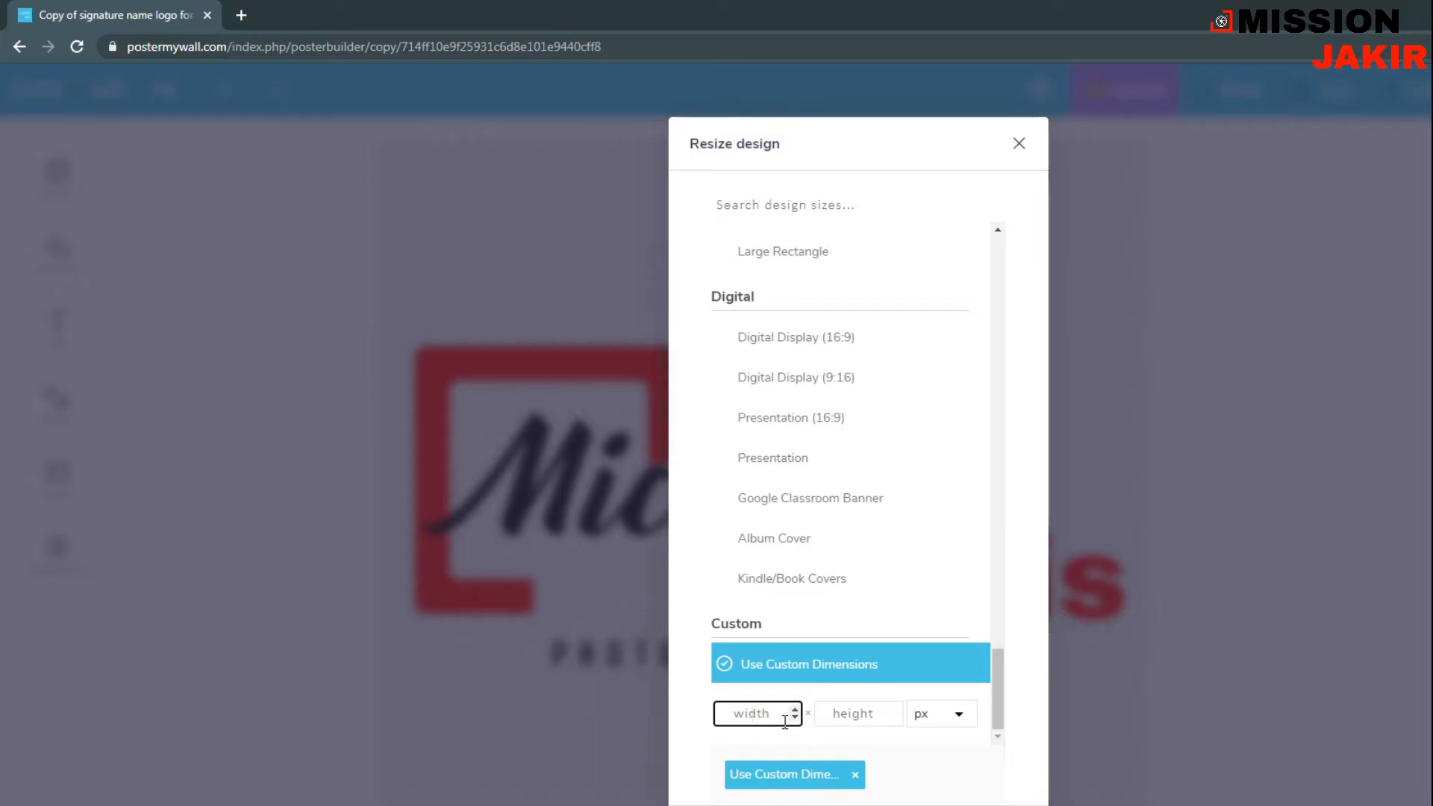
{"action": "type", "text": "160"}
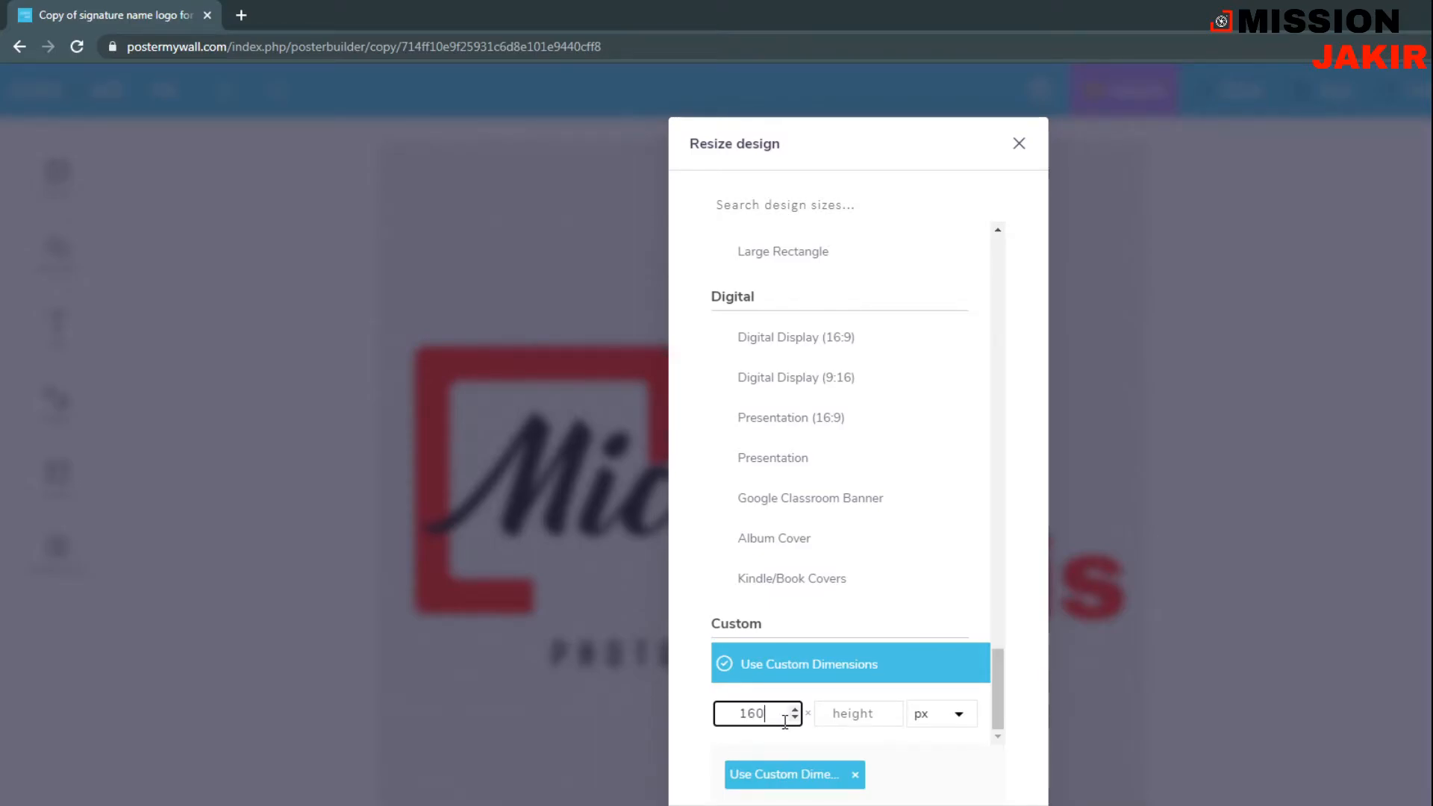
{"action": "left_click", "coordinate": [858, 713]}
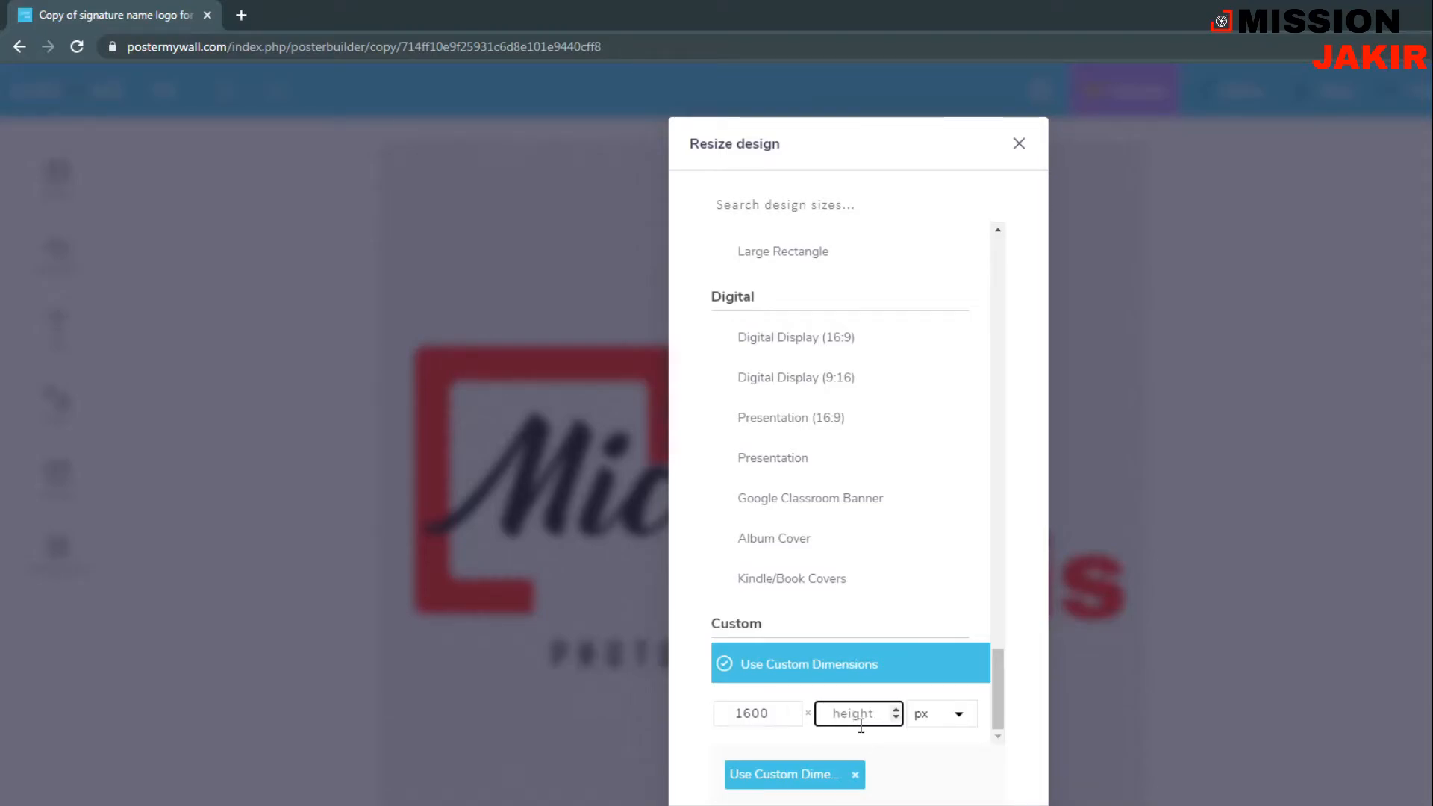
{"action": "type", "text": "1600"}
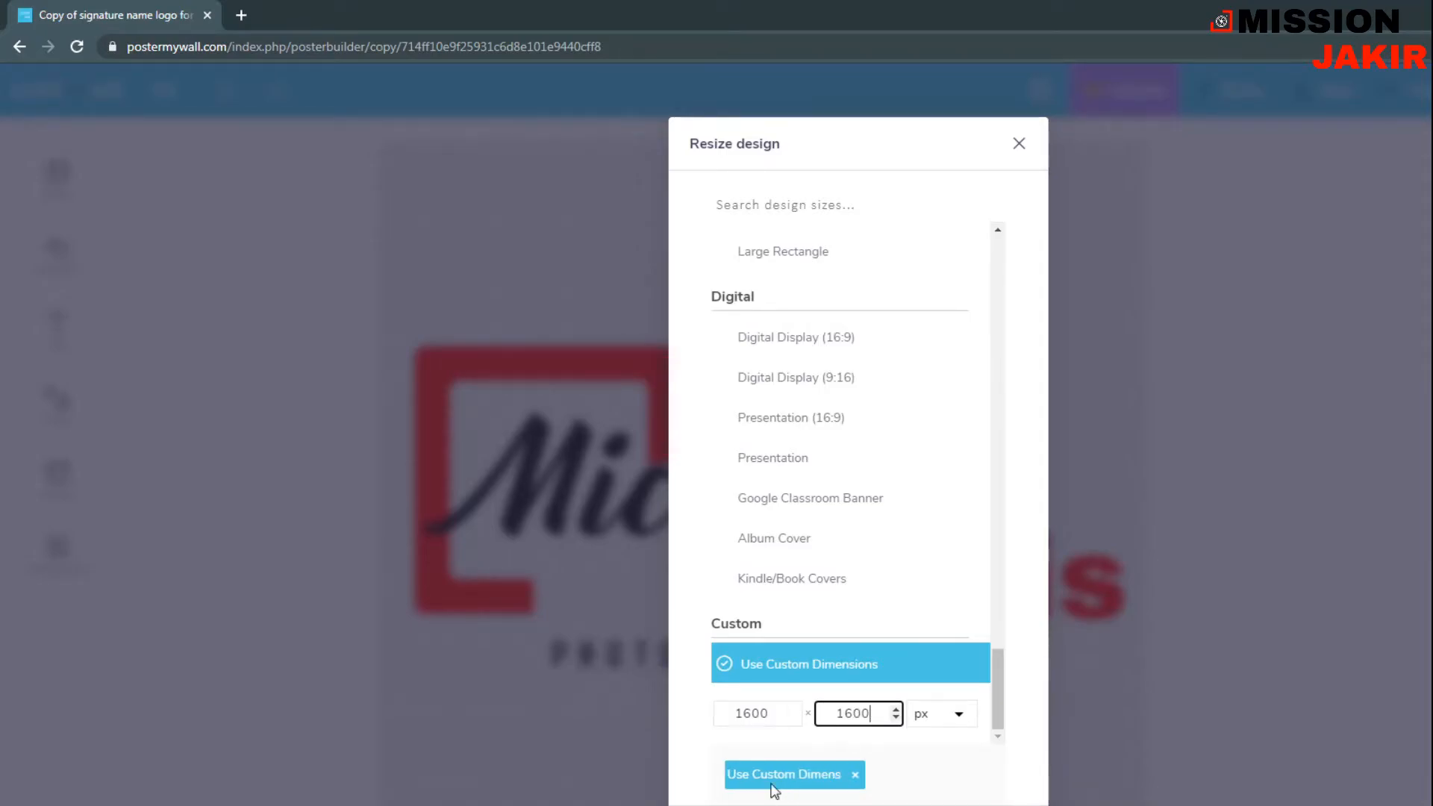
{"action": "left_click", "coordinate": [785, 775]}
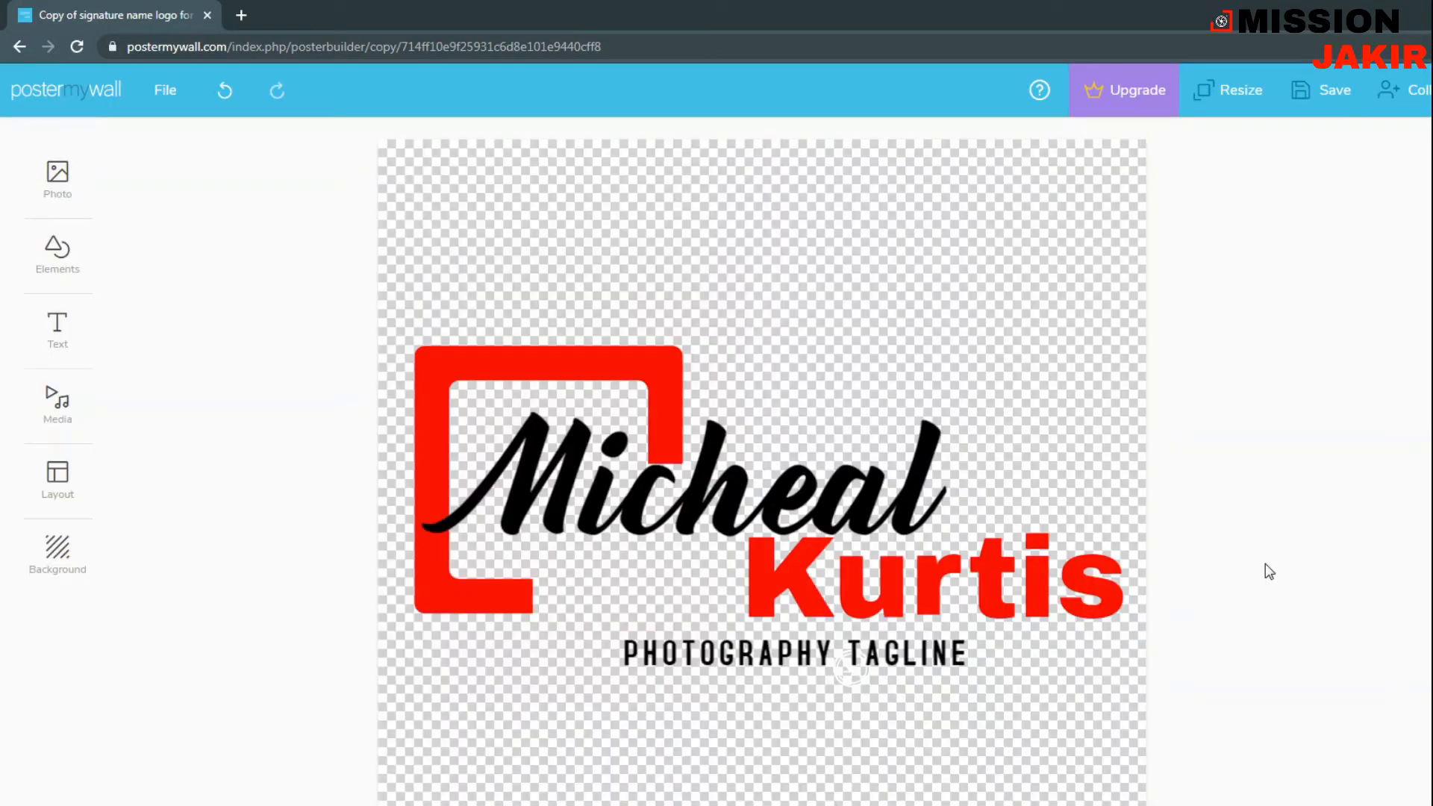
{"action": "mouse_move", "coordinate": [1071, 438]}
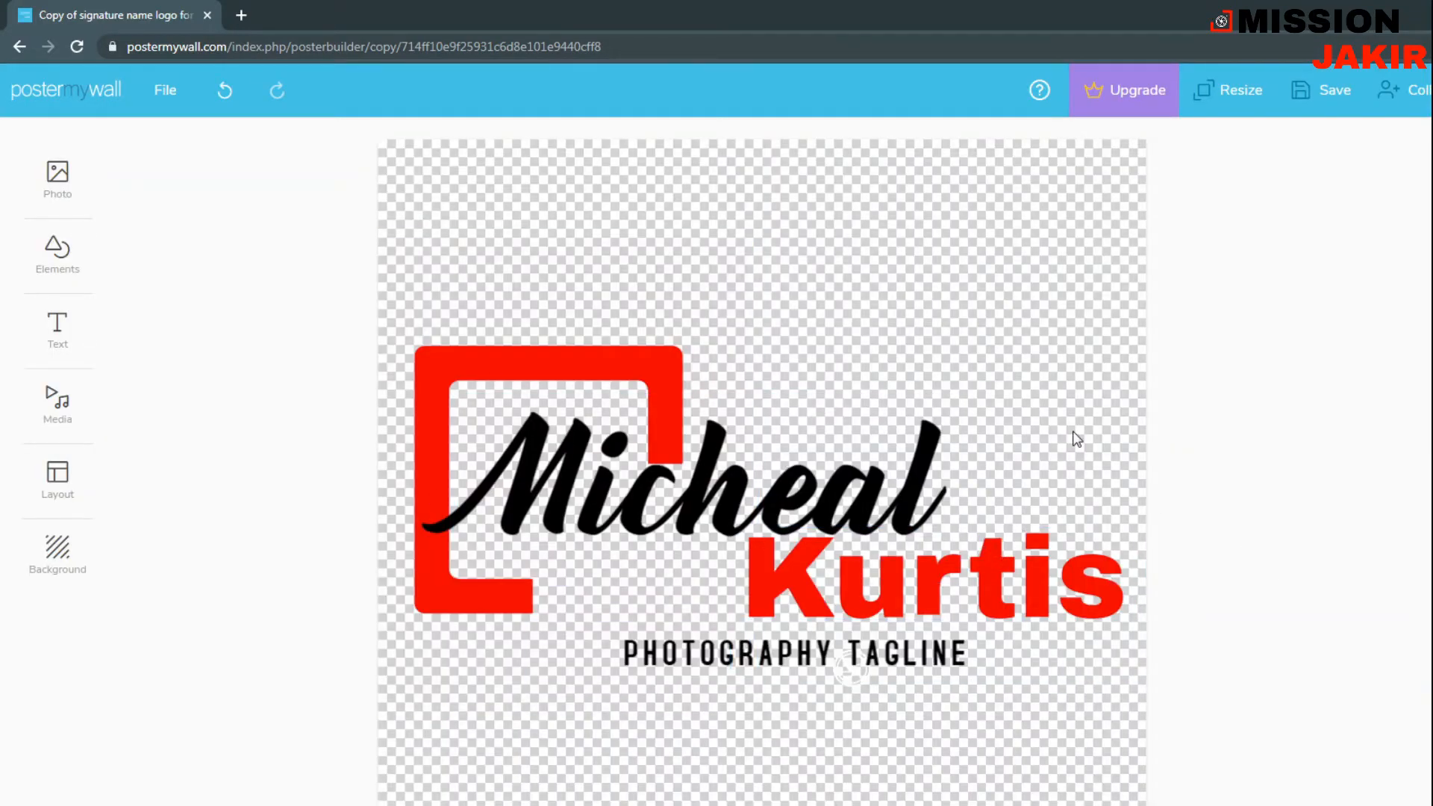
- Delete the script MISSION text, then shrink the red bracket and move it left
{"action": "left_click", "coordinate": [918, 493]}
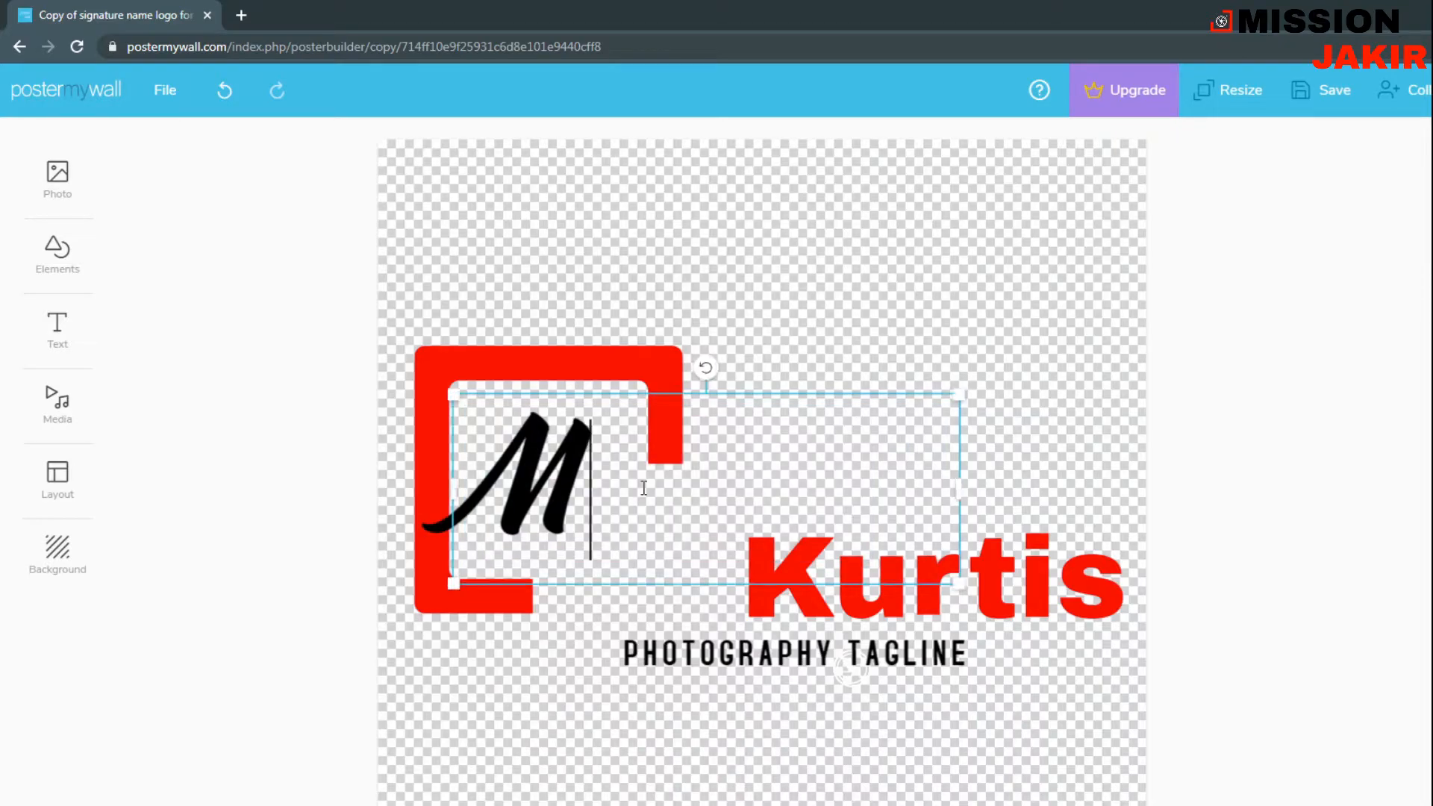
{"action": "type", "text": "MISSION"}
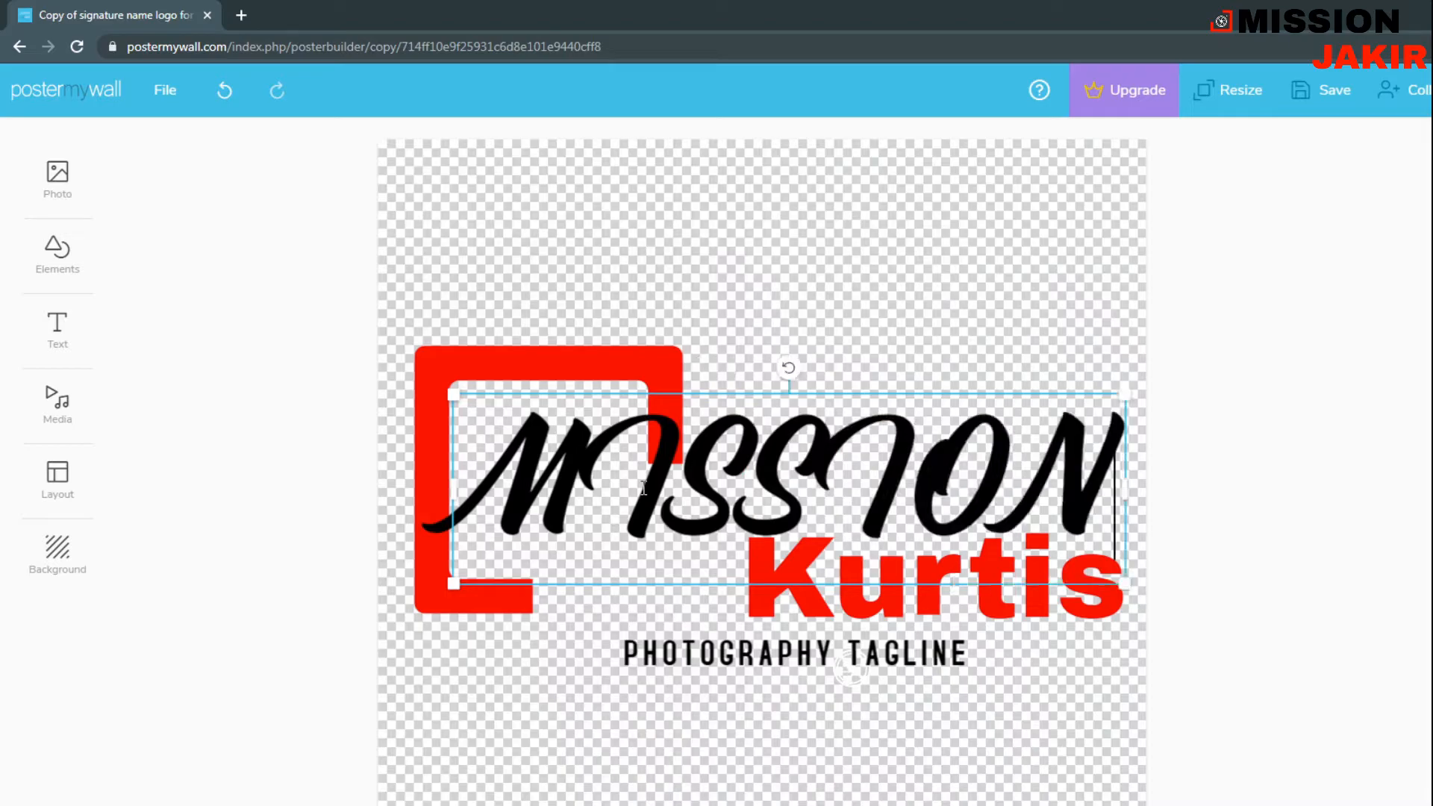
{"action": "left_click", "coordinate": [830, 654]}
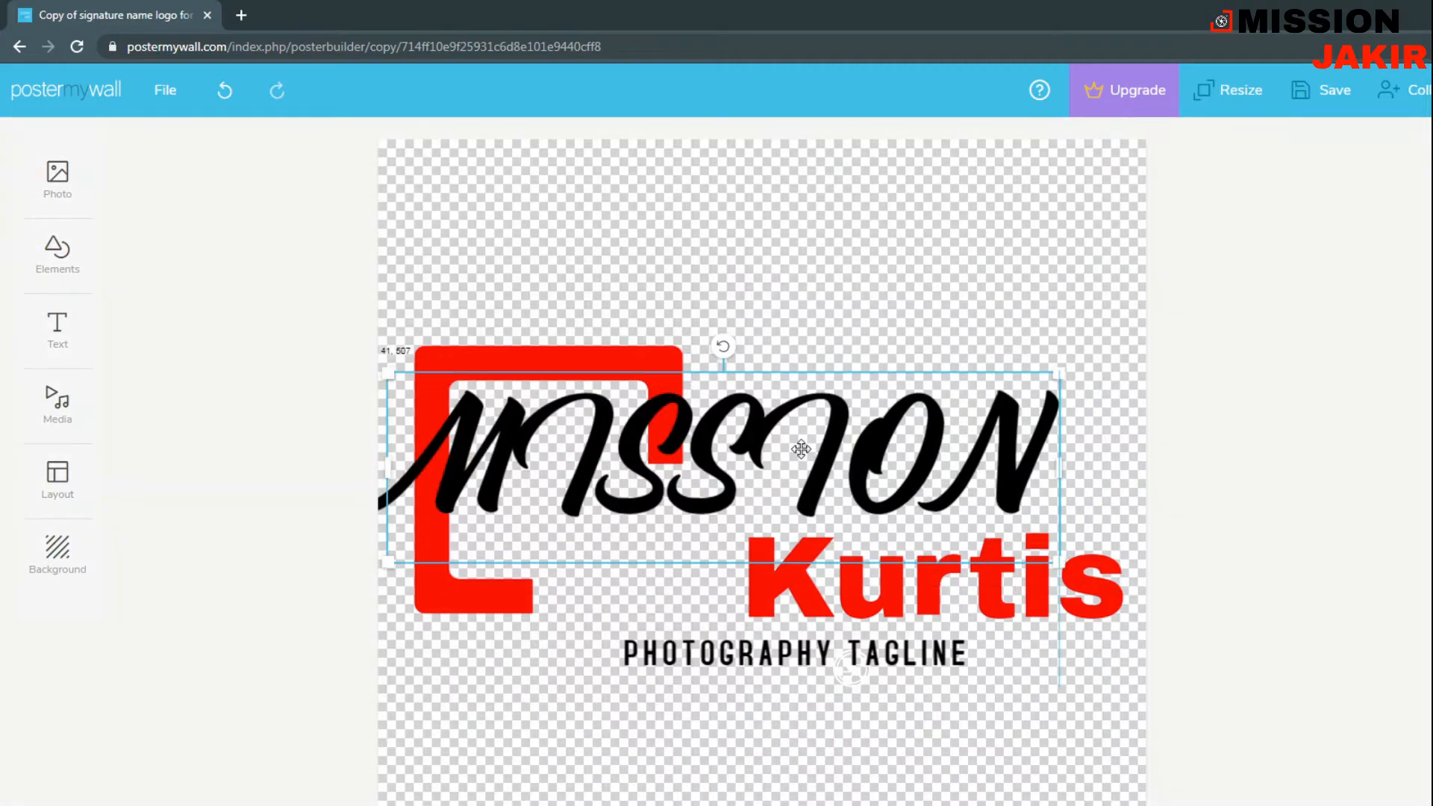
{"action": "left_click_drag", "start_coordinate": [800, 448], "coordinate": [822, 459]}
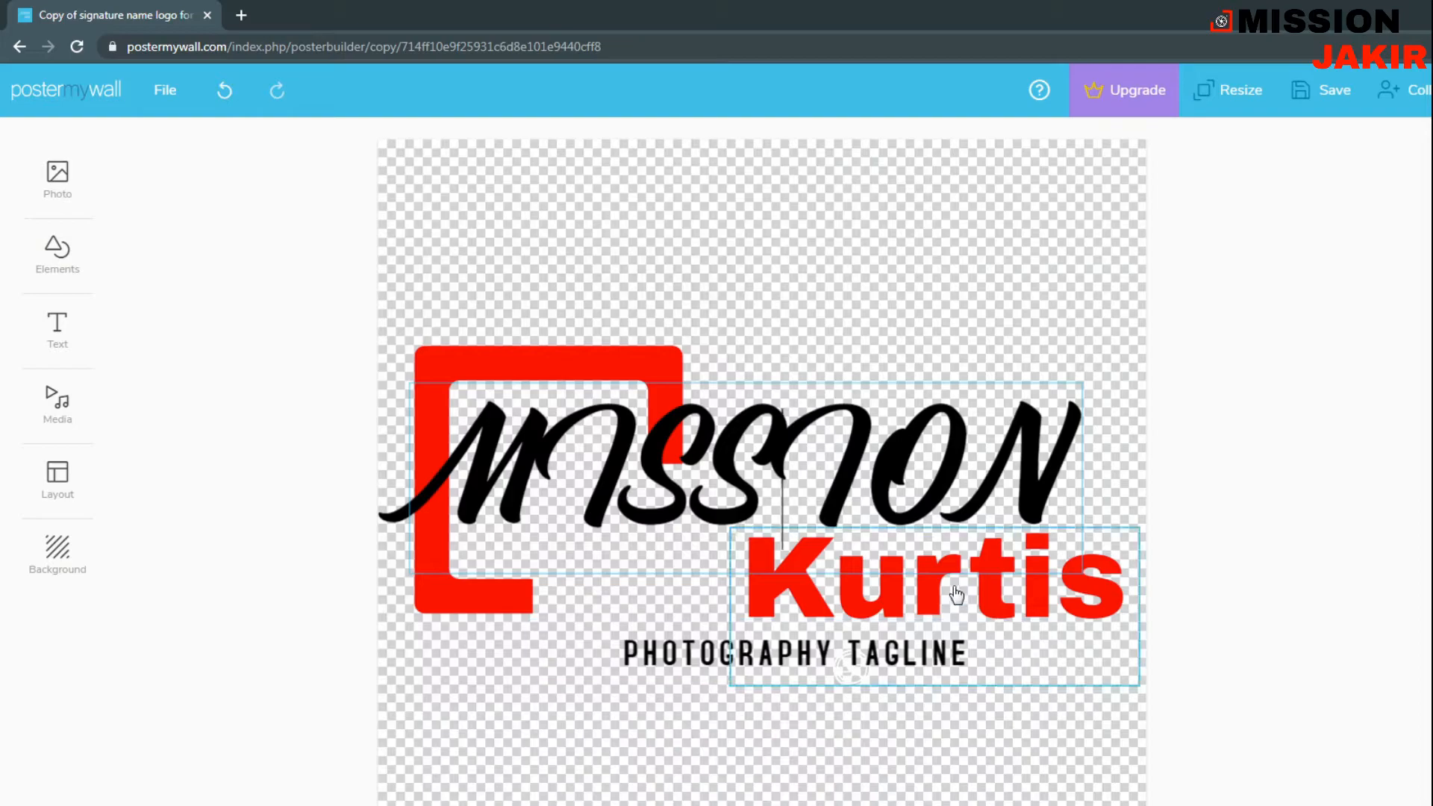
{"action": "key", "text": "Delete"}
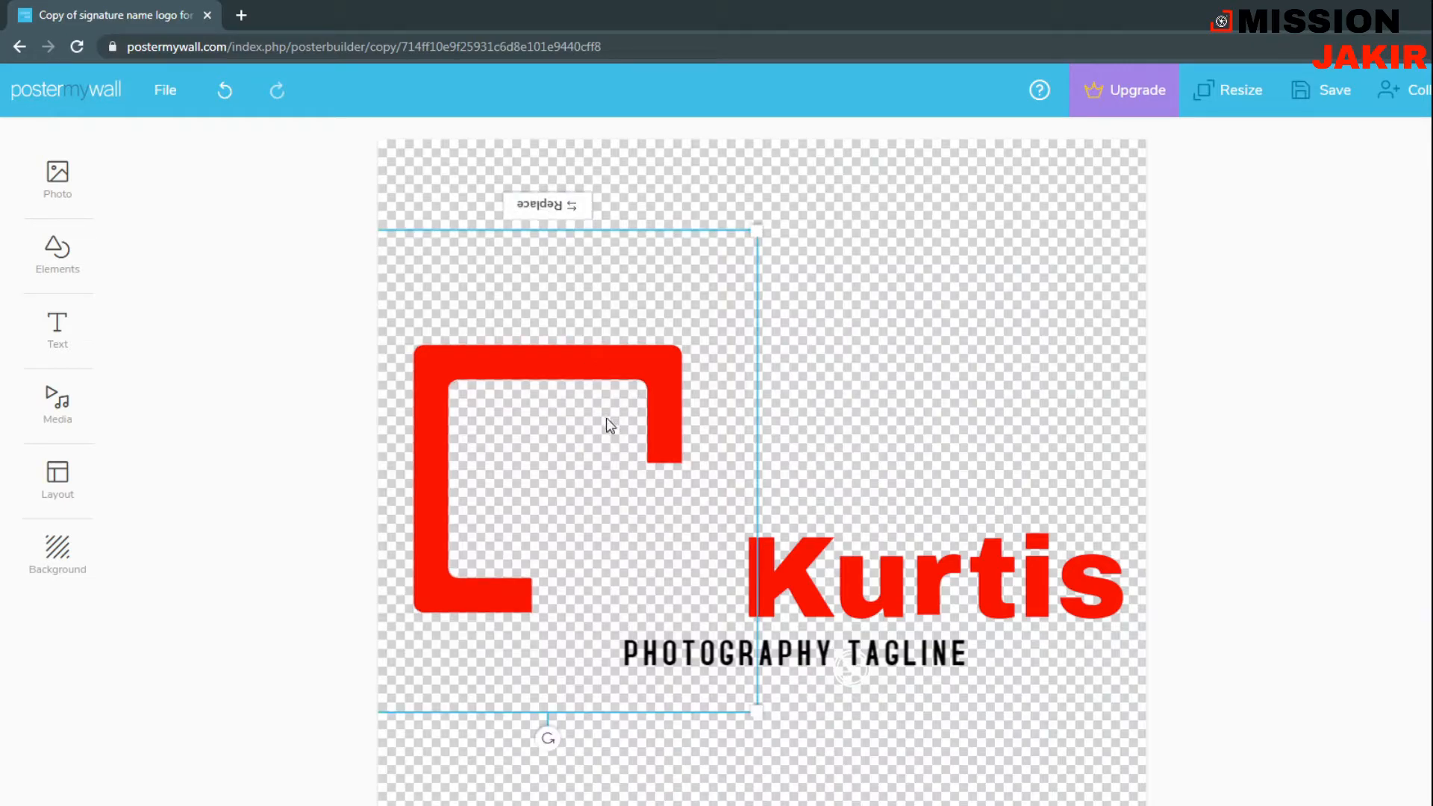
{"action": "left_click_drag", "start_coordinate": [757, 712], "coordinate": [644, 574]}
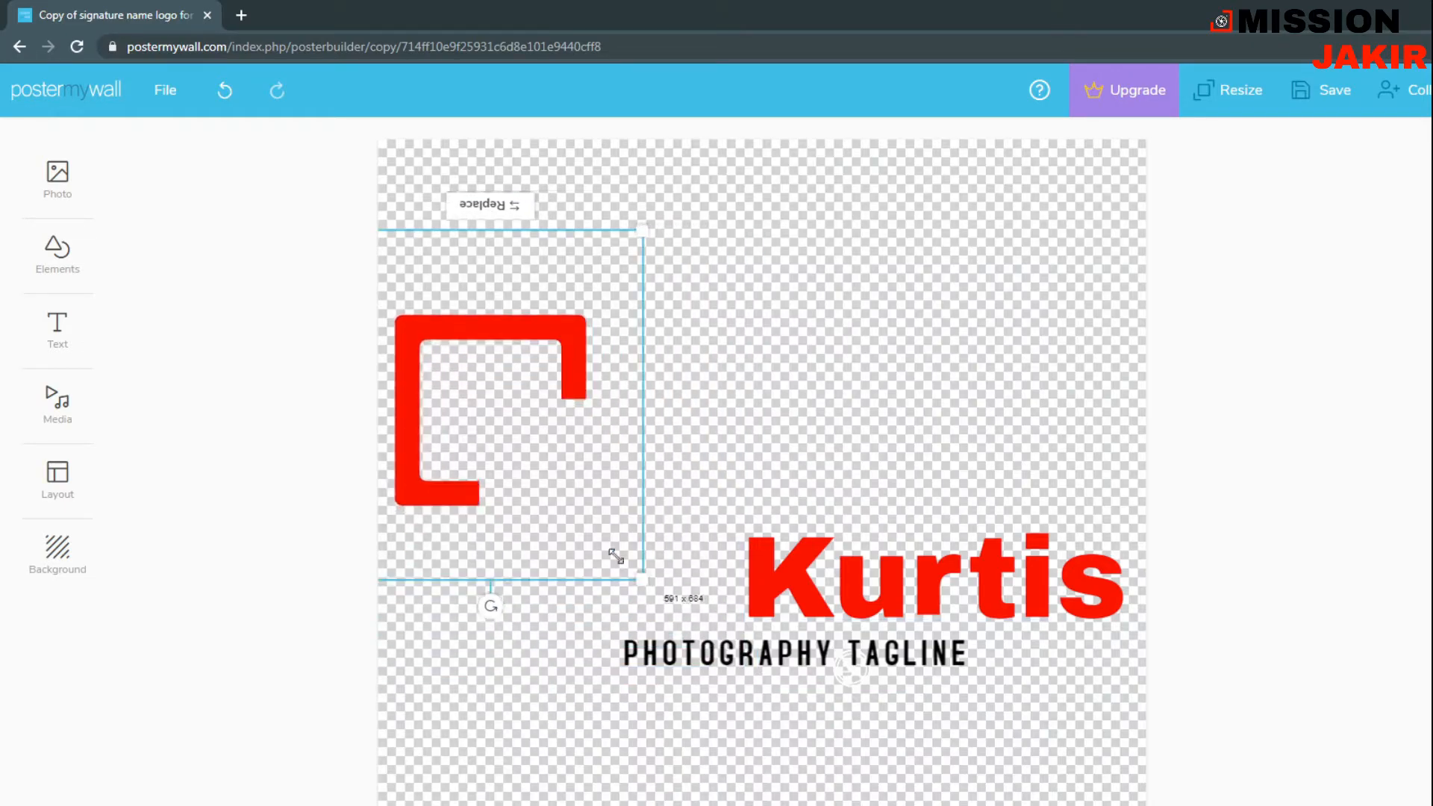
{"action": "left_click_drag", "start_coordinate": [512, 406], "coordinate": [511, 558]}
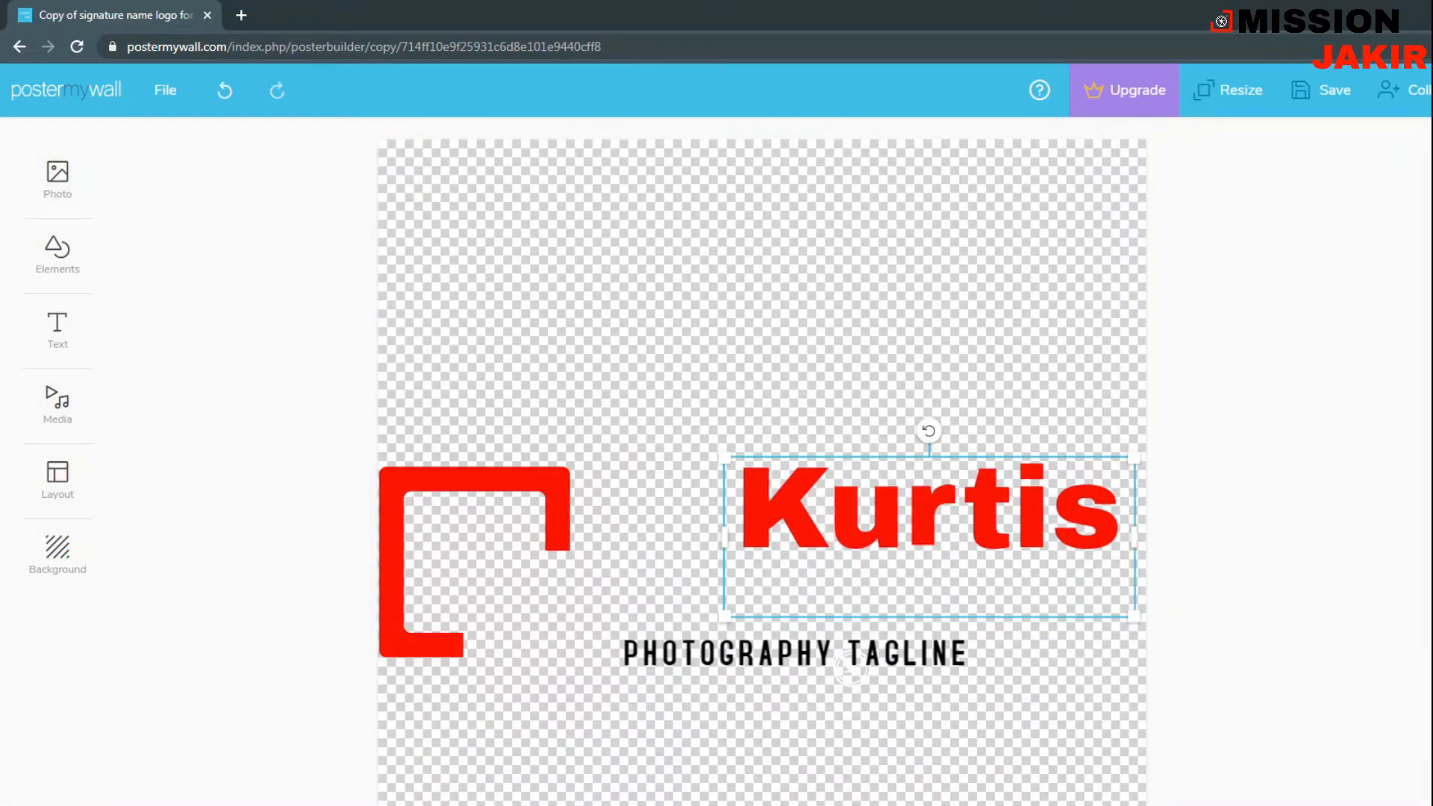
{"action": "mouse_move", "coordinate": [642, 515]}
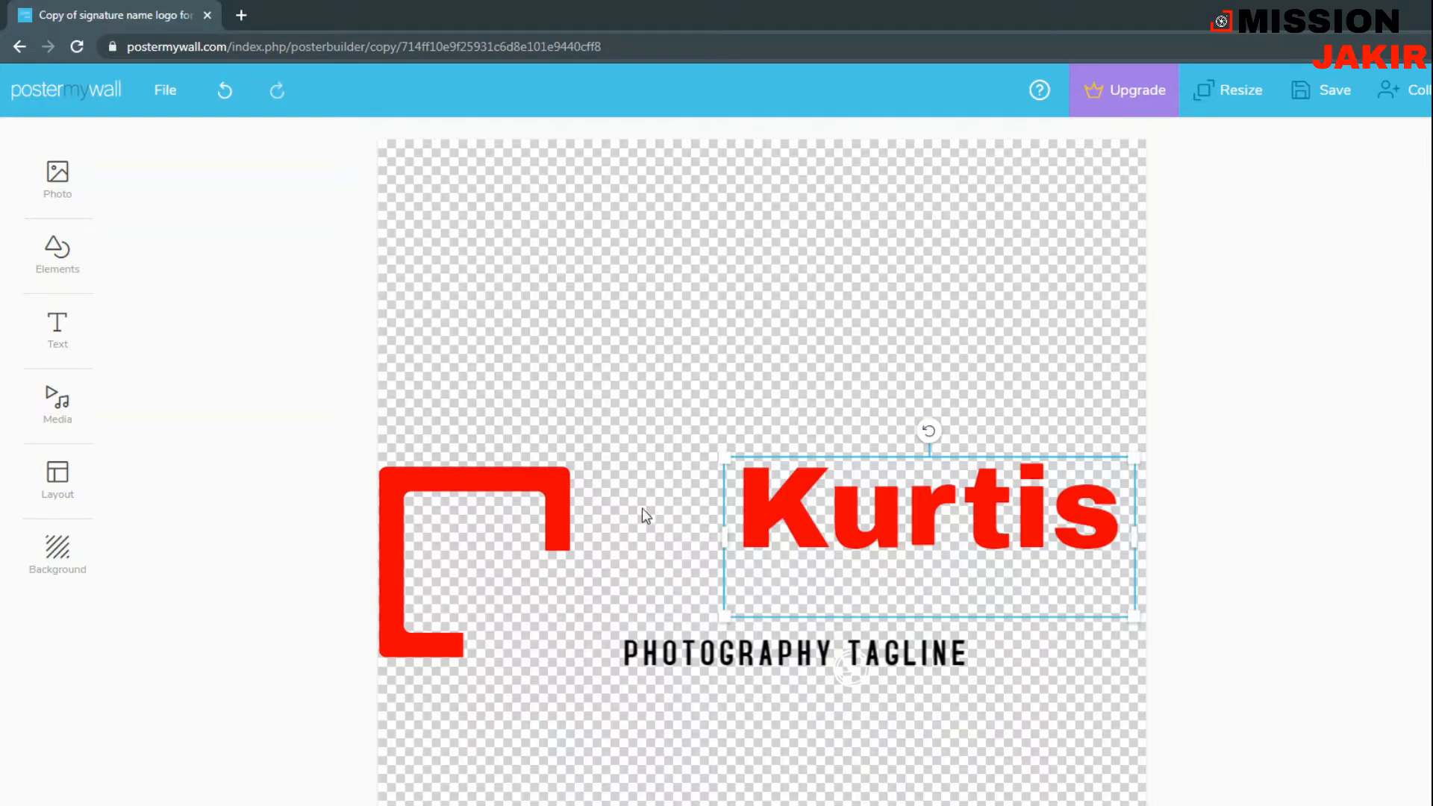
{"action": "mouse_move", "coordinate": [444, 512]}
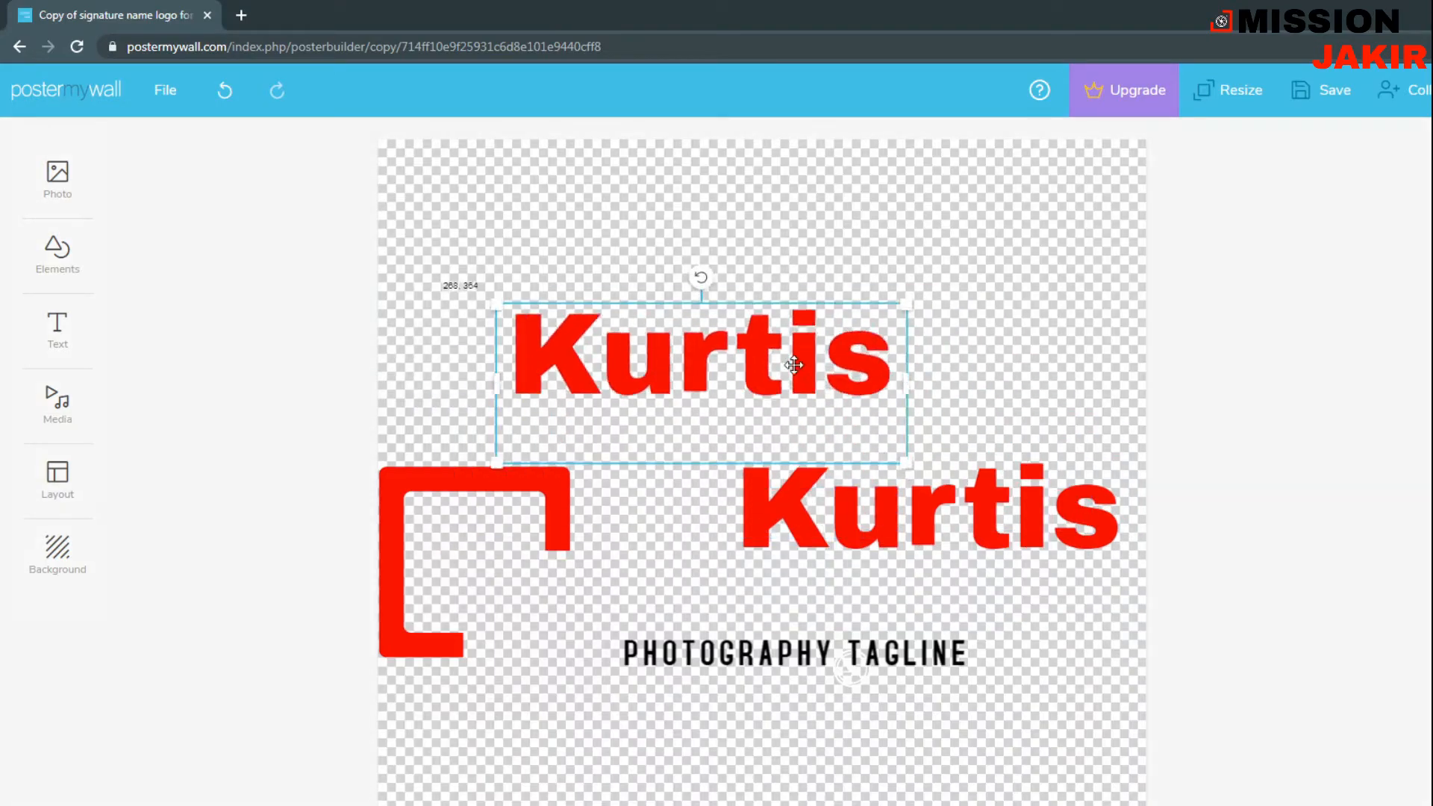
- Retype the copied Kurtis text as black MISSION and select the lower text for JAKIR
{"action": "double_click", "coordinate": [699, 367]}
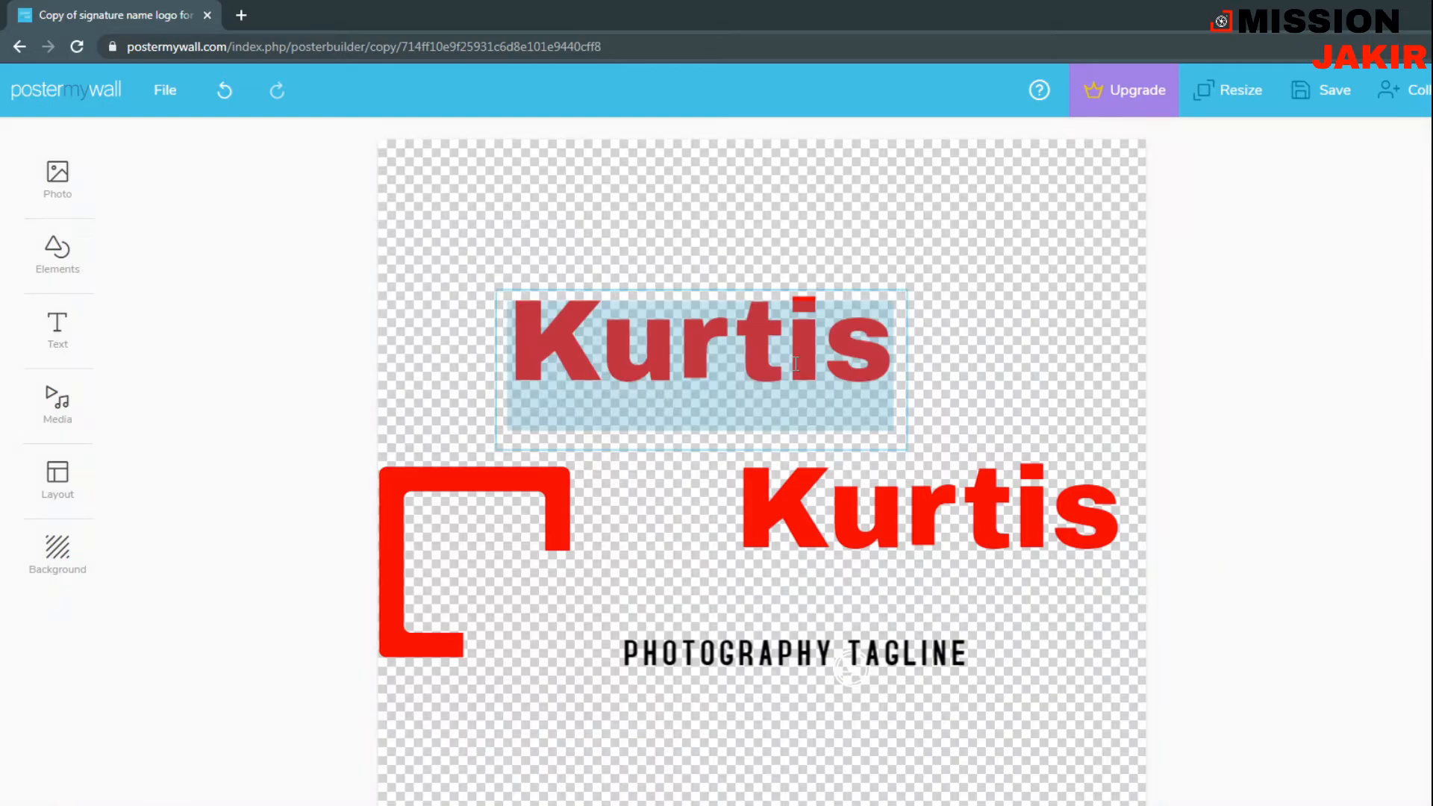
{"action": "type", "text": "MIS"}
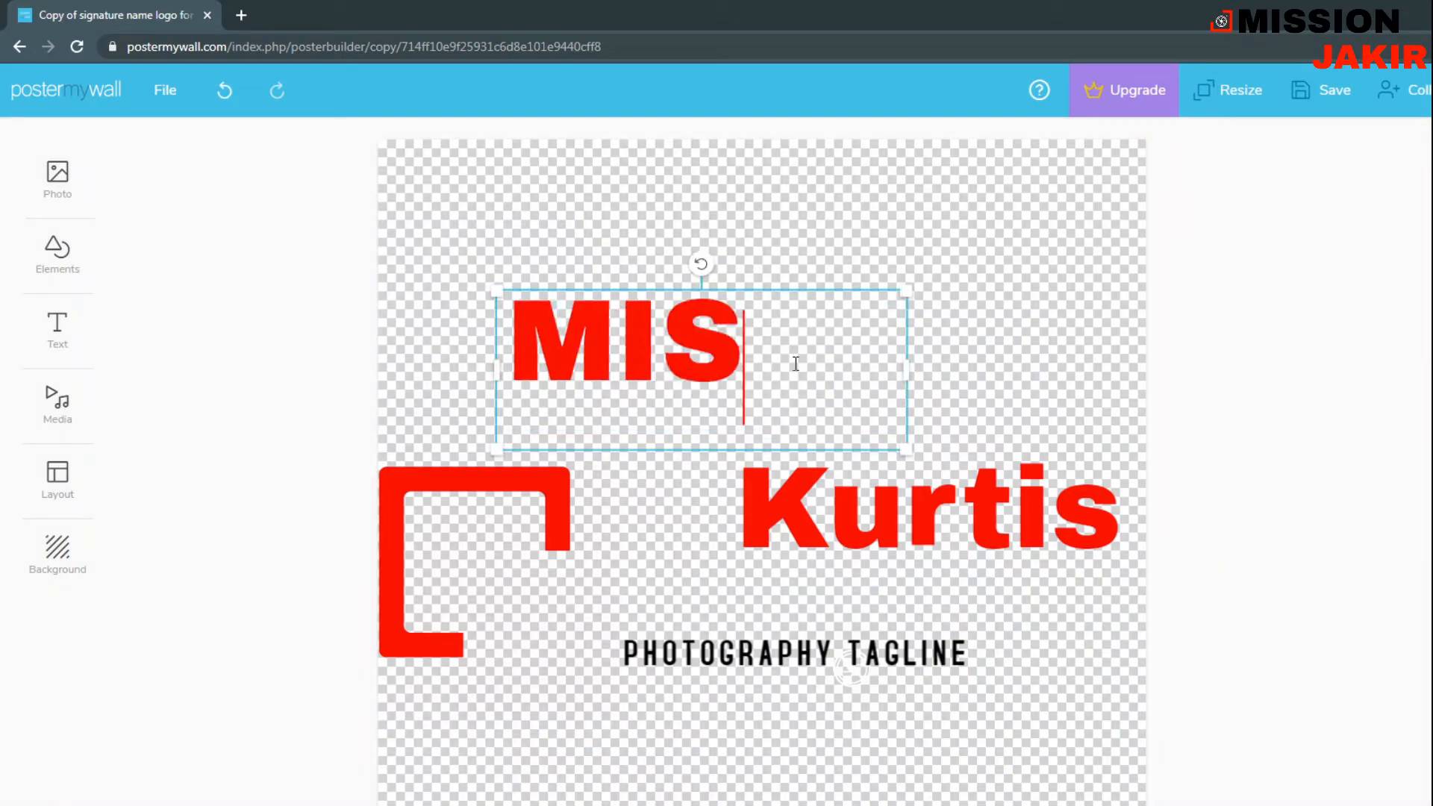
{"action": "type", "text": "SION"}
{"action": "left_click", "coordinate": [929, 507]}
{"action": "type", "text": "JAKIR"}
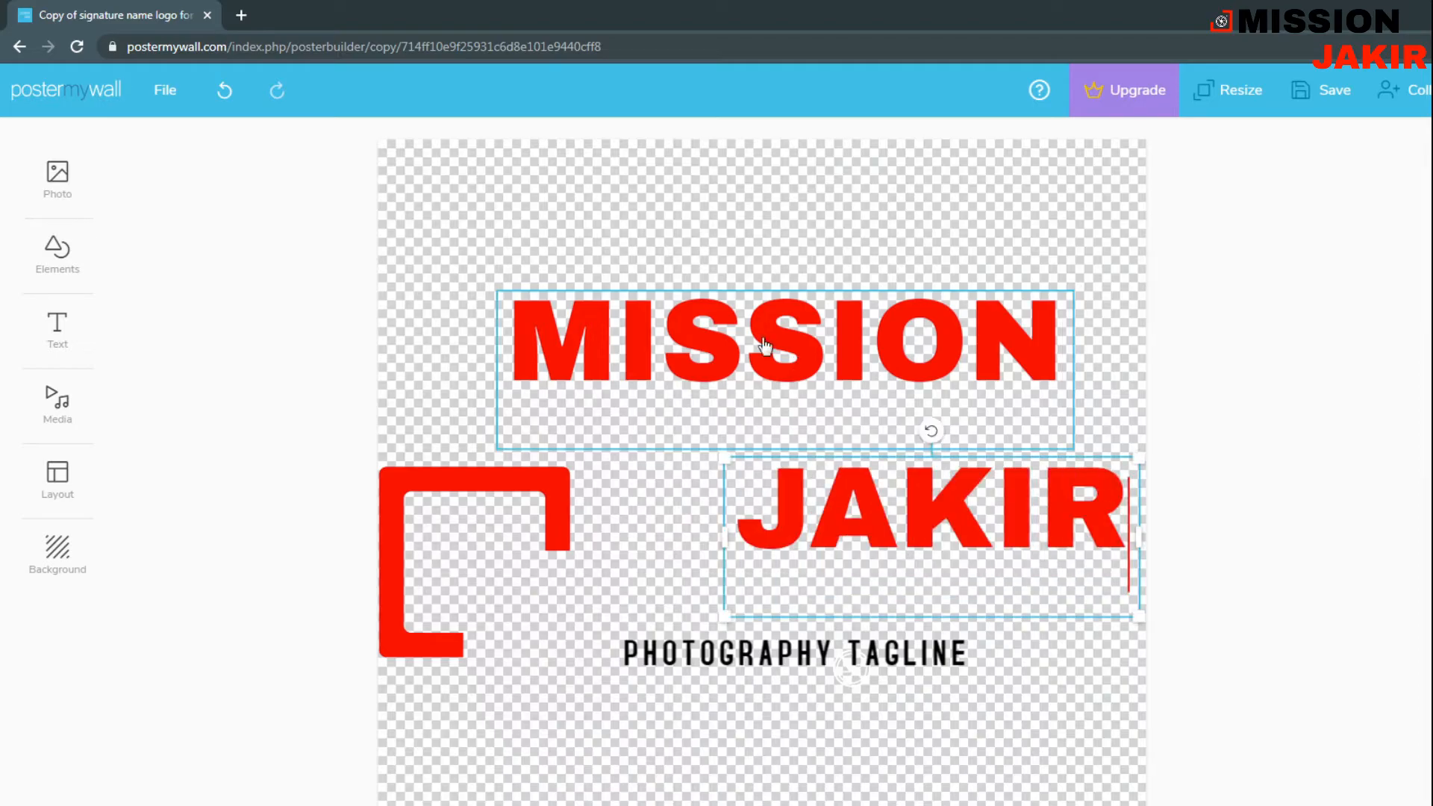
{"action": "left_click", "coordinate": [766, 344]}
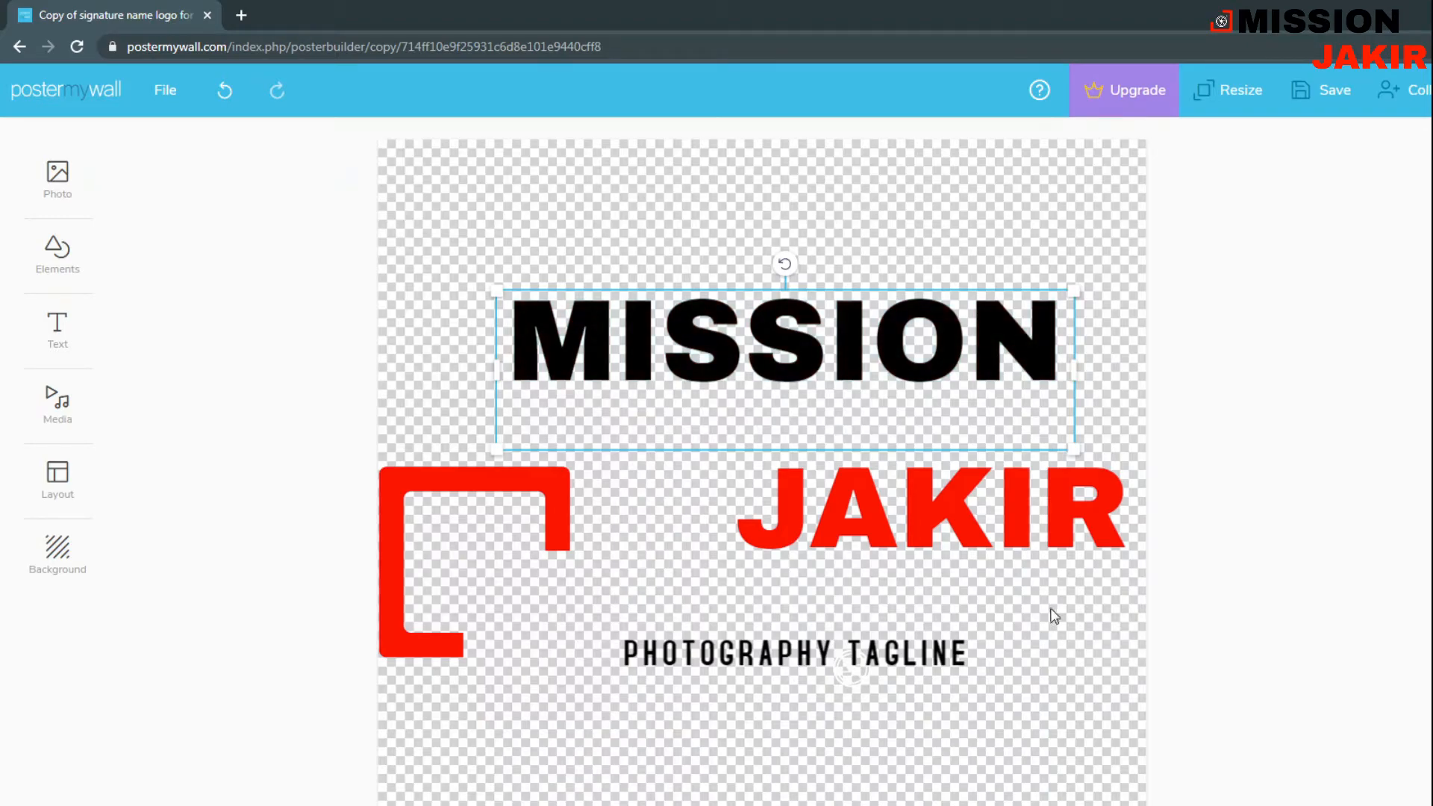
{"action": "left_click", "coordinate": [870, 561]}
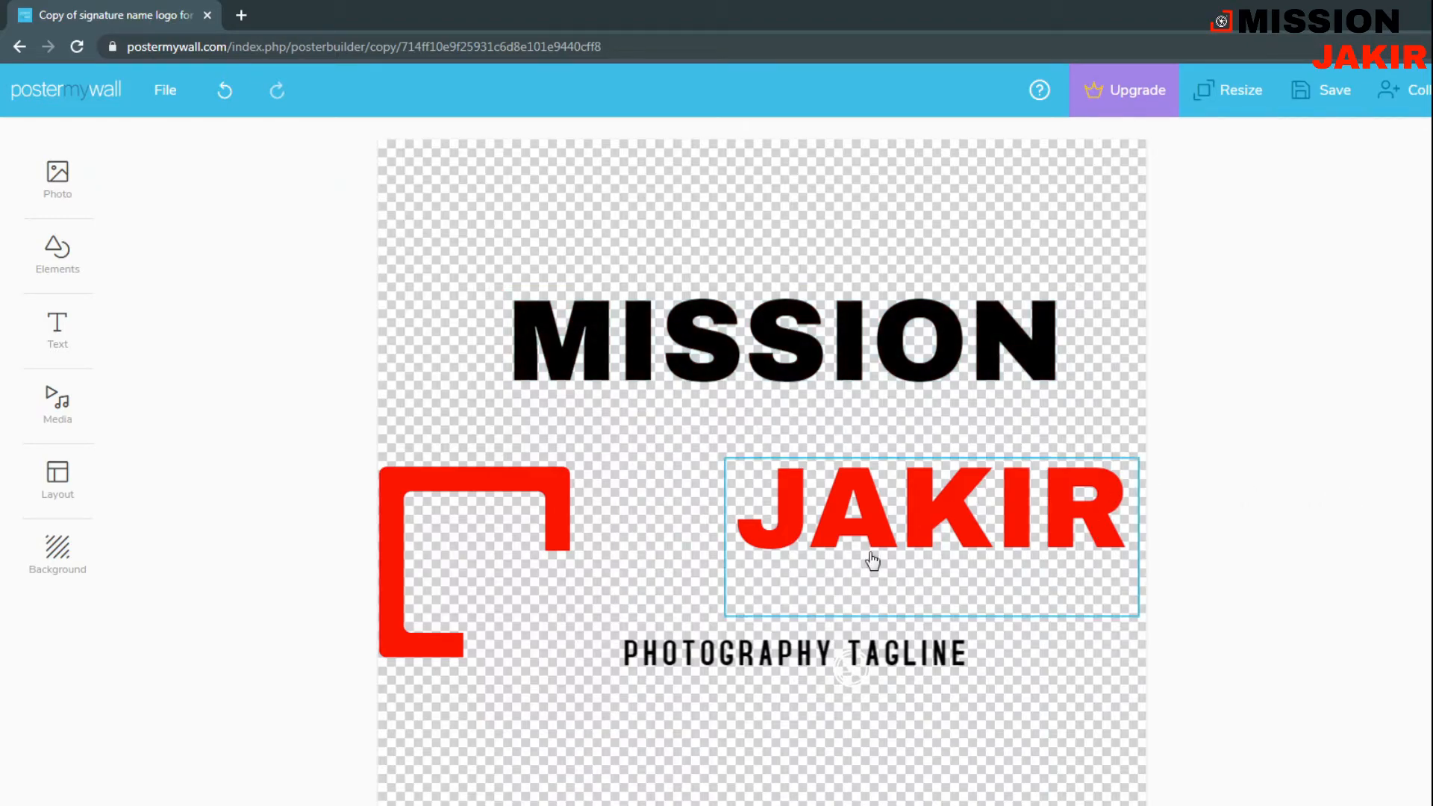
{"action": "left_click", "coordinate": [790, 654]}
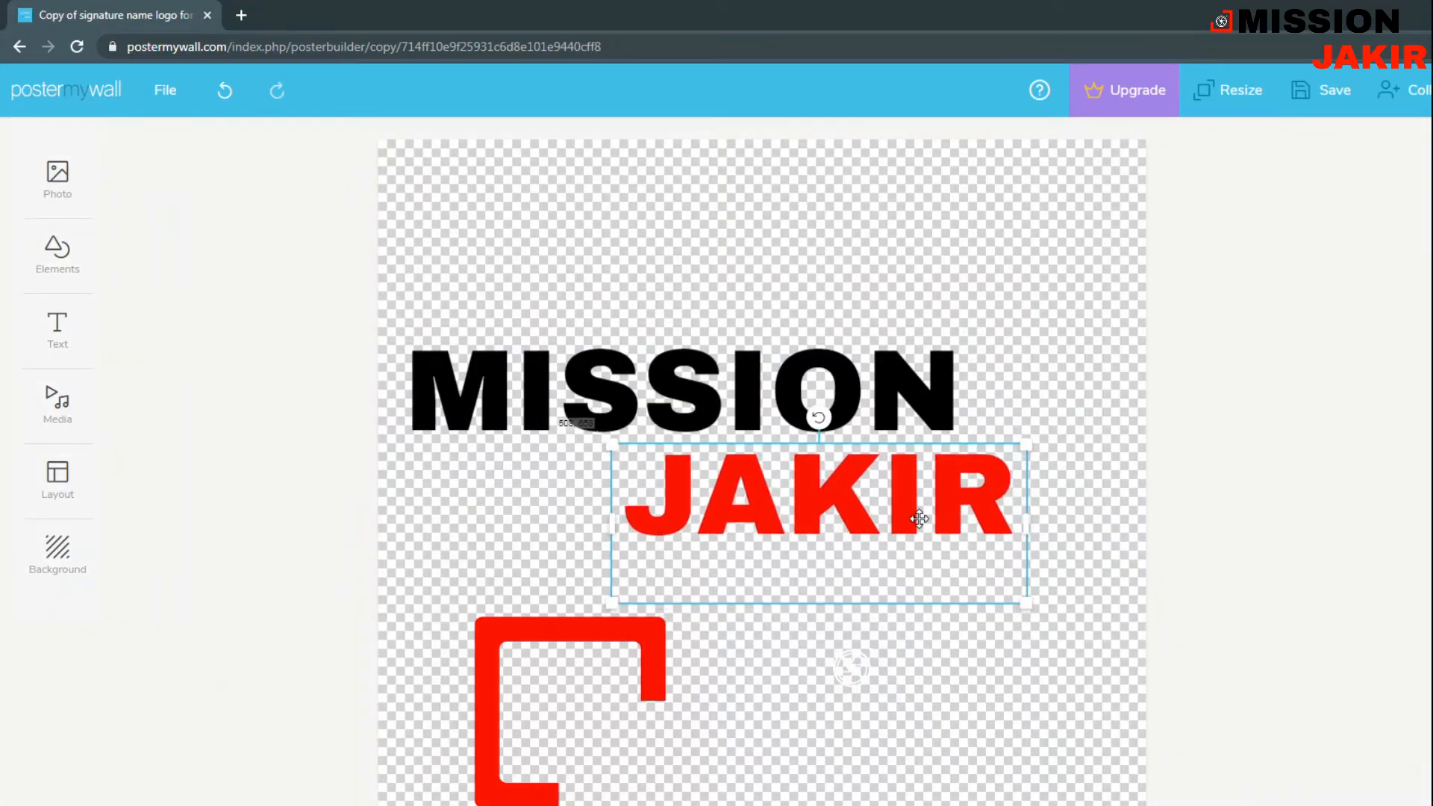
- Move JAKIR to the right under MISSION and reposition the bracket, keeping it upright
{"action": "left_click_drag", "start_coordinate": [919, 519], "coordinate": [745, 520]}
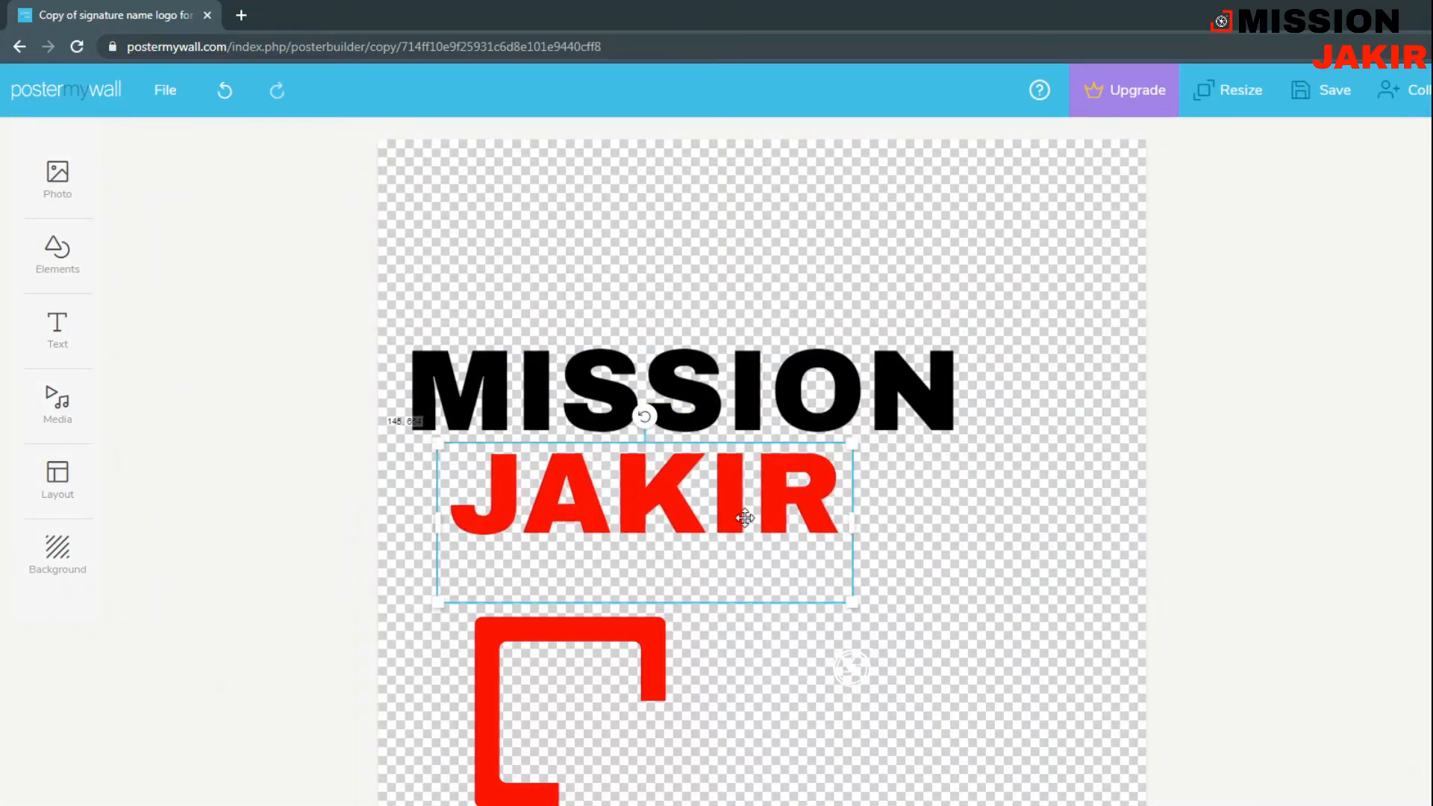
{"action": "left_click_drag", "start_coordinate": [745, 518], "coordinate": [1042, 536]}
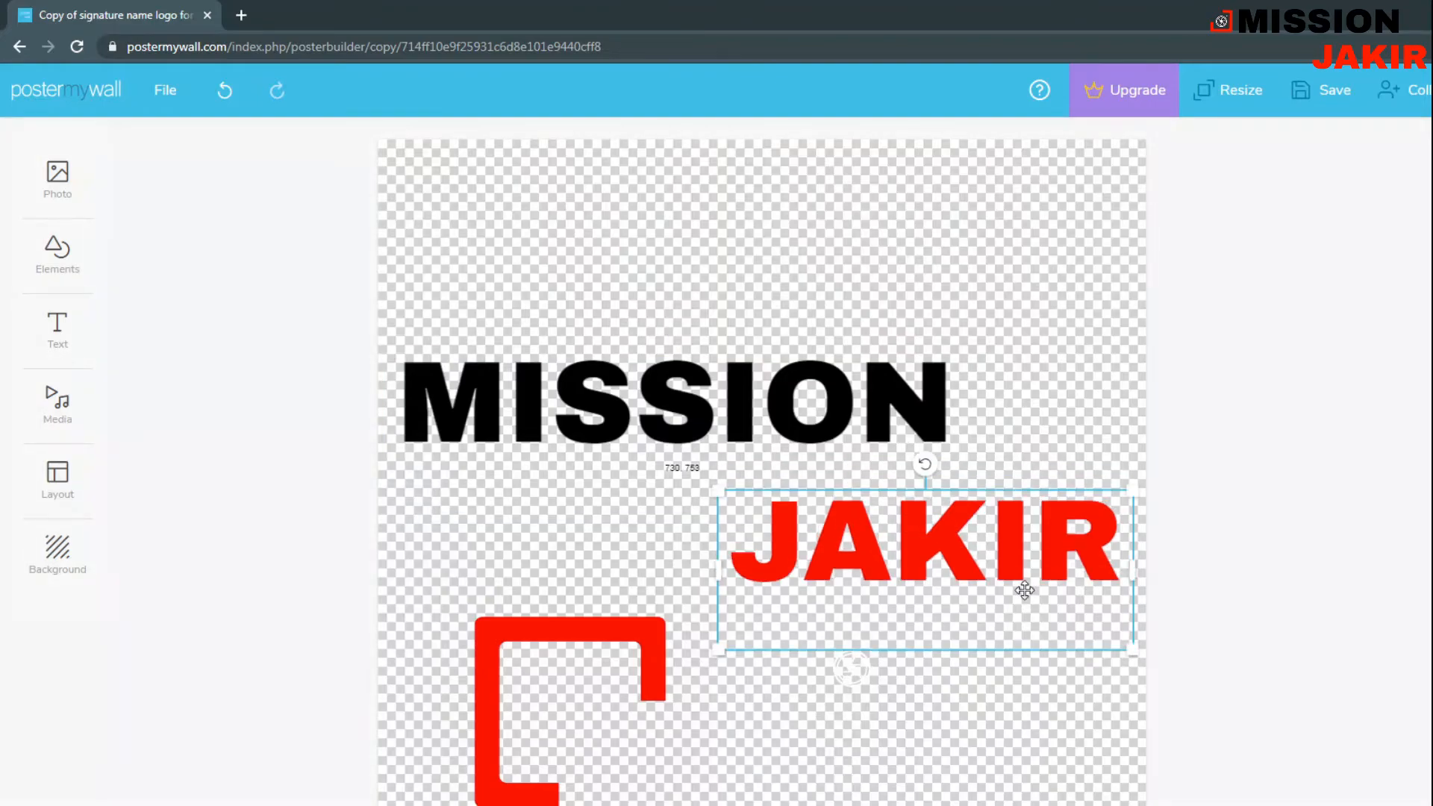
{"action": "left_click", "coordinate": [617, 689]}
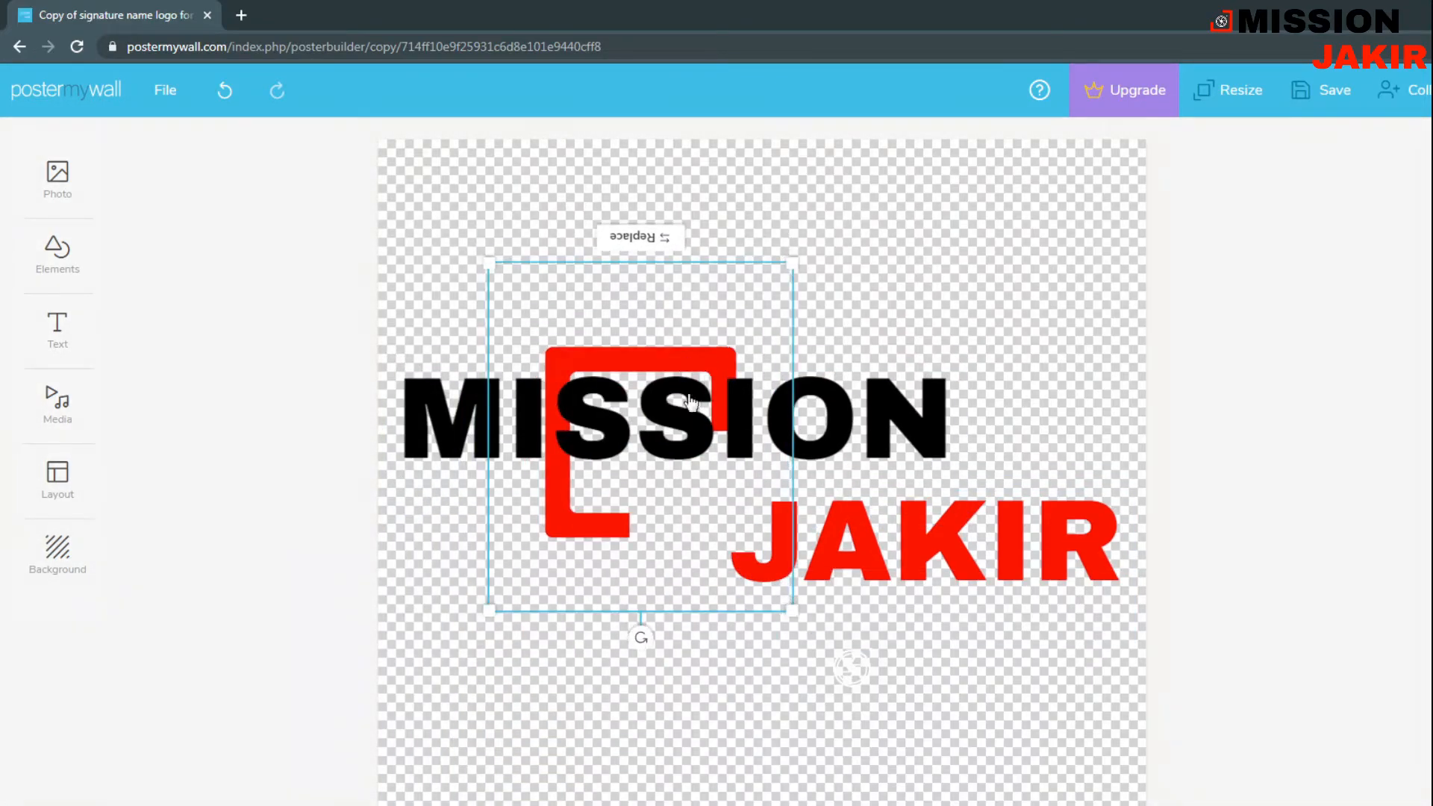
{"action": "left_click_drag", "start_coordinate": [685, 402], "coordinate": [612, 575]}
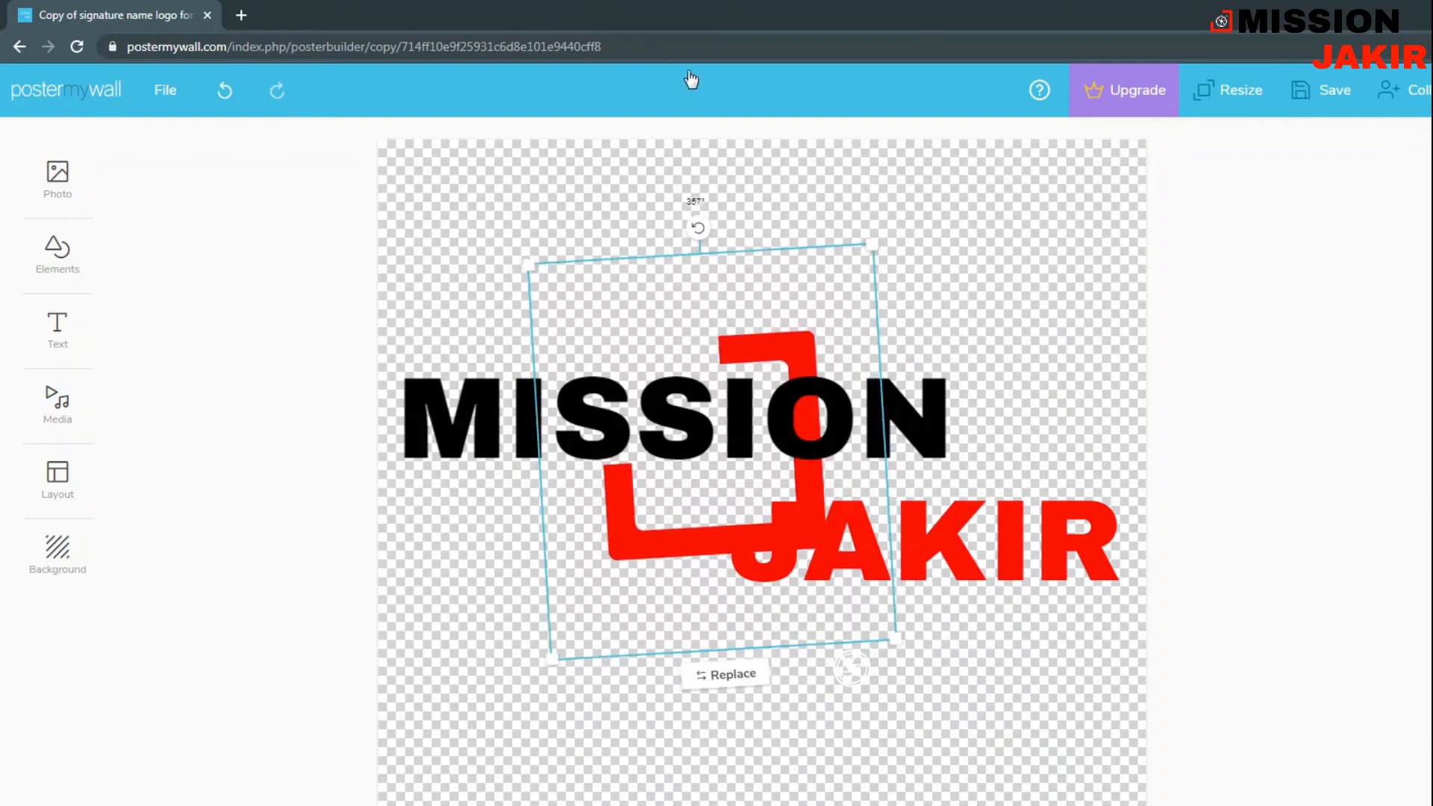
{"action": "left_click_drag", "start_coordinate": [697, 227], "coordinate": [706, 227]}
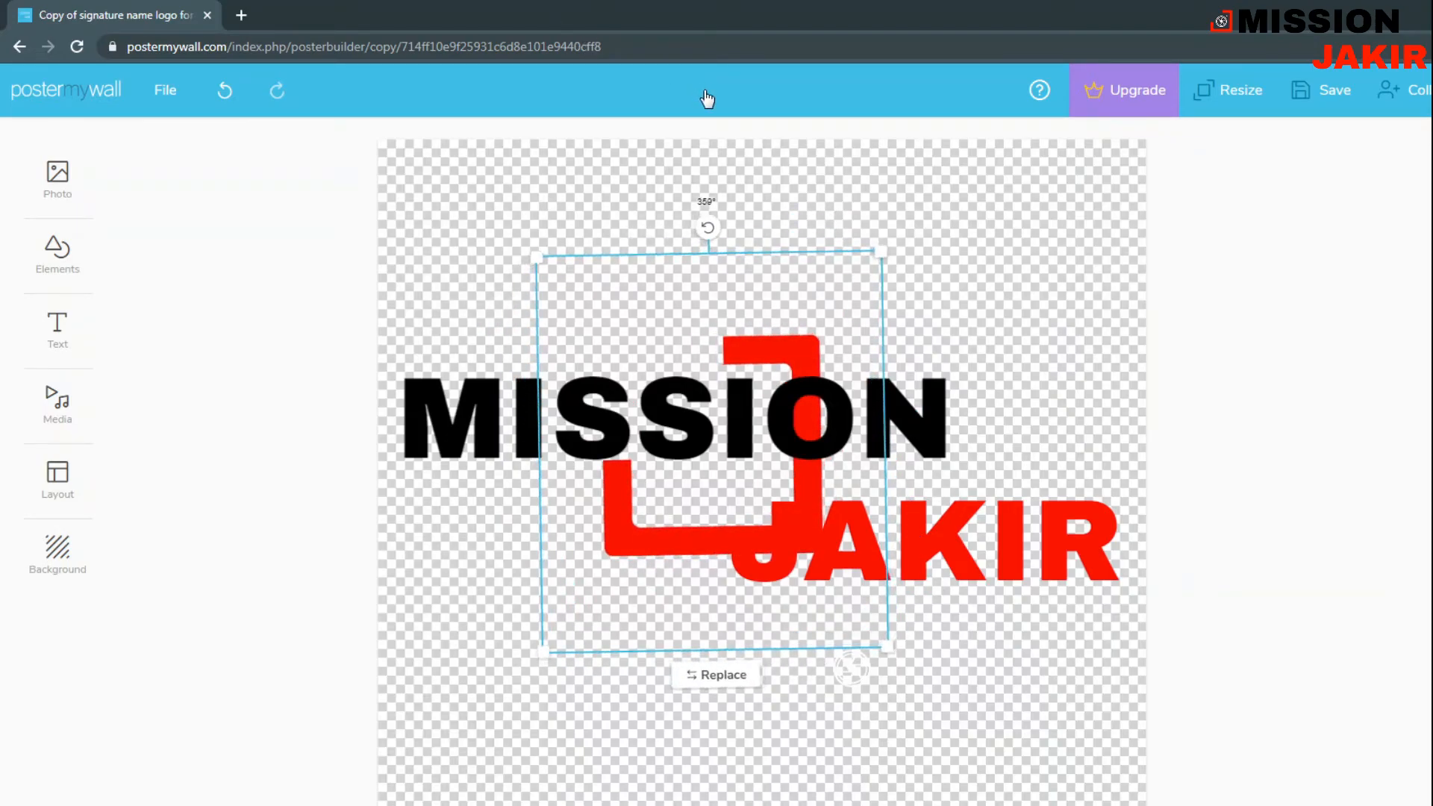
{"action": "left_click_drag", "start_coordinate": [705, 227], "coordinate": [726, 675]}
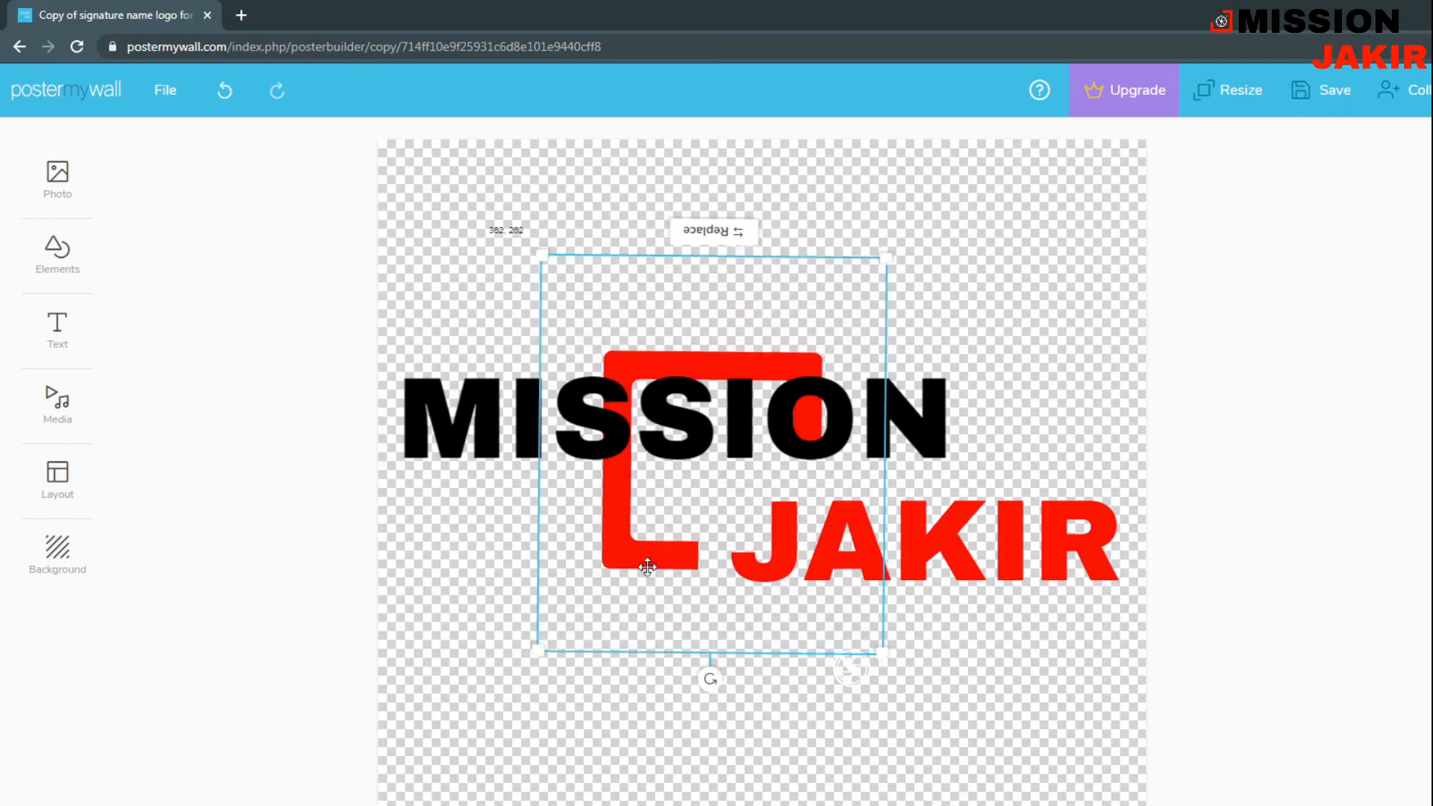
- Shrink the red bracket and place it just left of MISSION
{"action": "left_click_drag", "start_coordinate": [647, 566], "coordinate": [498, 615]}
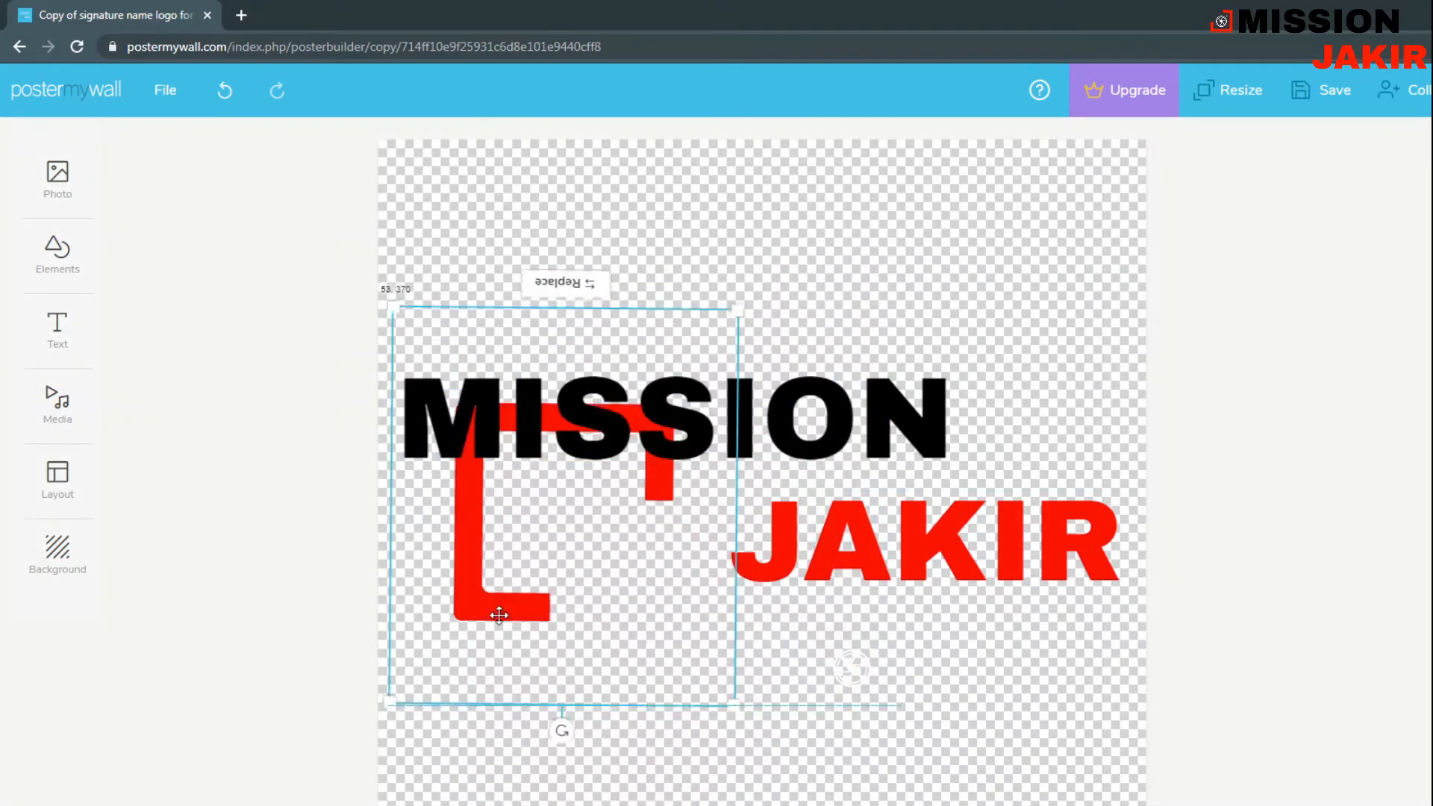
{"action": "left_click_drag", "start_coordinate": [731, 703], "coordinate": [562, 594]}
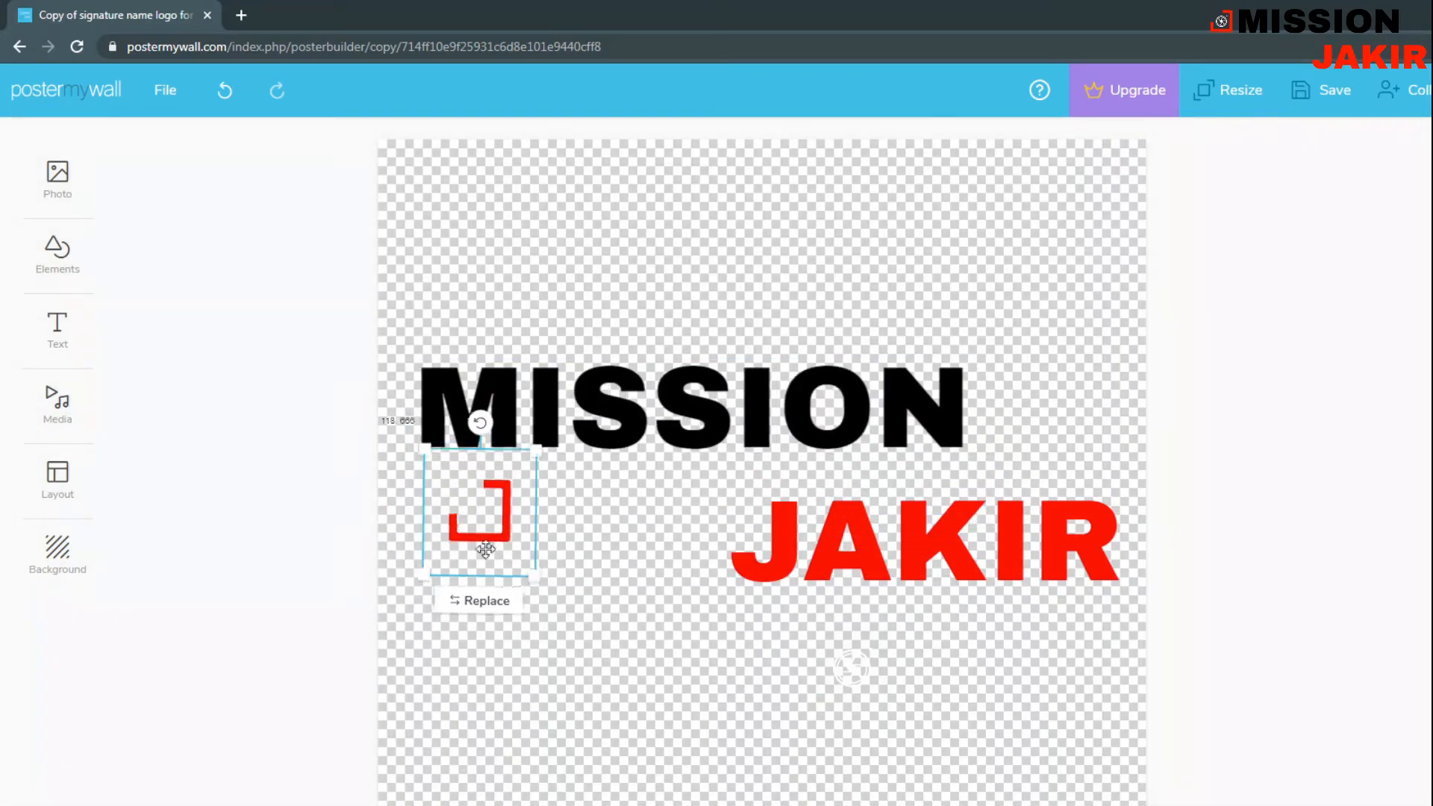
{"action": "left_click_drag", "start_coordinate": [485, 512], "coordinate": [992, 430]}
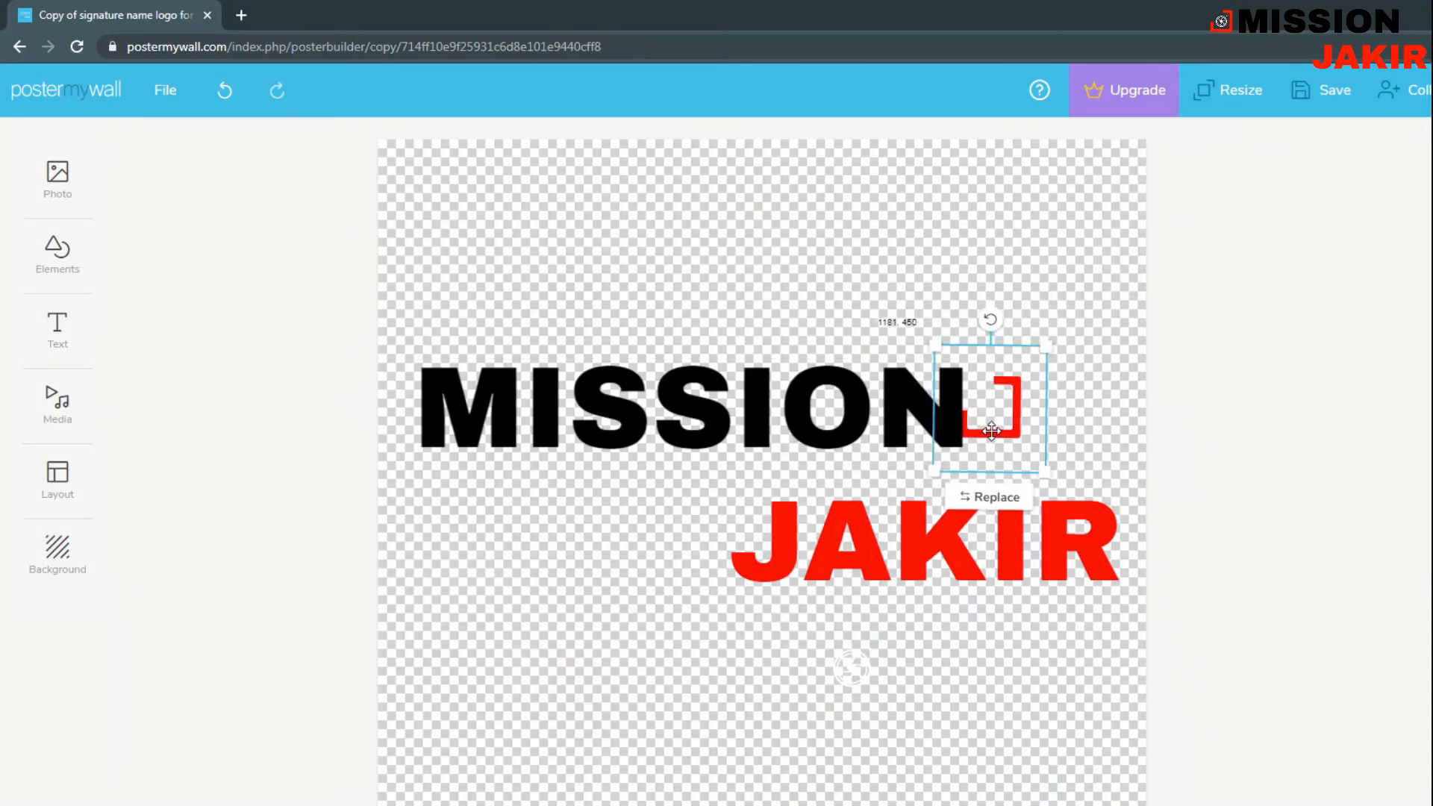
{"action": "left_click_drag", "start_coordinate": [989, 431], "coordinate": [1008, 439]}
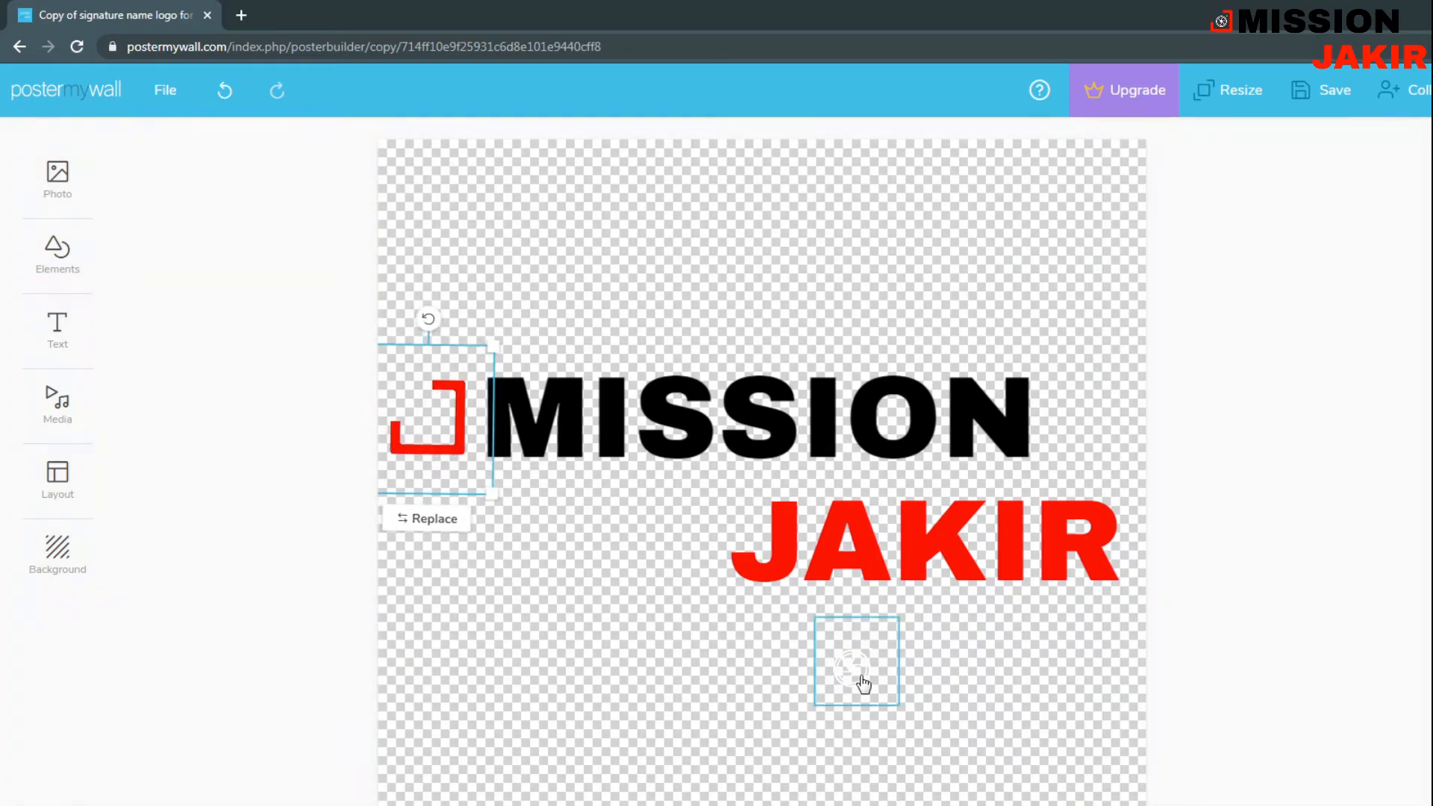
{"action": "left_click_drag", "start_coordinate": [856, 660], "coordinate": [436, 436]}
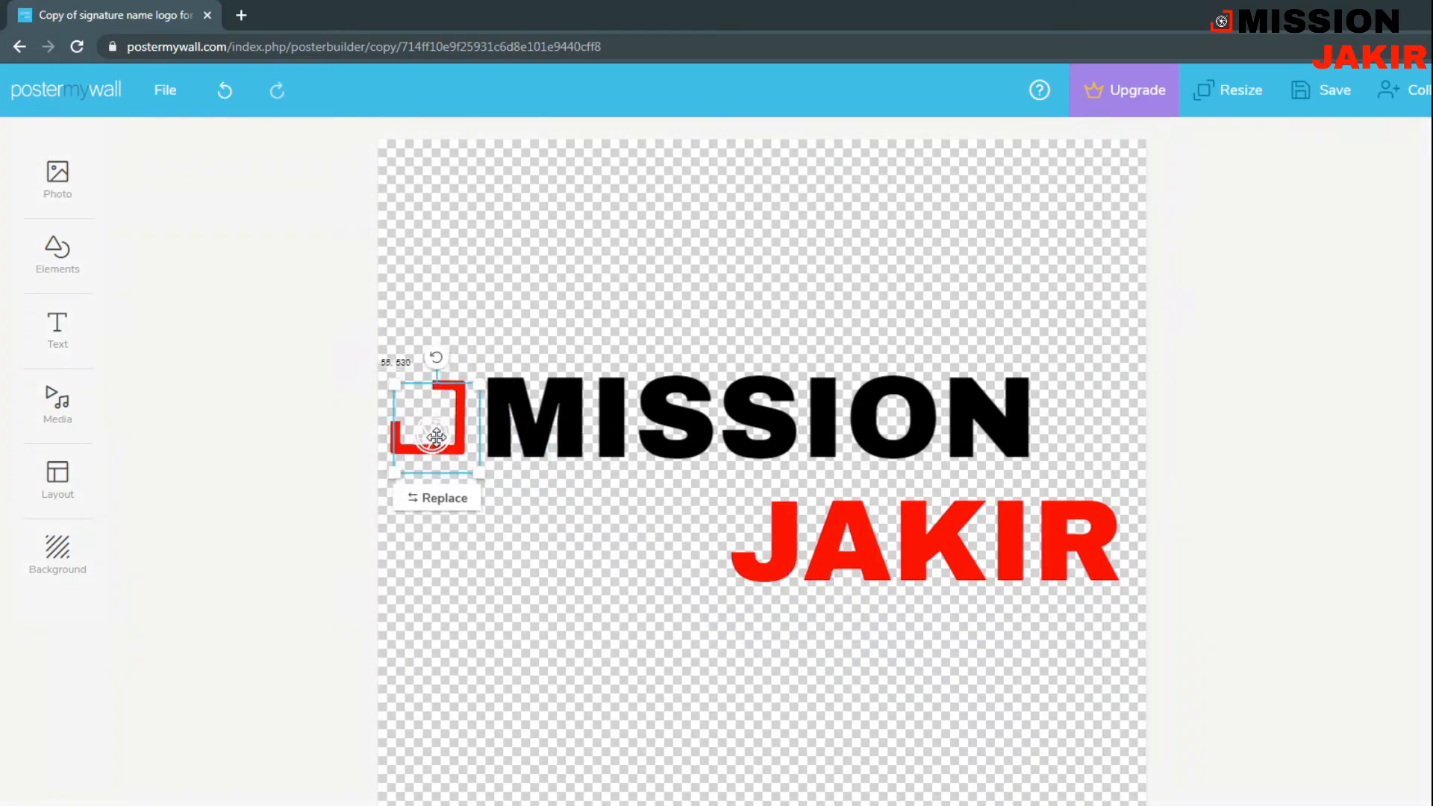
{"action": "left_click_drag", "start_coordinate": [434, 435], "coordinate": [430, 419]}
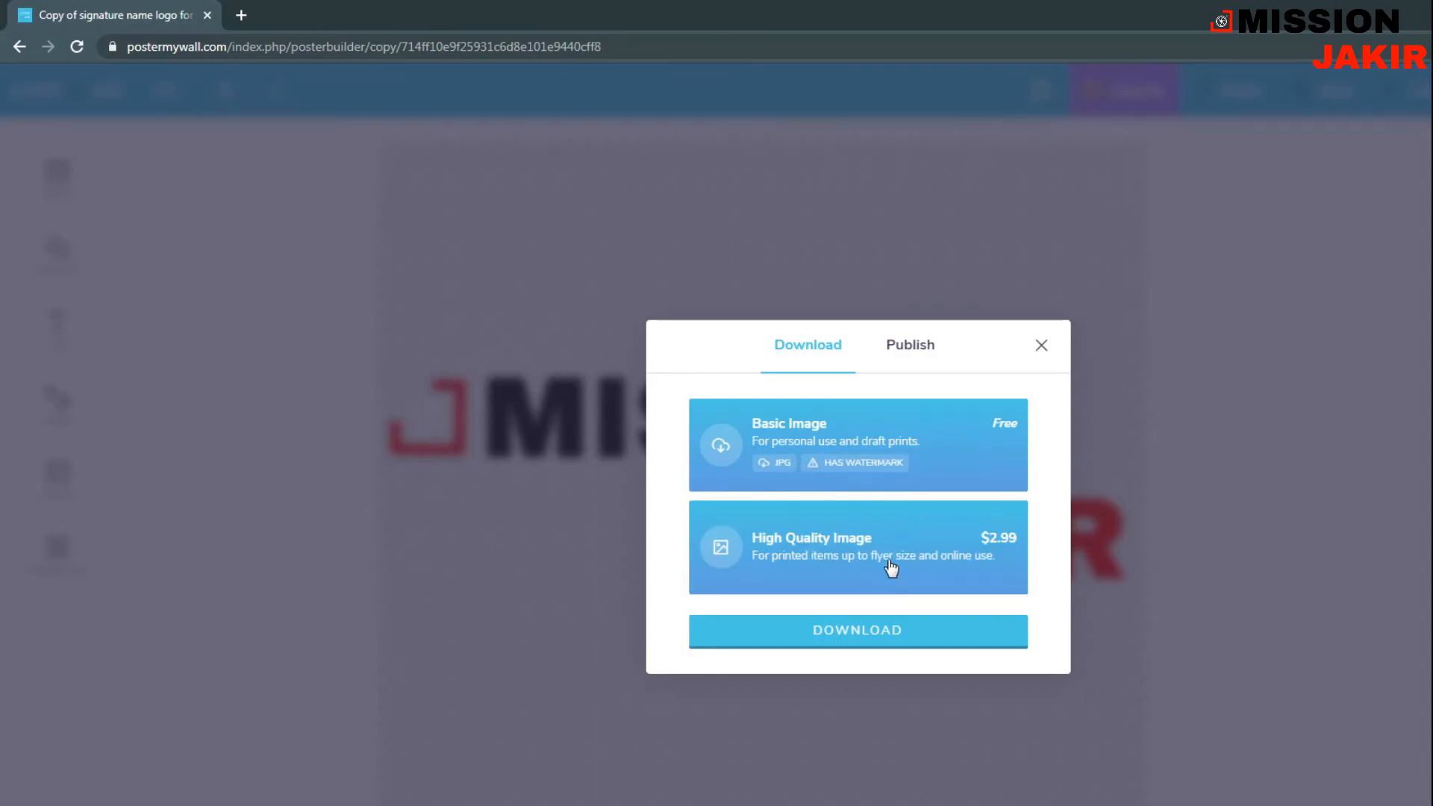
- Download the logo as the free Basic Image JPG and dismiss the thank-you popup
{"action": "left_click", "coordinate": [858, 443]}
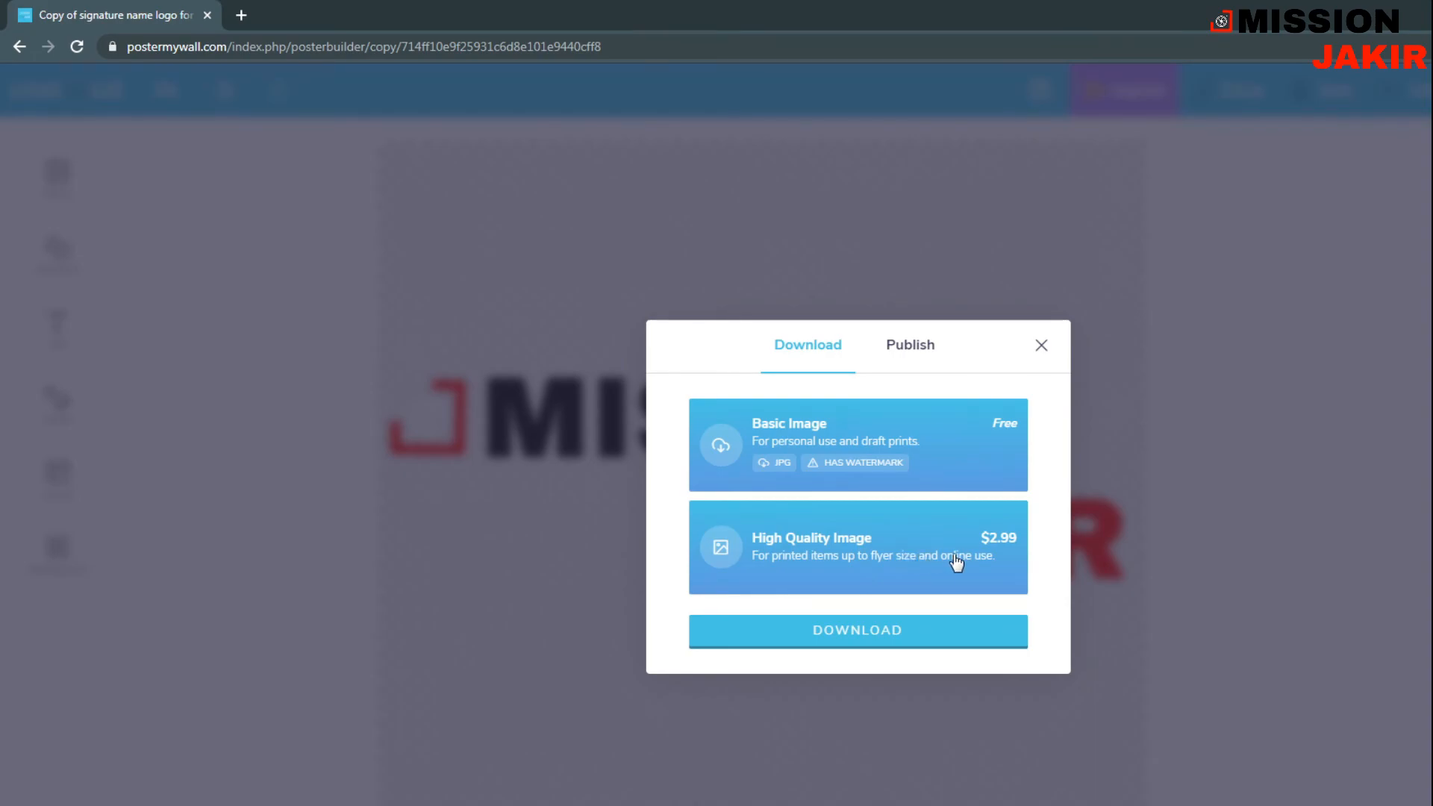
{"action": "mouse_move", "coordinate": [757, 563]}
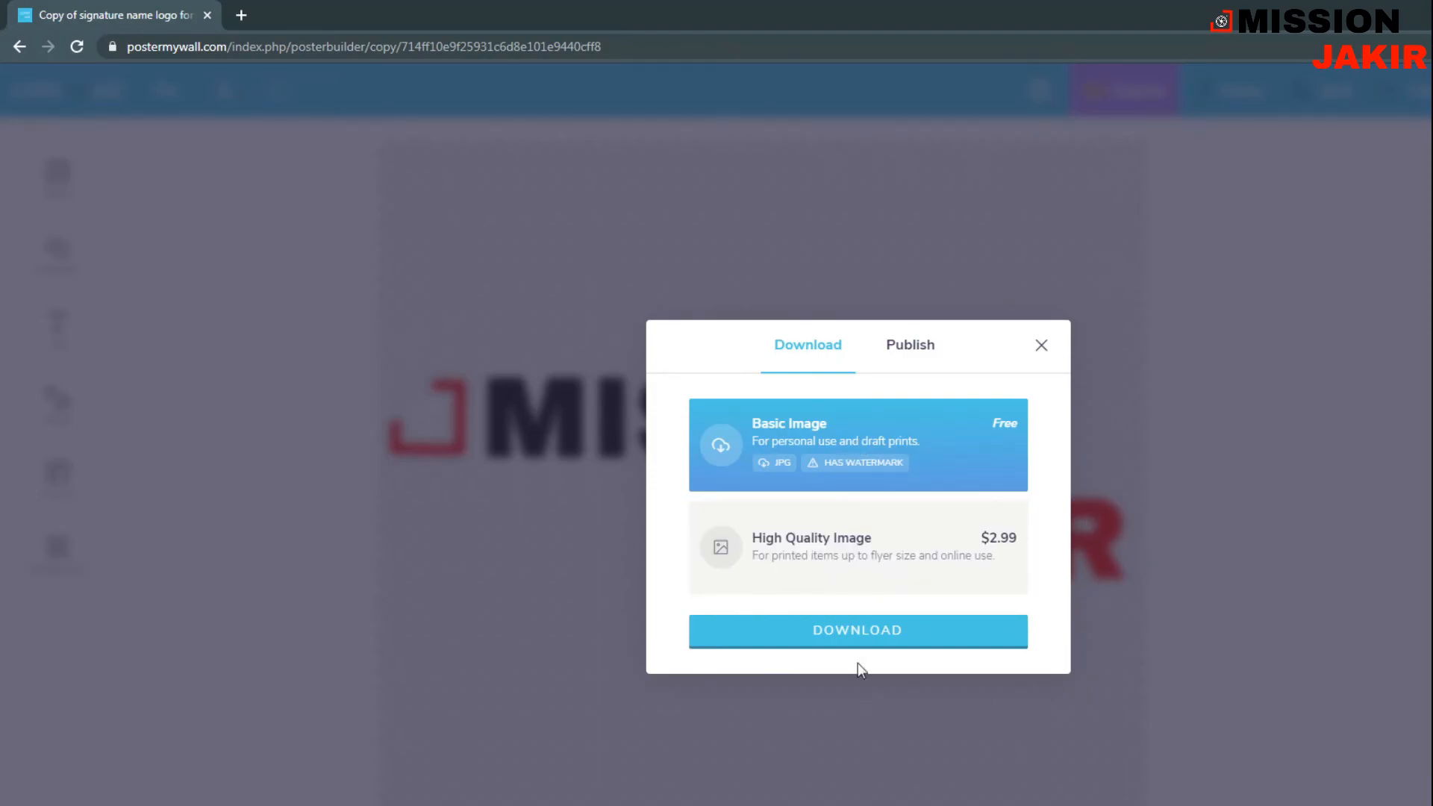
{"action": "left_click", "coordinate": [857, 630]}
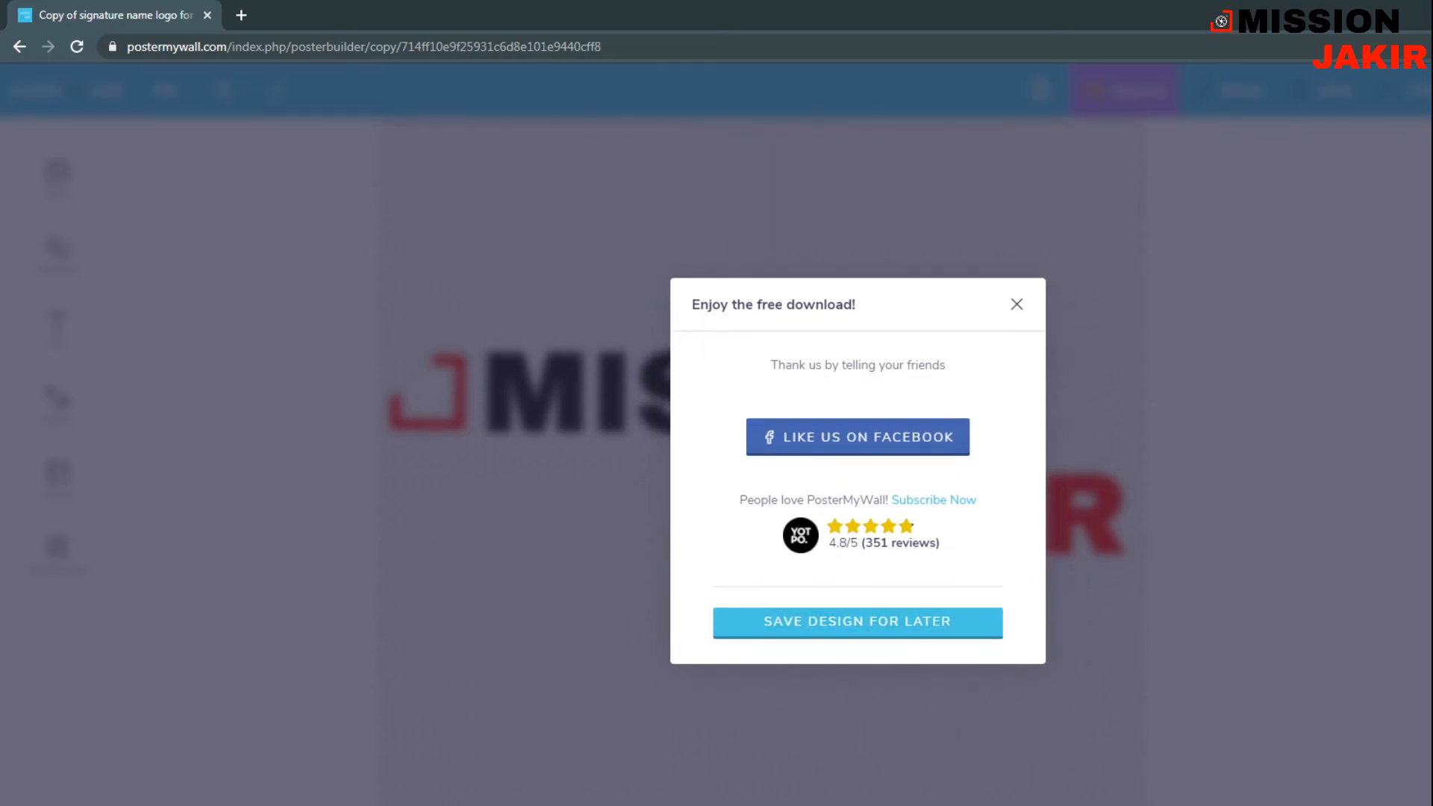
{"action": "left_click", "coordinate": [1017, 304]}
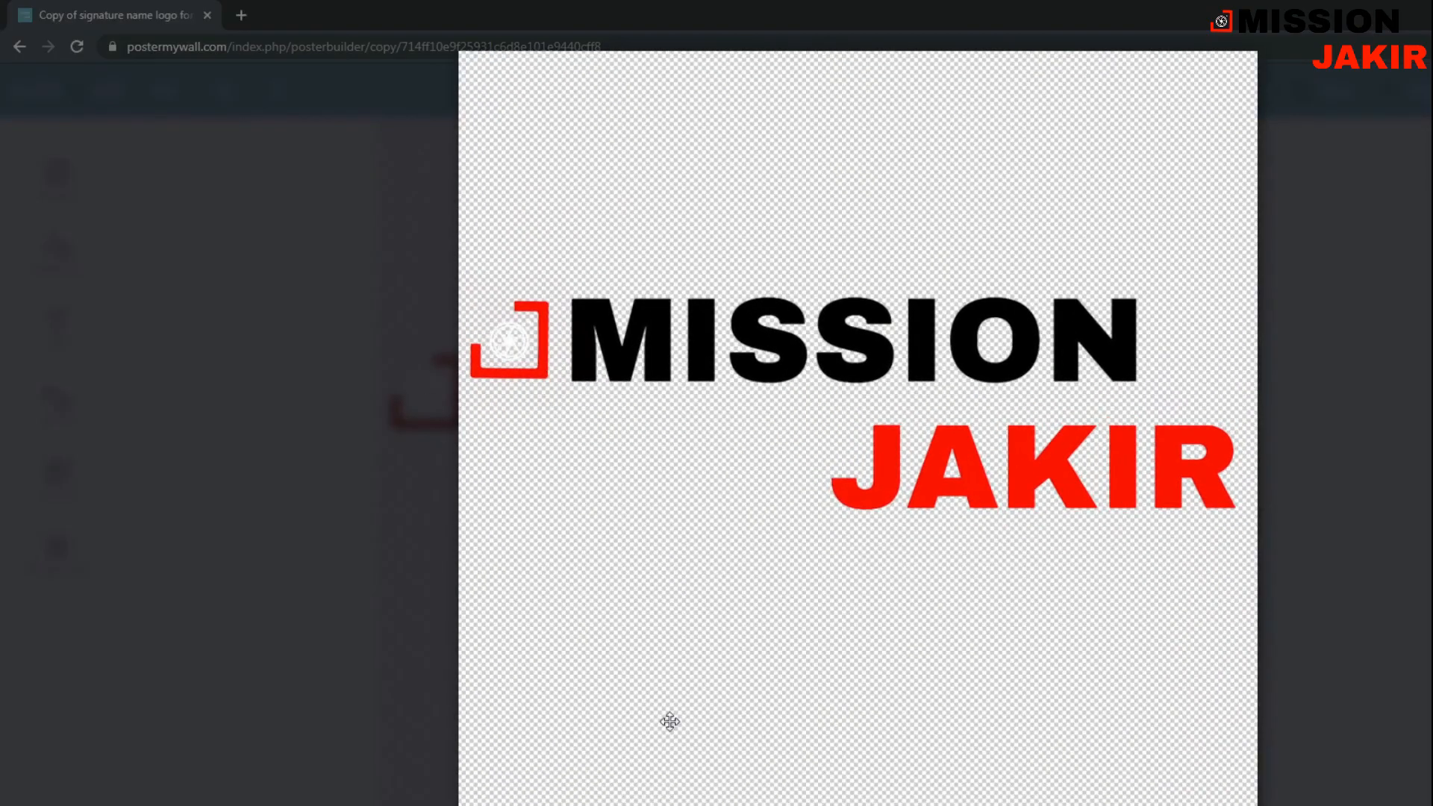